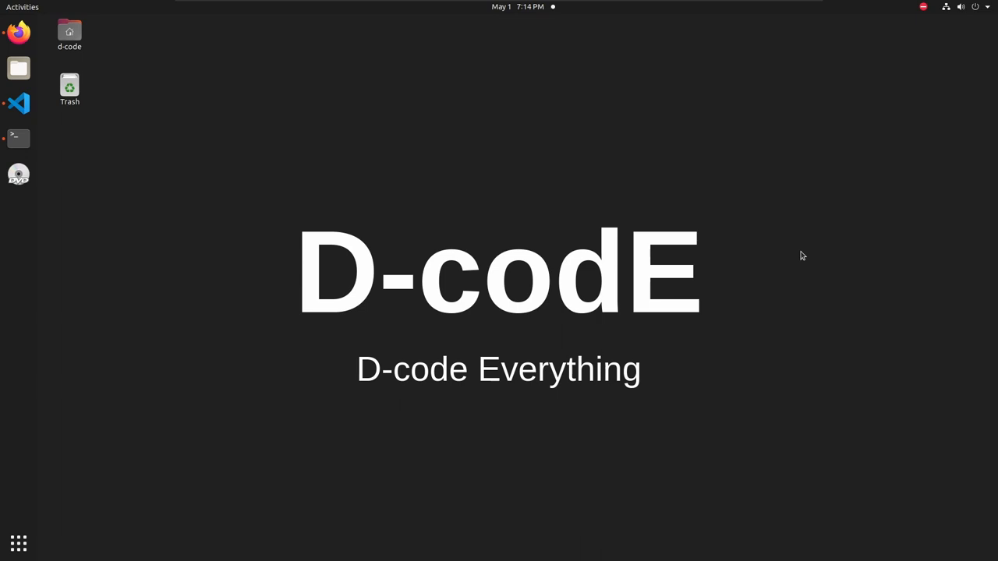
{"action": "mouse_move", "coordinate": [853, 186]}
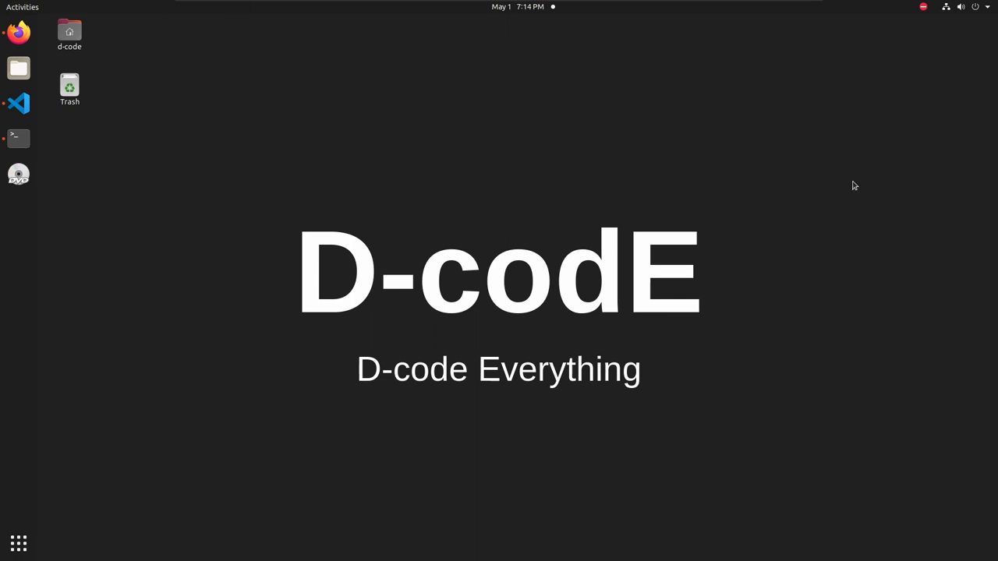
Bring the Firefox window showing ERPNext's Server Side Scripting list to the front
{"action": "left_click", "coordinate": [18, 32]}
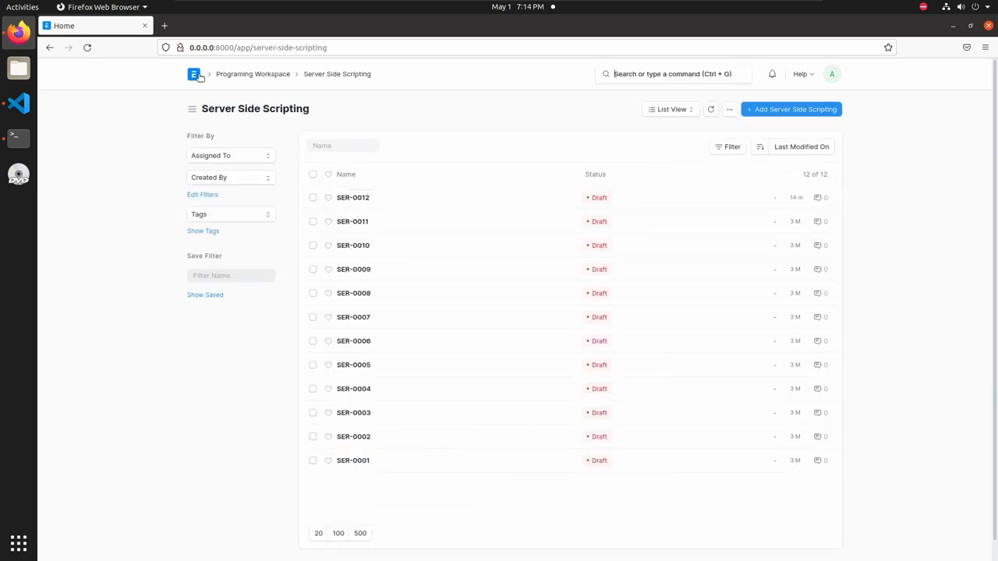
From a new ERPNext Home tab, search 'pr' and open the Print Format list
{"action": "left_click", "coordinate": [164, 26]}
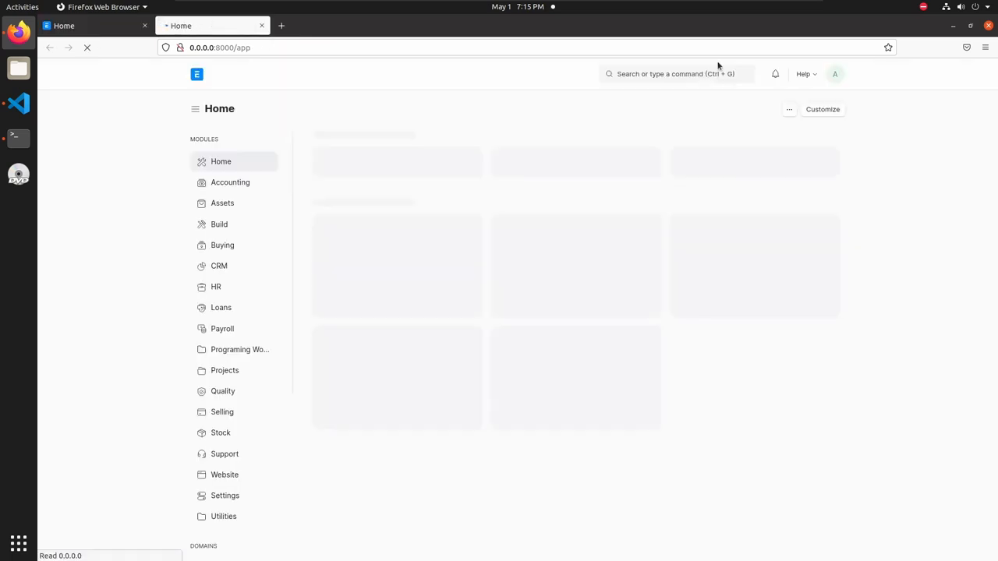
{"action": "left_click", "coordinate": [675, 74]}
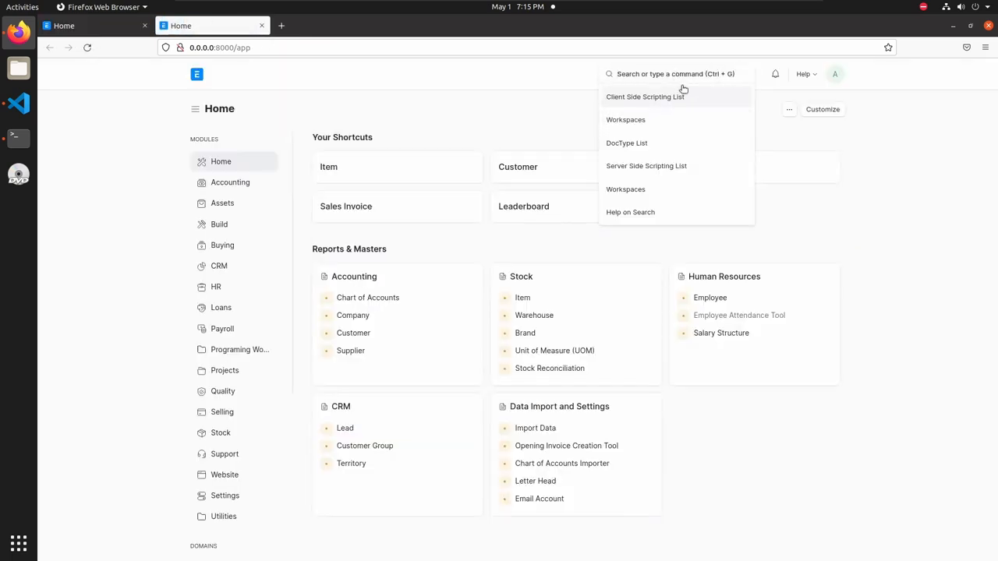
{"action": "type", "text": "print"}
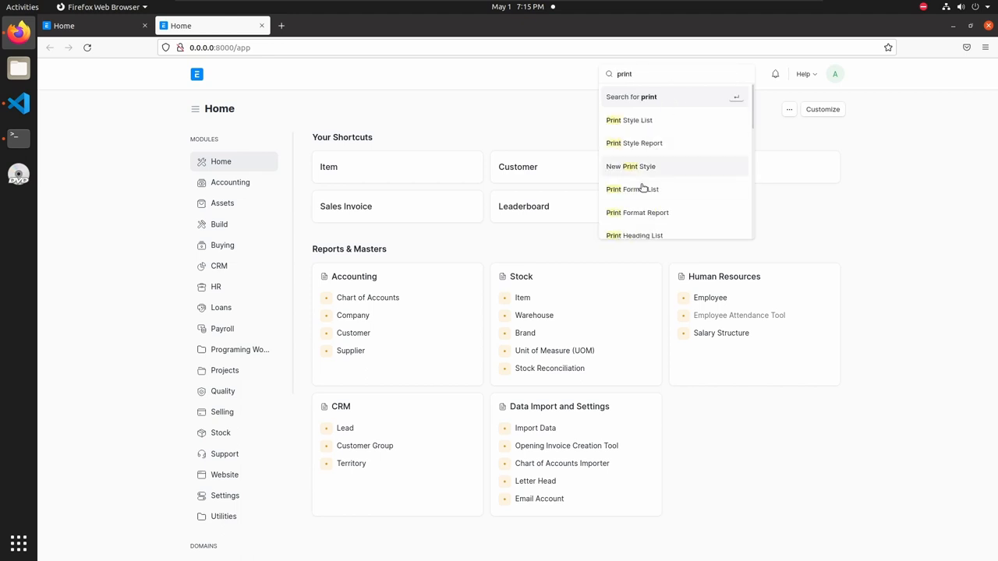
{"action": "left_click", "coordinate": [632, 189]}
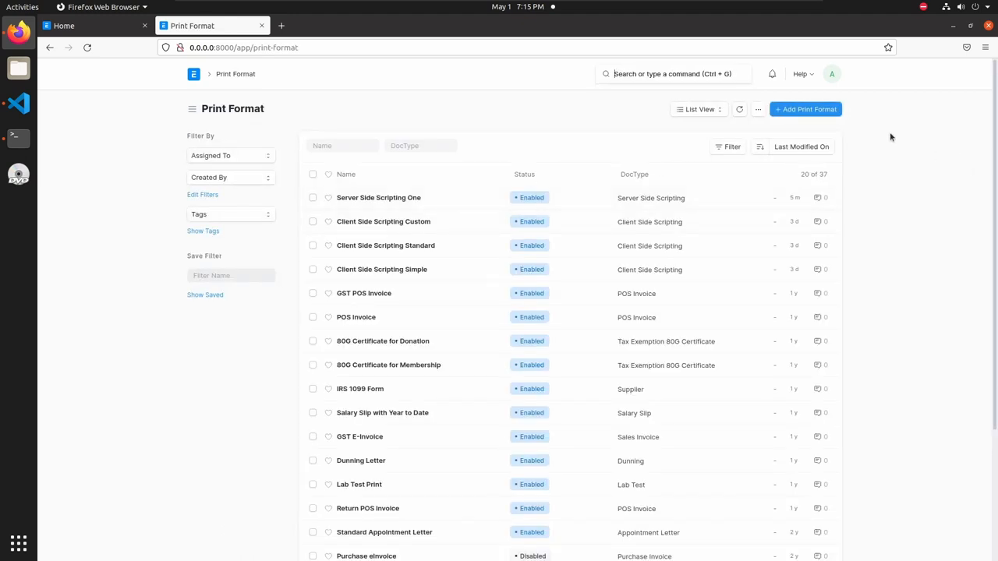
Add print format 'Server Side Scripting jinja' for the Server Side Scripting doctype, Standard set to Yes
{"action": "left_click", "coordinate": [805, 109]}
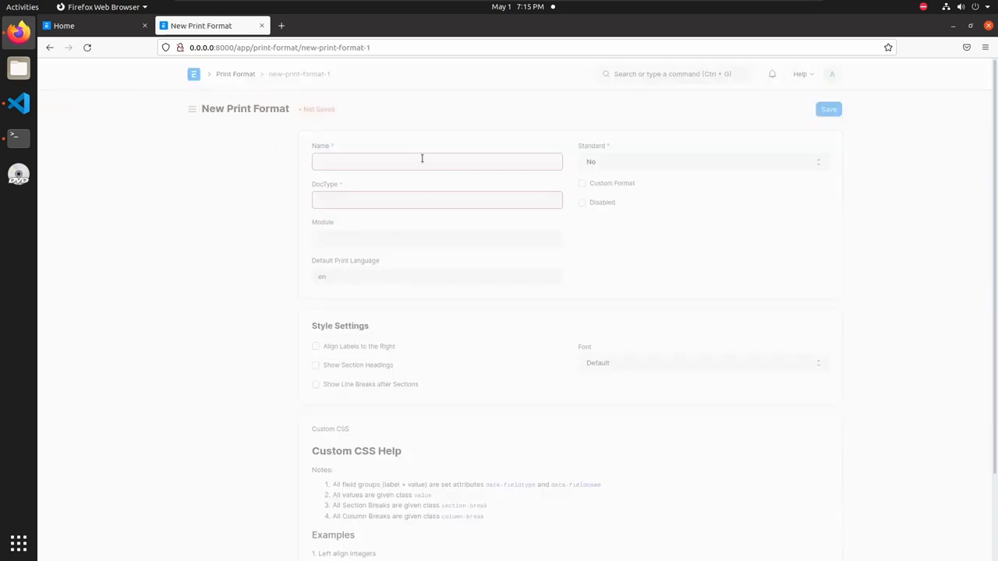
{"action": "left_click", "coordinate": [436, 199]}
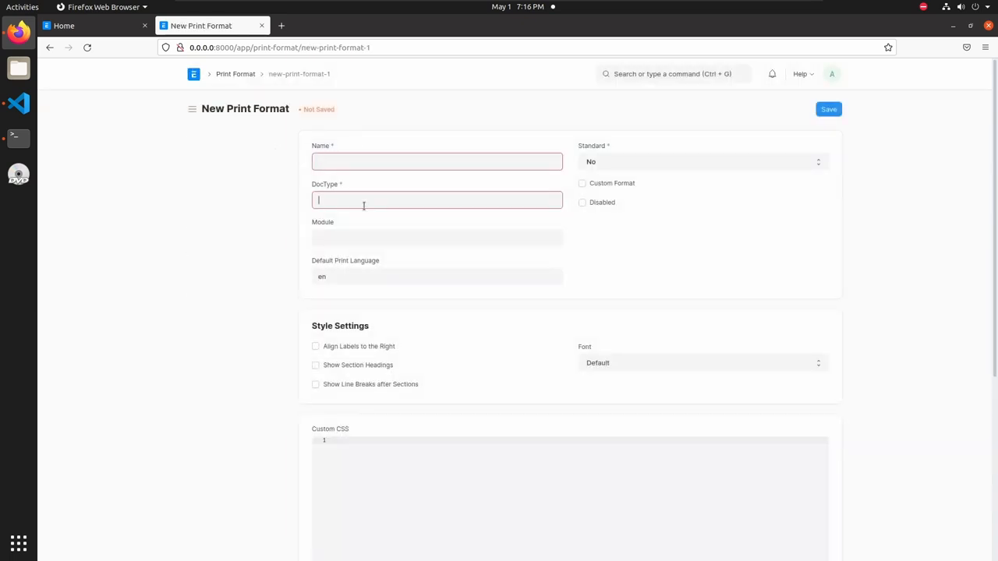
{"action": "type", "text": "server"}
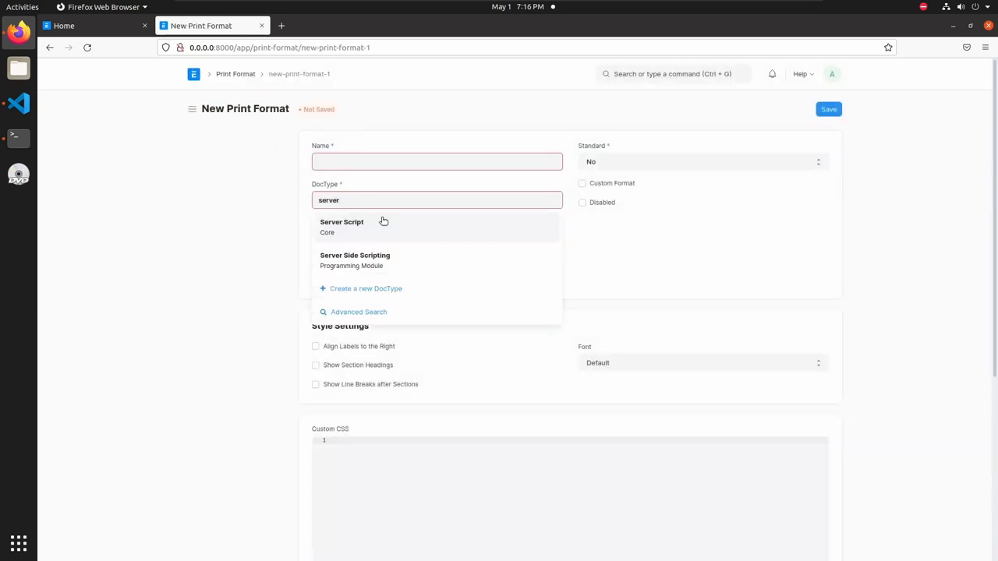
{"action": "left_click", "coordinate": [355, 255]}
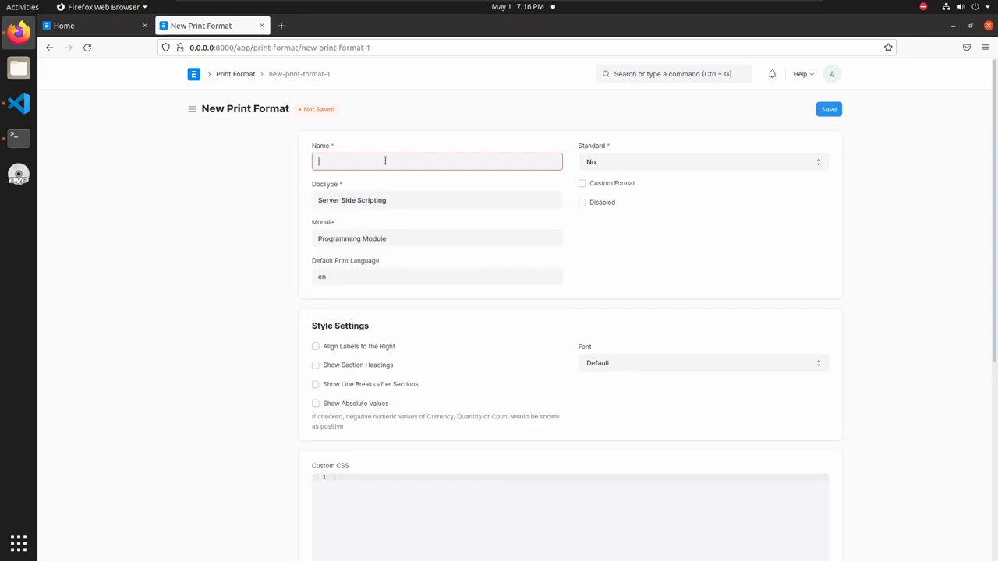
{"action": "type", "text": "Server Side Scripting"}
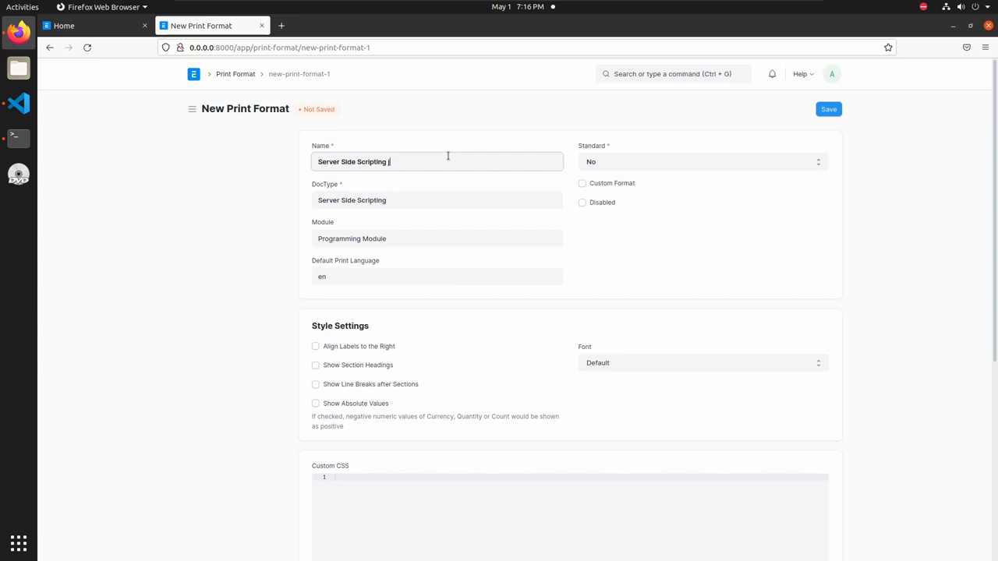
{"action": "type", "text": "jinja"}
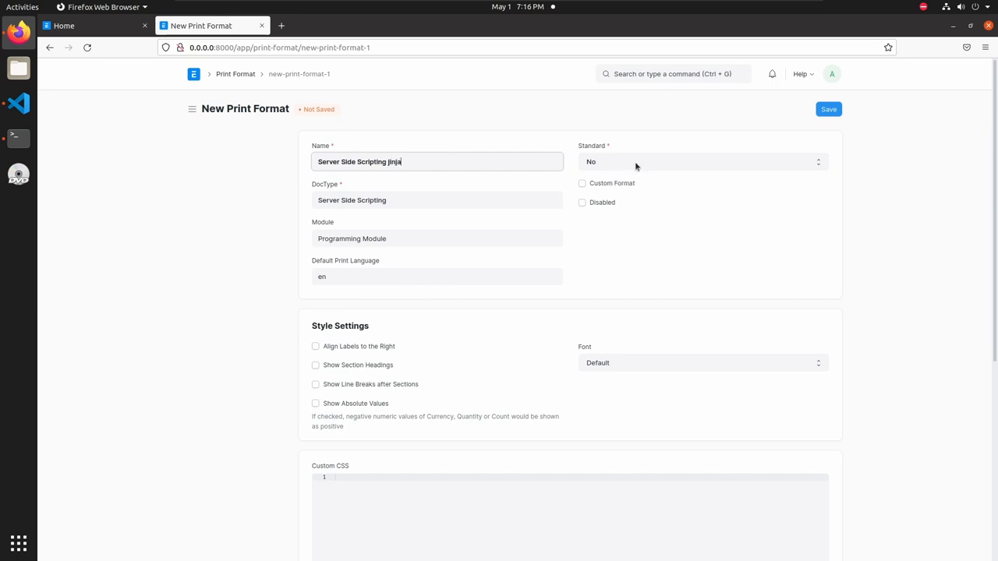
{"action": "left_click", "coordinate": [702, 162]}
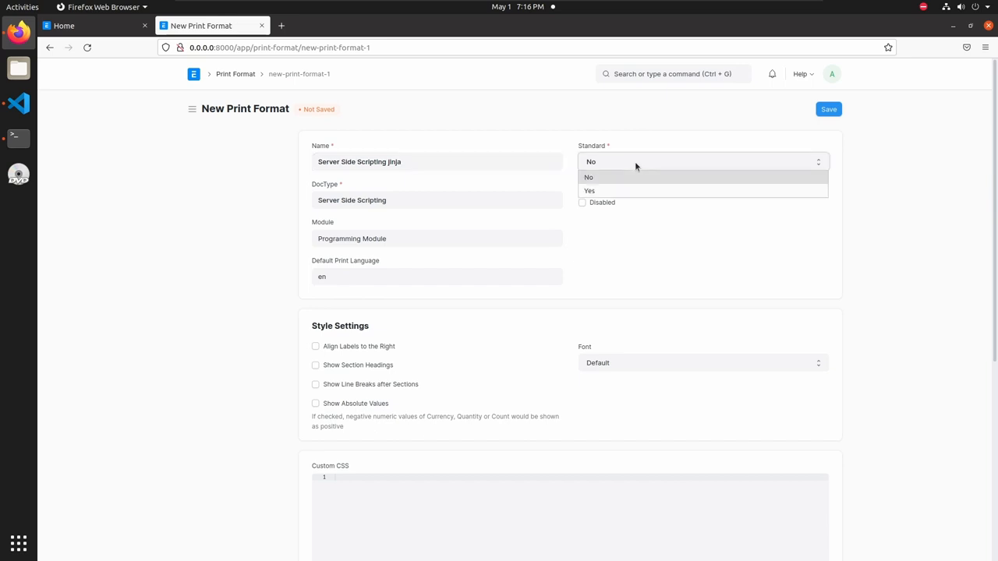
{"action": "left_click", "coordinate": [589, 190]}
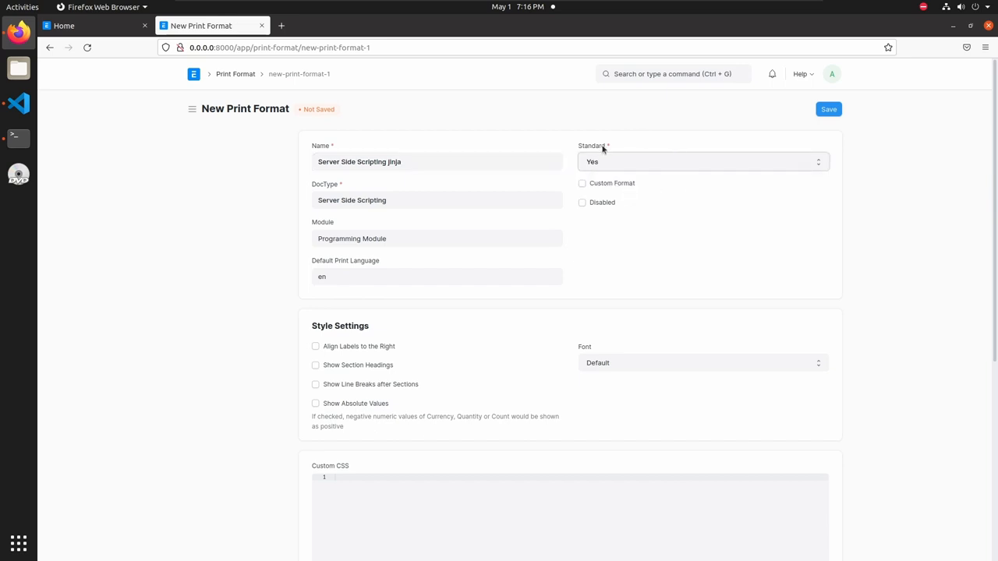
{"action": "mouse_move", "coordinate": [605, 130]}
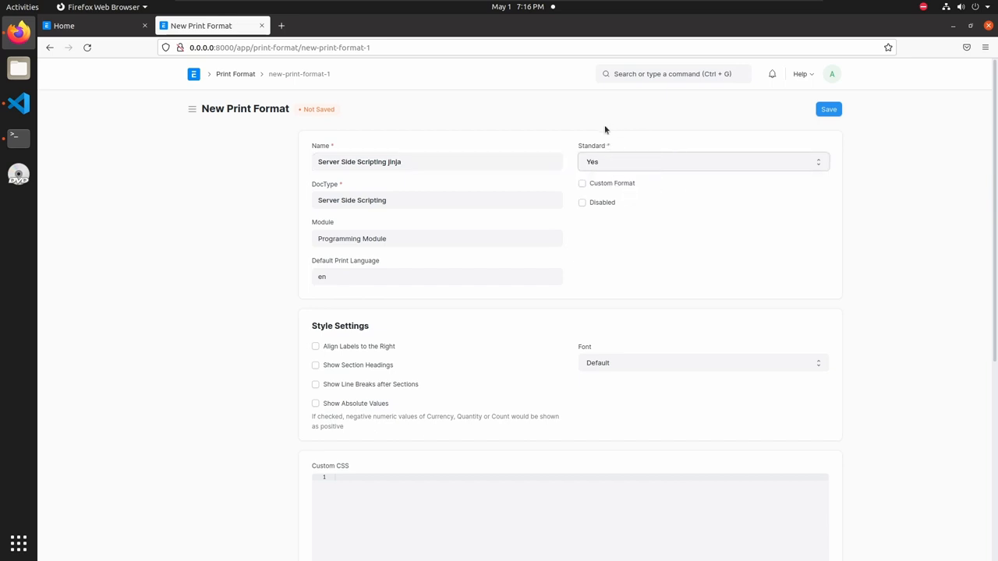
{"action": "mouse_move", "coordinate": [643, 124]}
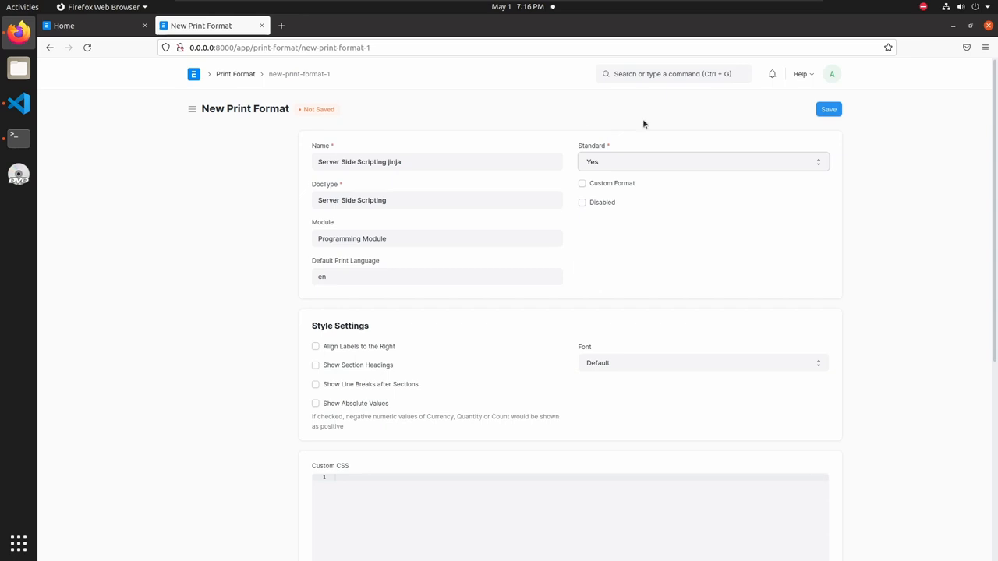
{"action": "mouse_move", "coordinate": [639, 130]}
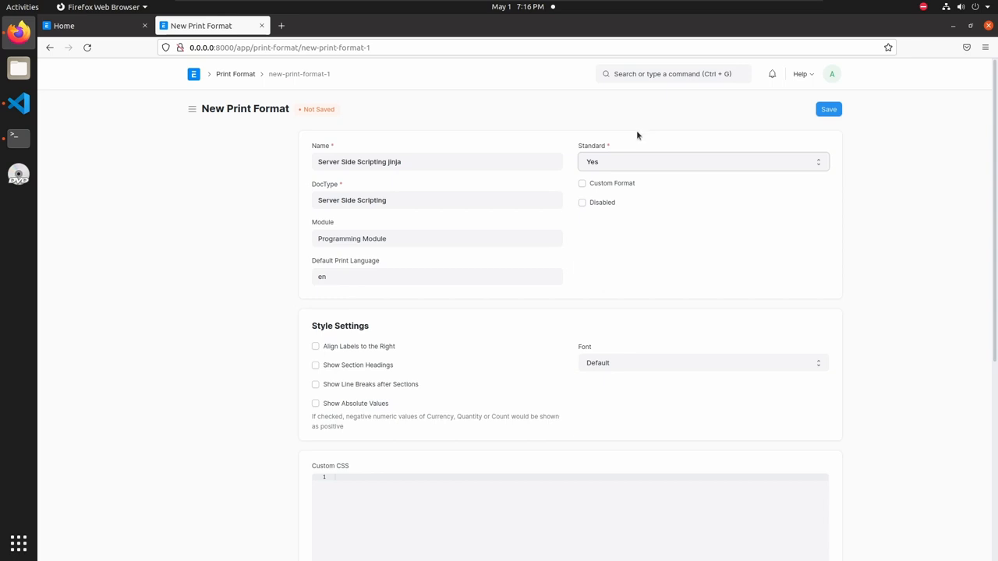
{"action": "mouse_move", "coordinate": [734, 208]}
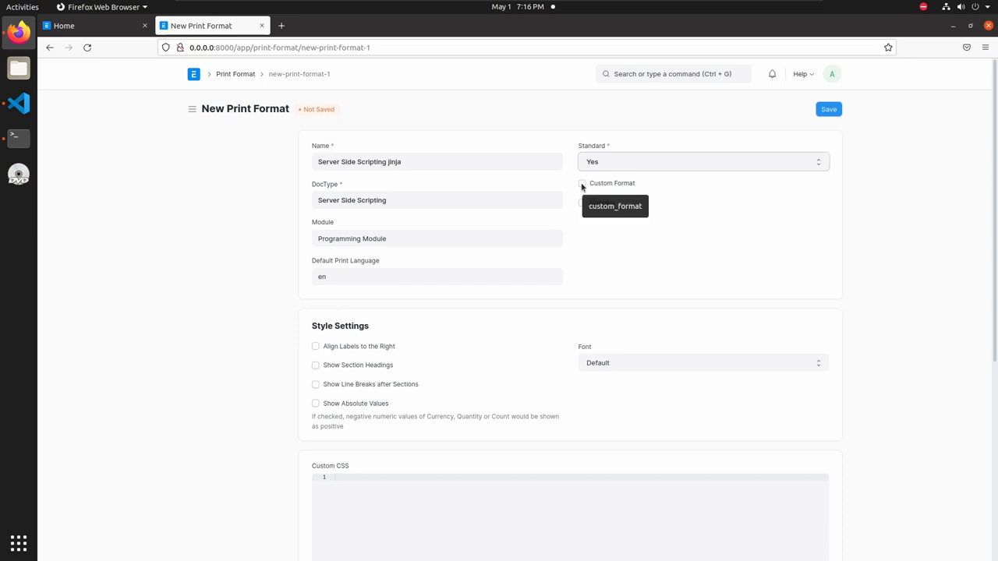
Mark it Custom Format with Jinja type, add an h1 'This is fron jinja', and save
{"action": "left_click", "coordinate": [581, 183]}
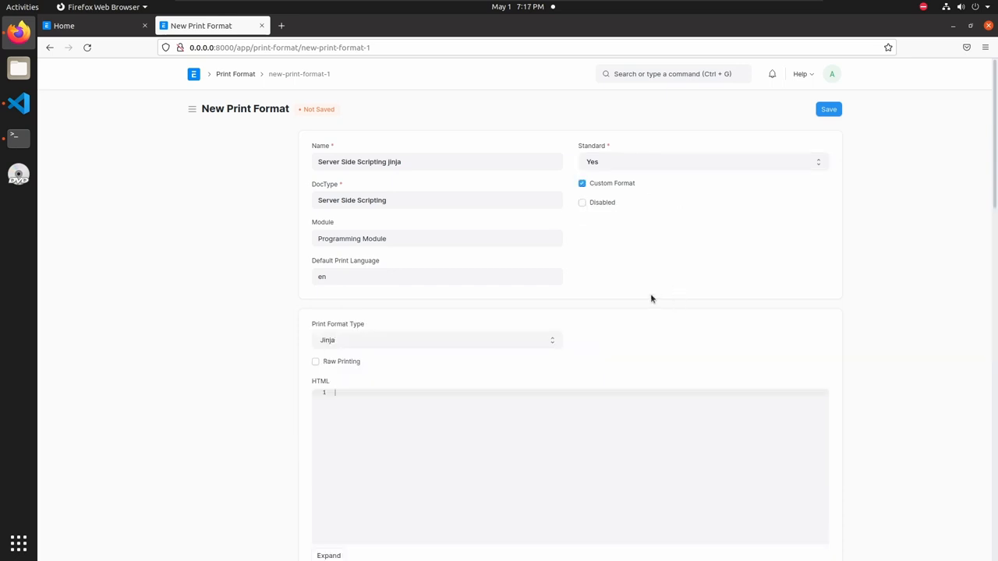
{"action": "mouse_move", "coordinate": [531, 342]}
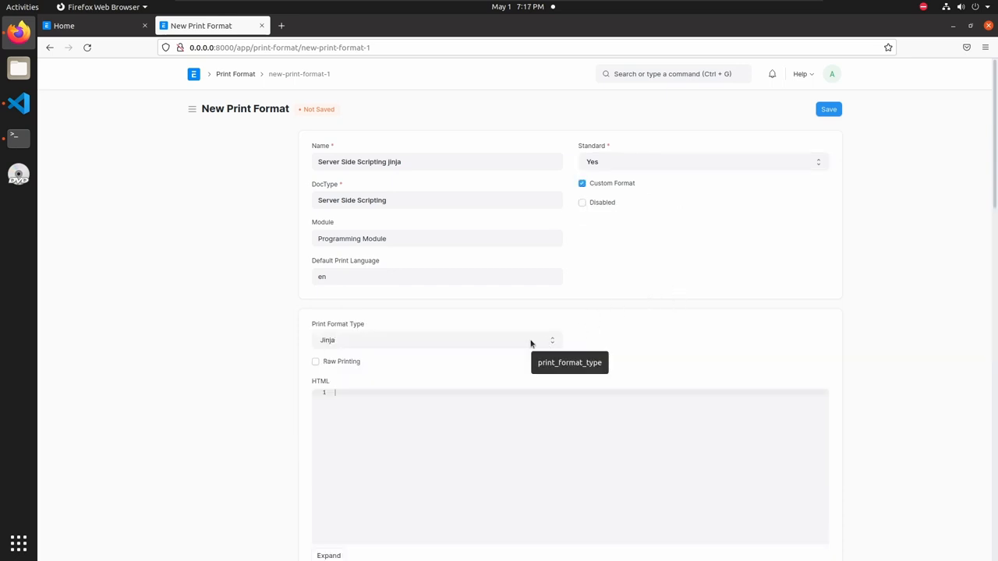
{"action": "left_click", "coordinate": [436, 339]}
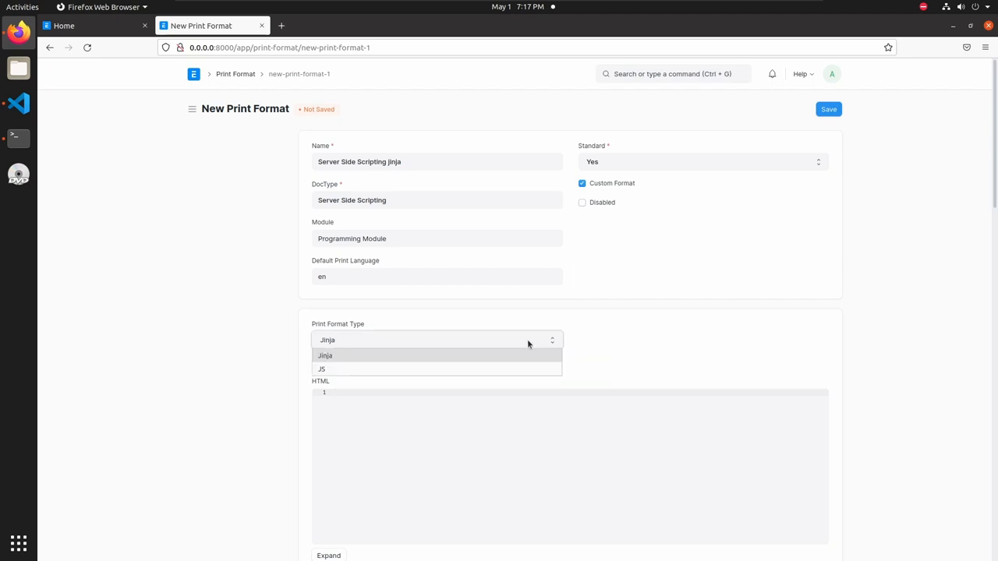
{"action": "mouse_move", "coordinate": [362, 364]}
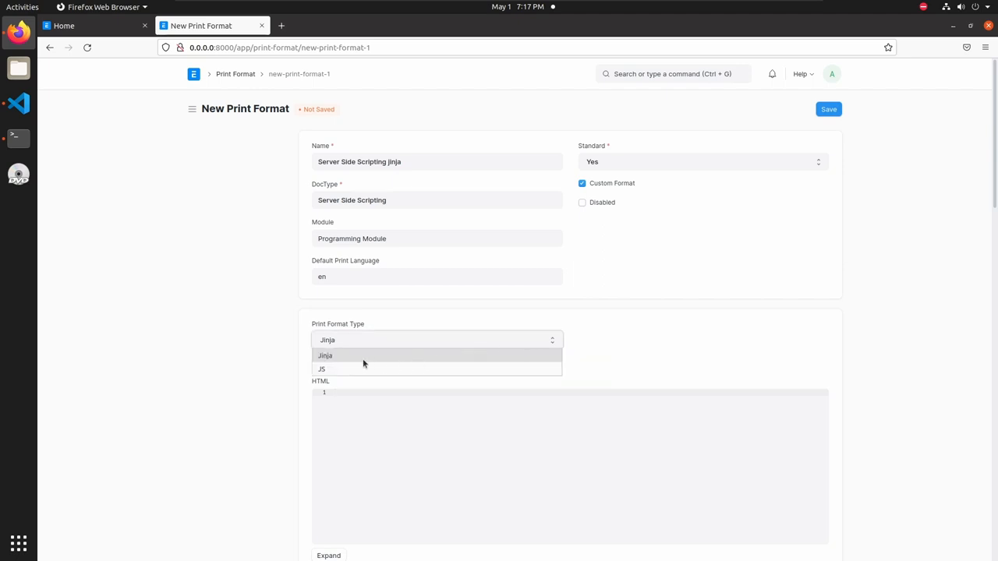
{"action": "left_click", "coordinate": [324, 355]}
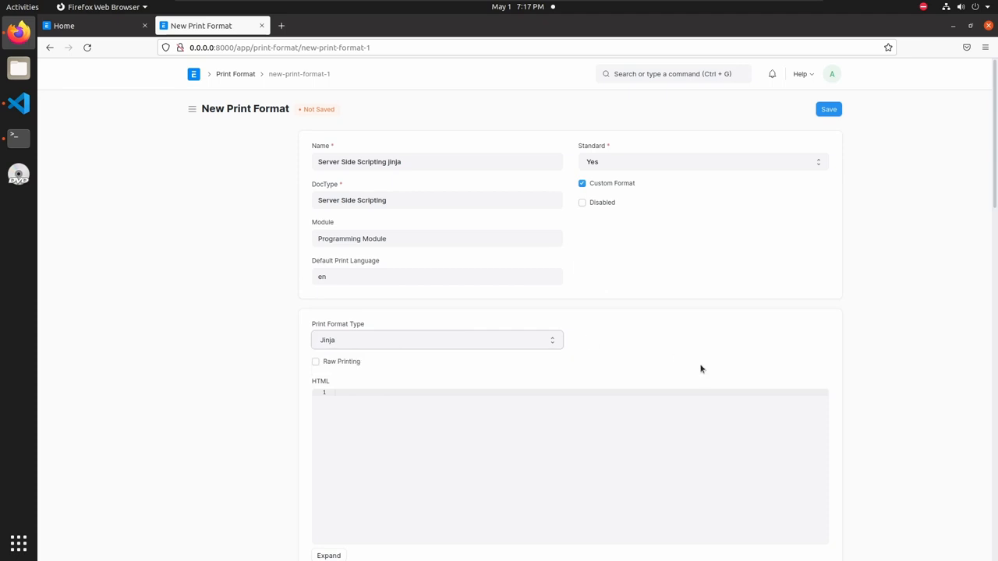
{"action": "scroll", "scroll_direction": "down", "scroll_amount": 3}
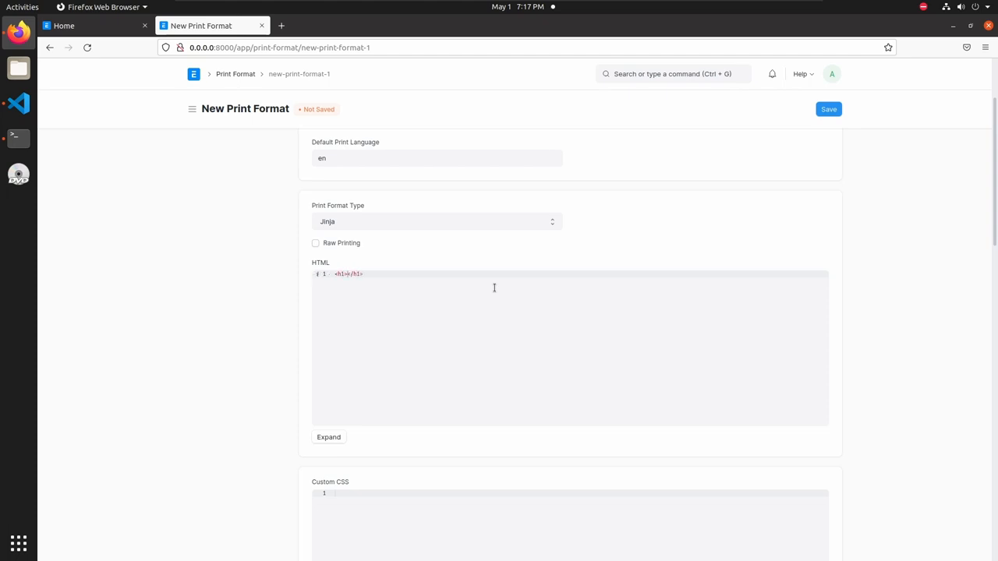
{"action": "type", "text": "This is fron jinja"}
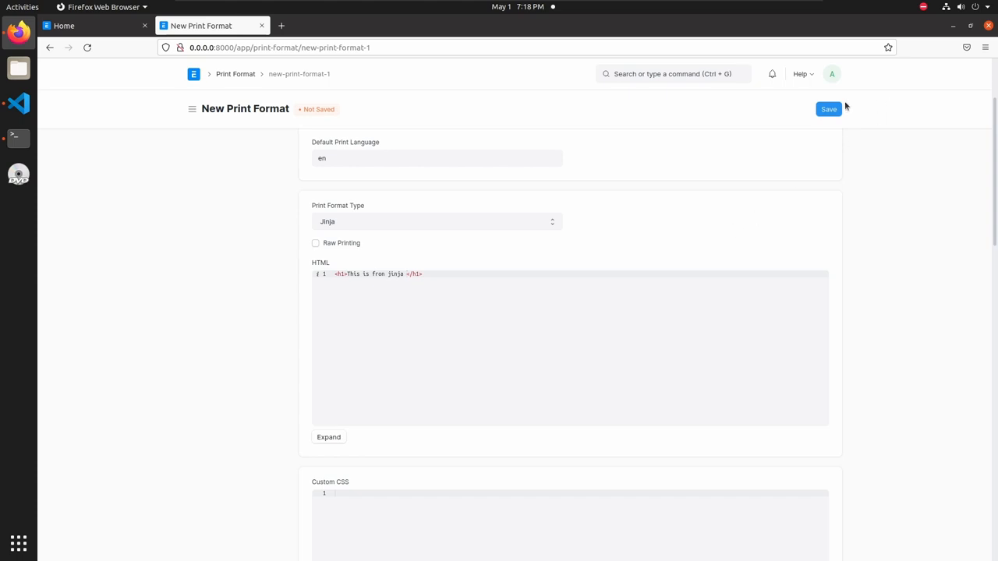
{"action": "left_click", "coordinate": [828, 109]}
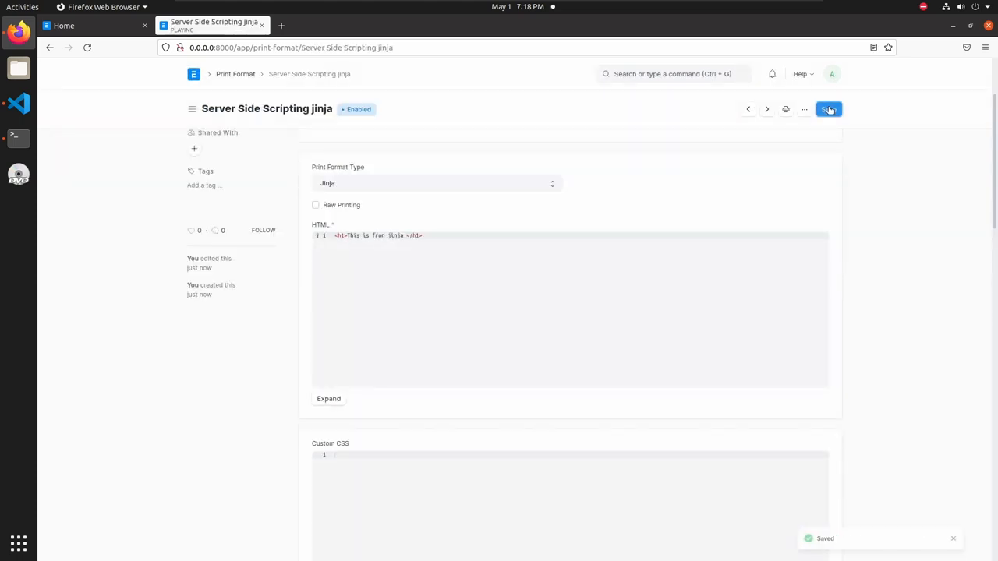
Open SER-0012 from the Server Side Scripting list and bring up its print preview
{"action": "left_click", "coordinate": [93, 25]}
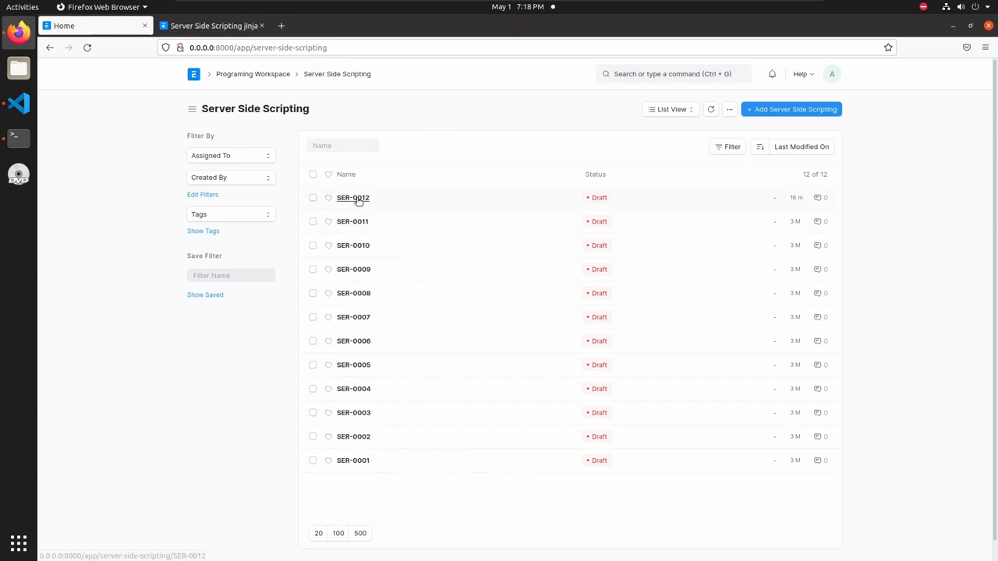
{"action": "left_click", "coordinate": [353, 197]}
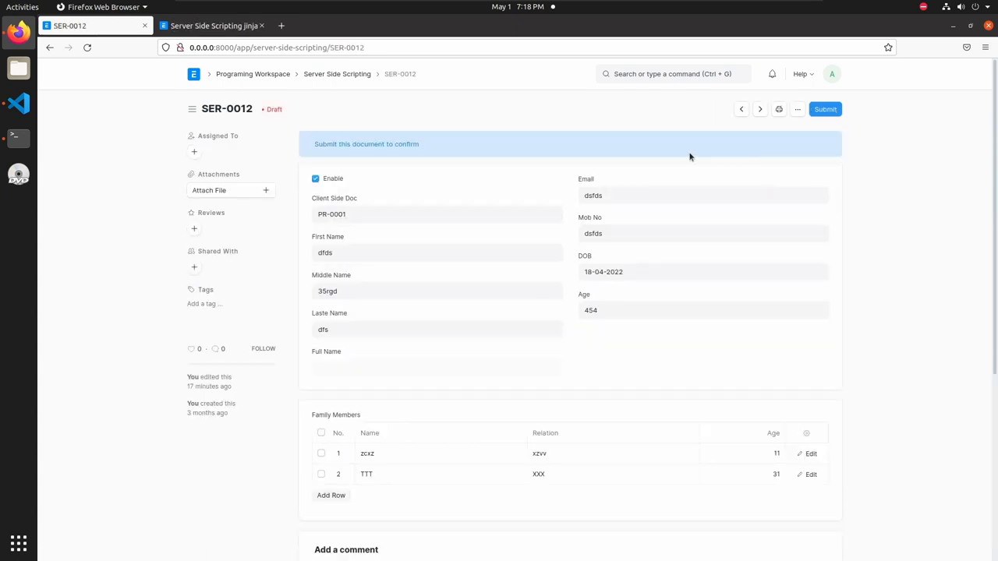
{"action": "left_click", "coordinate": [778, 109]}
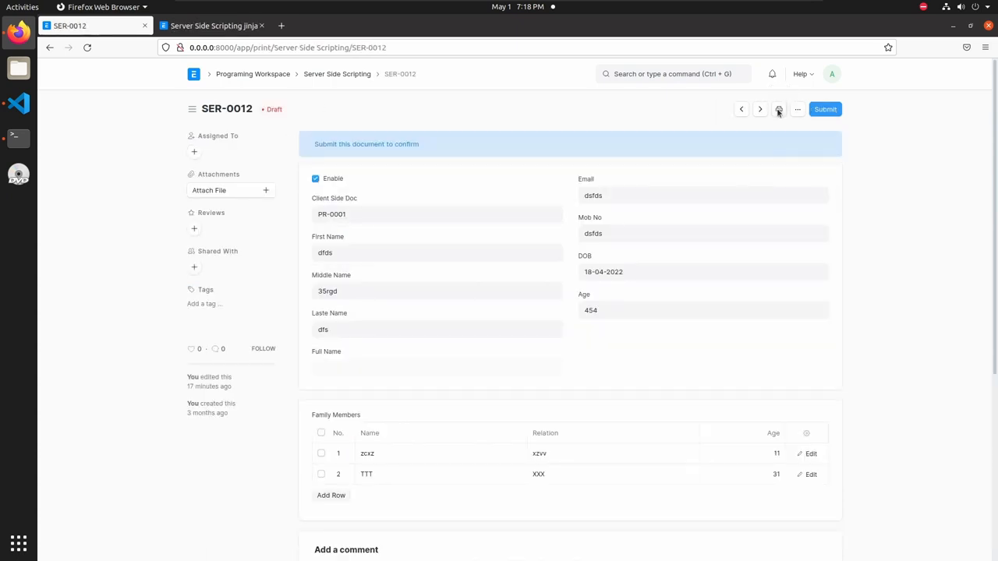
{"action": "left_click", "coordinate": [778, 109]}
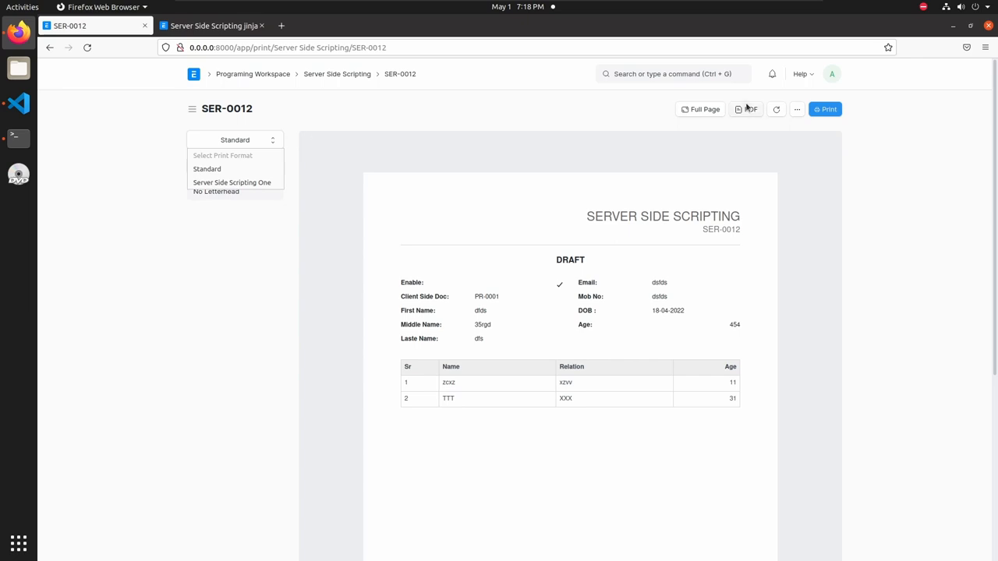
Reload the page and pick the 'Server Side Scripting jinja' print format
{"action": "left_click", "coordinate": [831, 73]}
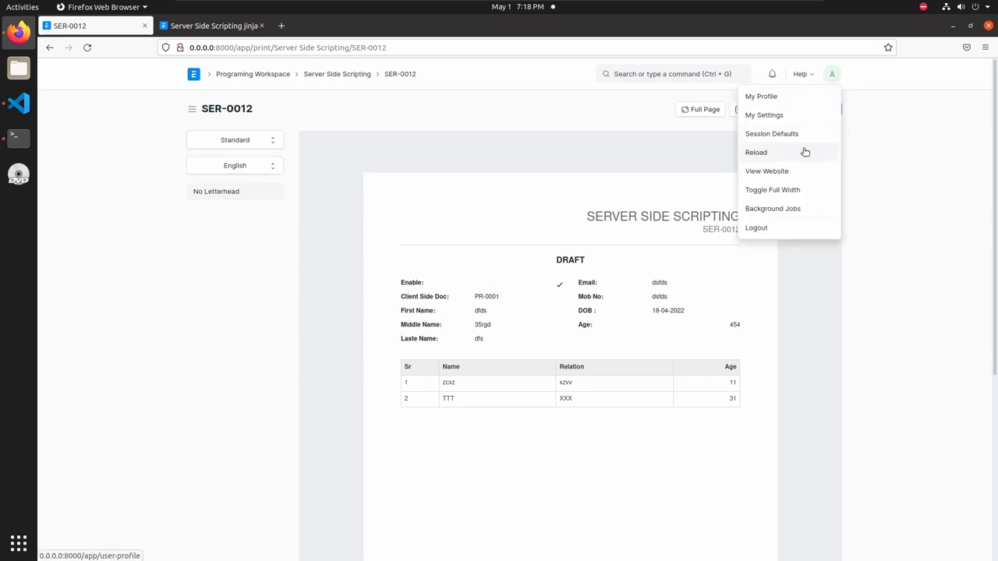
{"action": "left_click", "coordinate": [755, 152]}
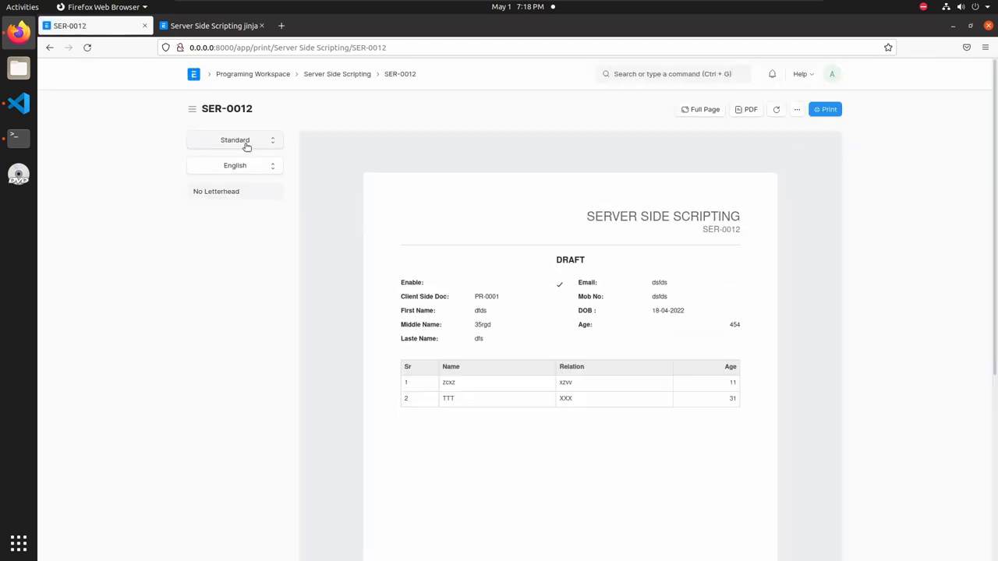
{"action": "left_click", "coordinate": [234, 140]}
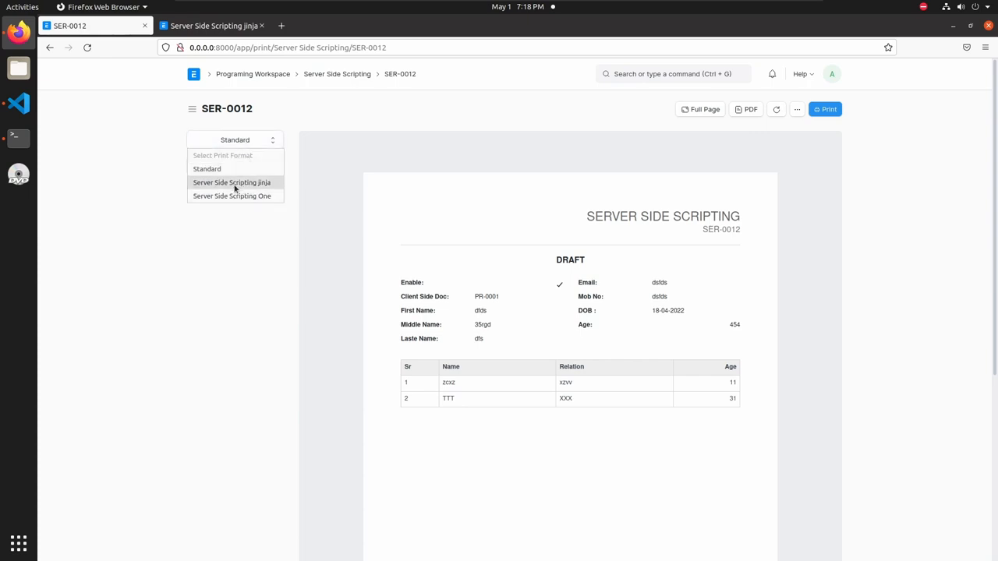
{"action": "left_click", "coordinate": [231, 183]}
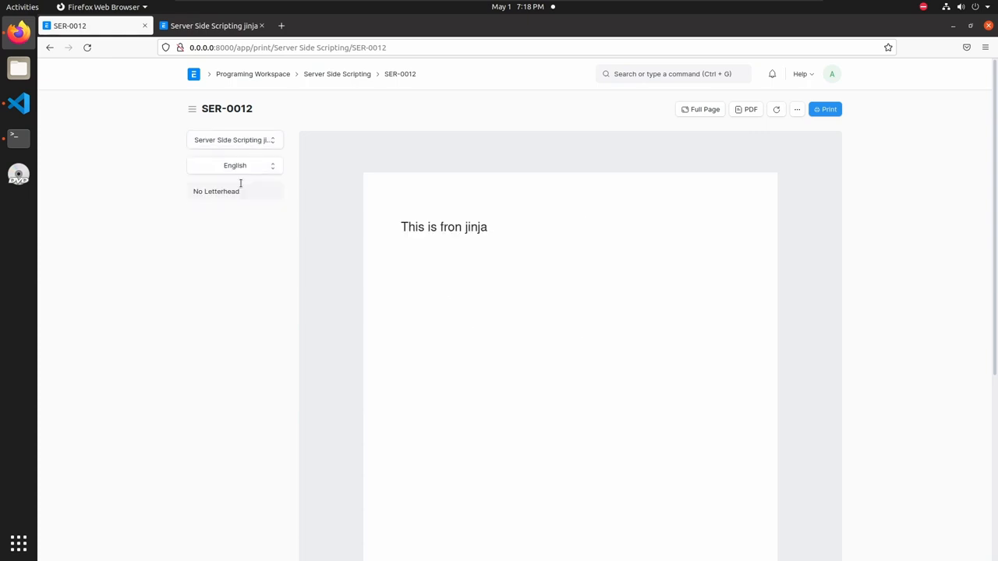
{"action": "mouse_move", "coordinate": [398, 237]}
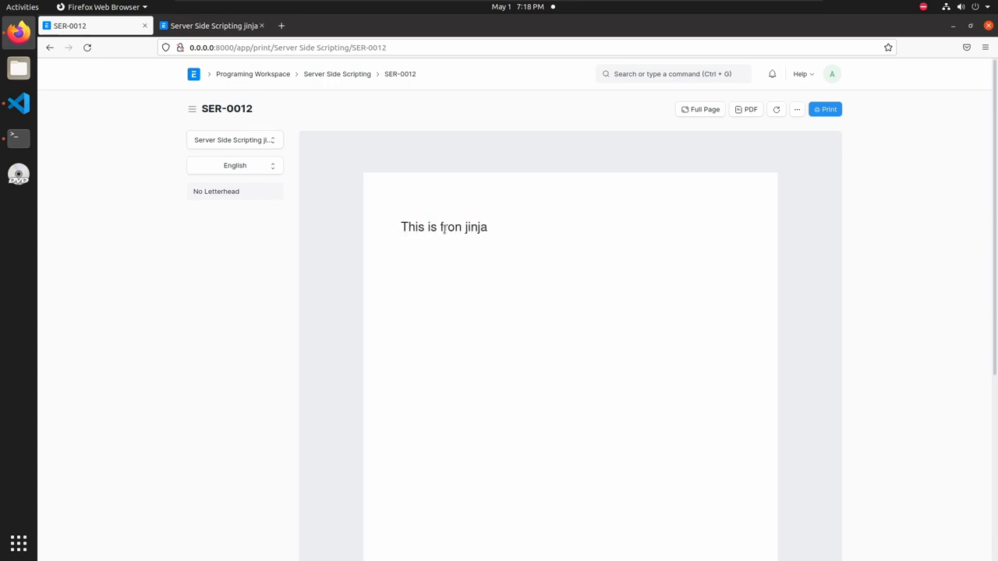
{"action": "mouse_move", "coordinate": [350, 100]}
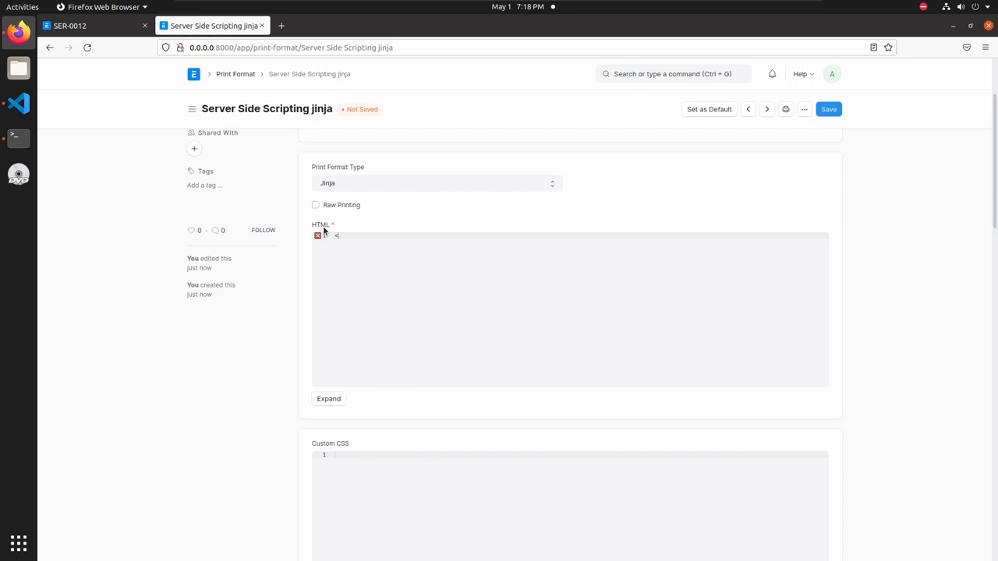
Set the format's HTML to <div>{{ doc.name }}</div>
{"action": "type", "text": "<div"}
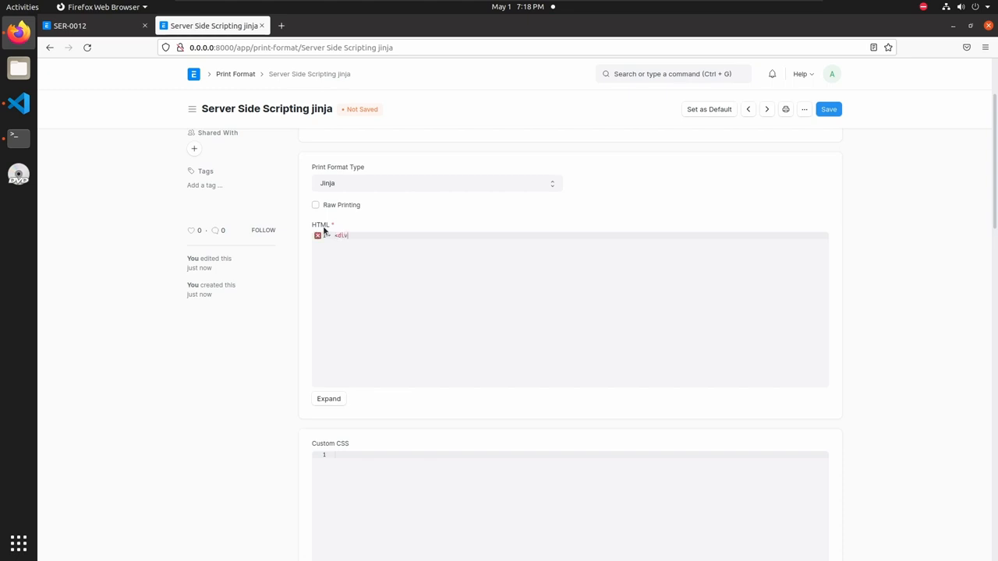
{"action": "type", "text": "</div>"}
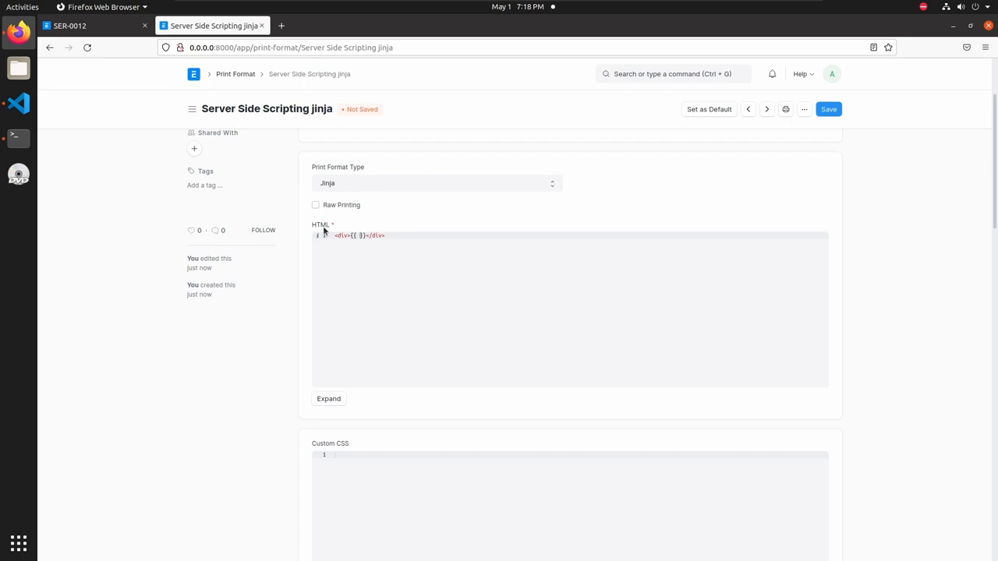
{"action": "type", "text": "doc."}
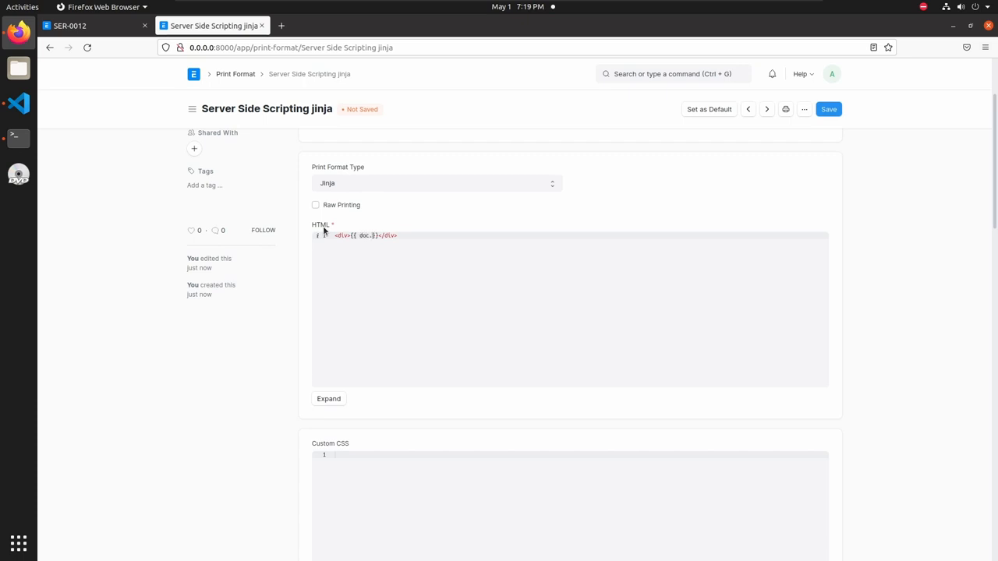
{"action": "type", "text": "name"}
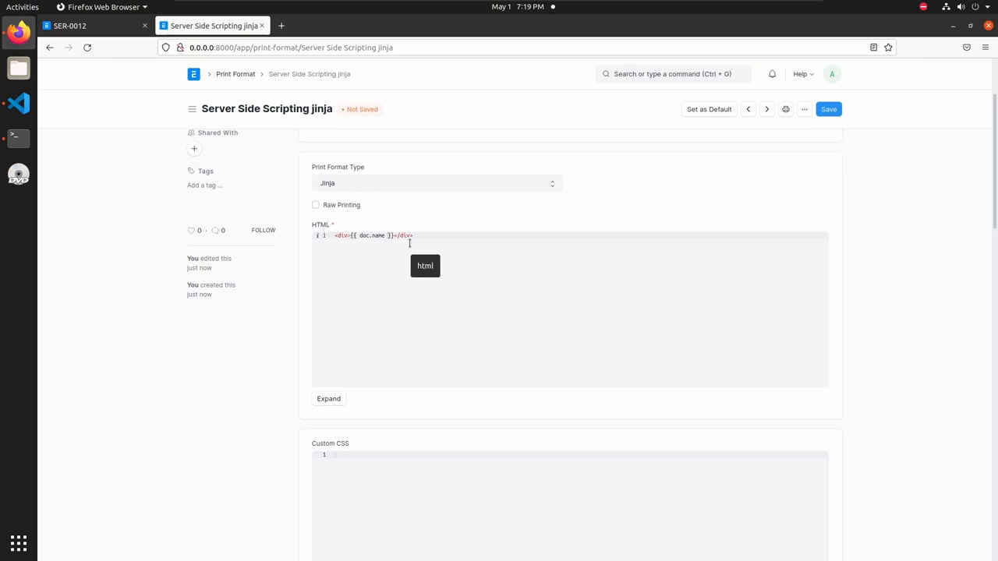
{"action": "mouse_move", "coordinate": [299, 254]}
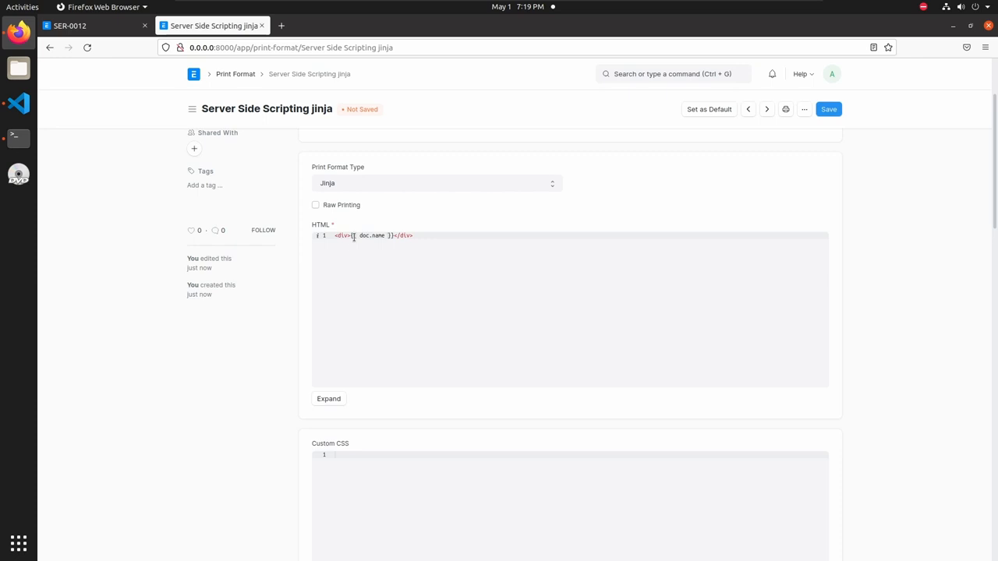
Save, confirm the preview prints SER-0012, and open the SER-0012 record form
{"action": "left_click", "coordinate": [827, 109]}
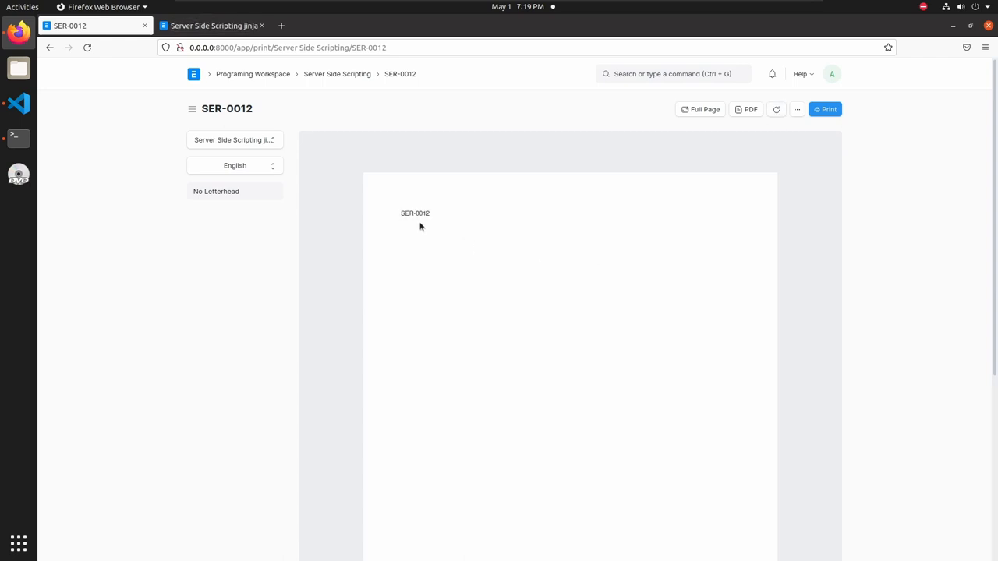
{"action": "double_click", "coordinate": [415, 213]}
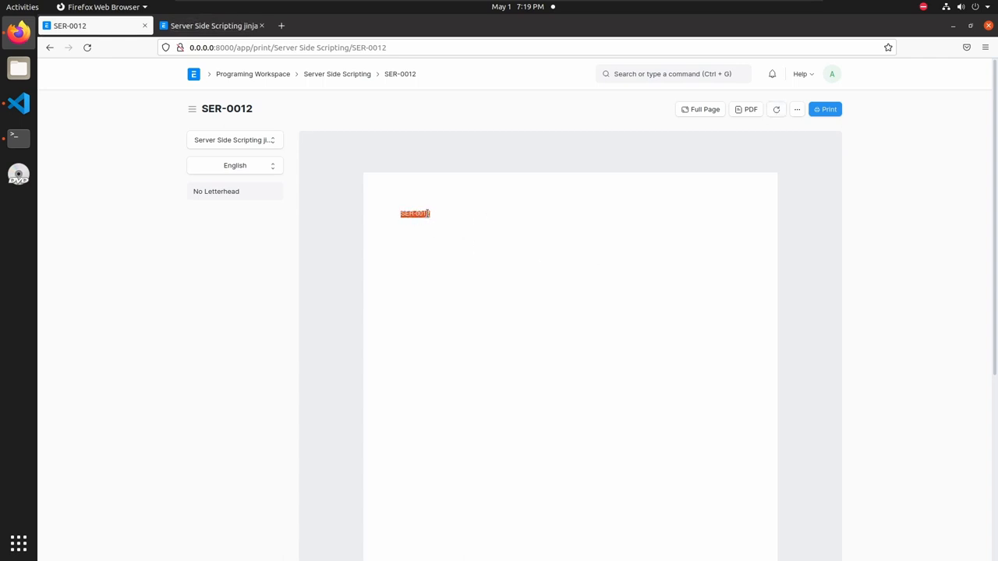
{"action": "mouse_move", "coordinate": [400, 74]}
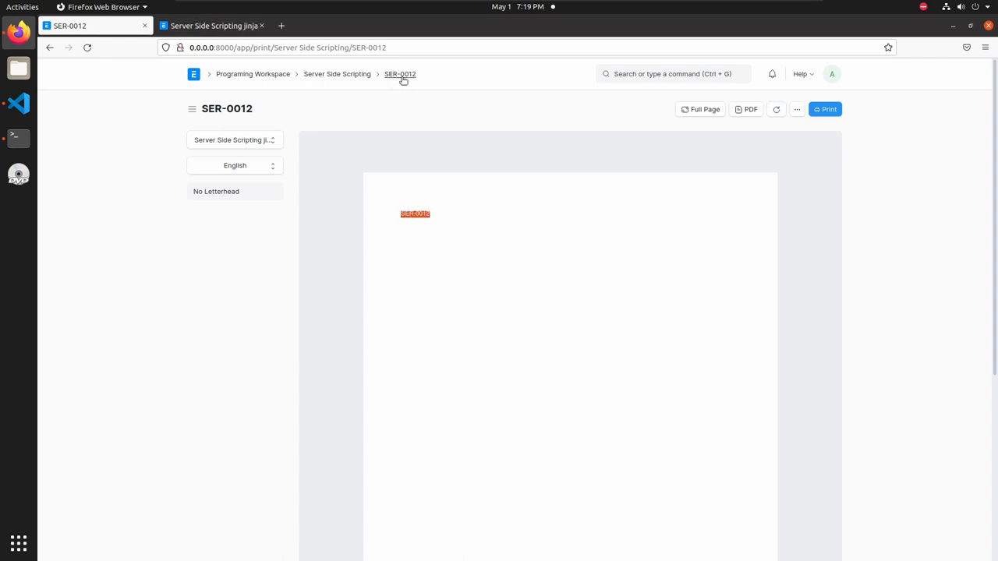
{"action": "left_click", "coordinate": [400, 74]}
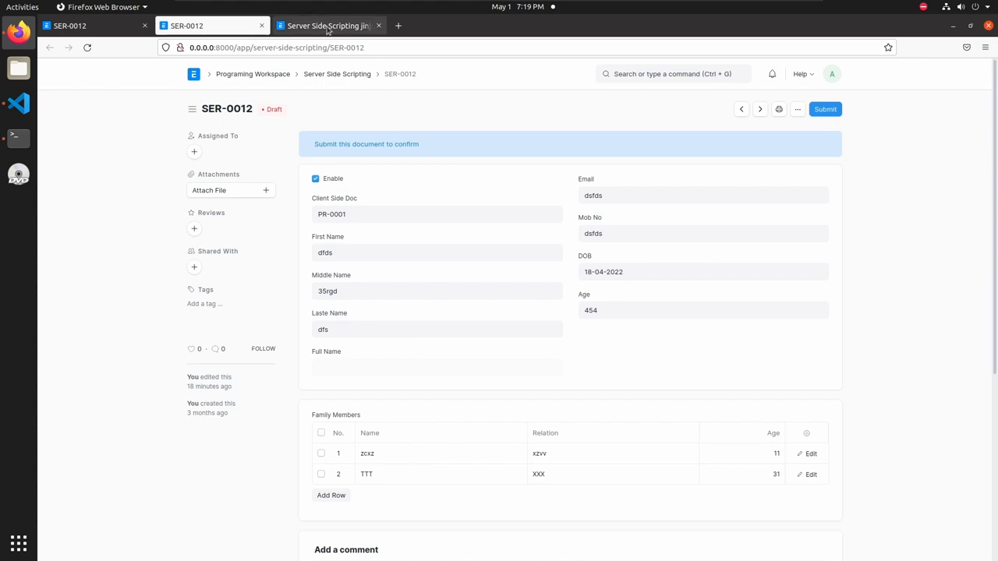
Rewrite the HTML as Name : {{ doc.name }}, Age : {{ doc.age }}, DOB : {{ doc.dob }} divs and save
{"action": "left_click", "coordinate": [327, 26]}
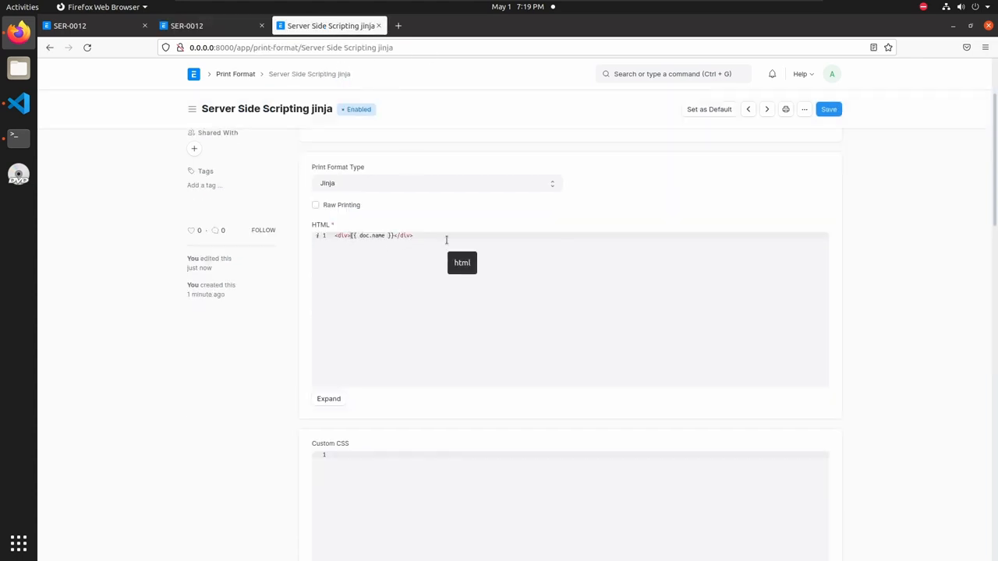
{"action": "type", "text": "Nam"}
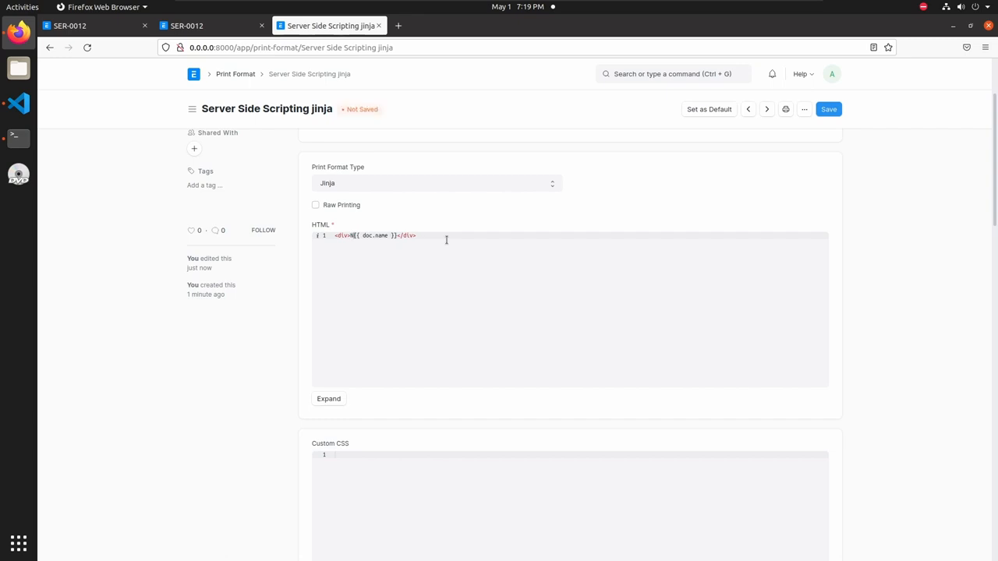
{"action": "type", "text": "Name :"}
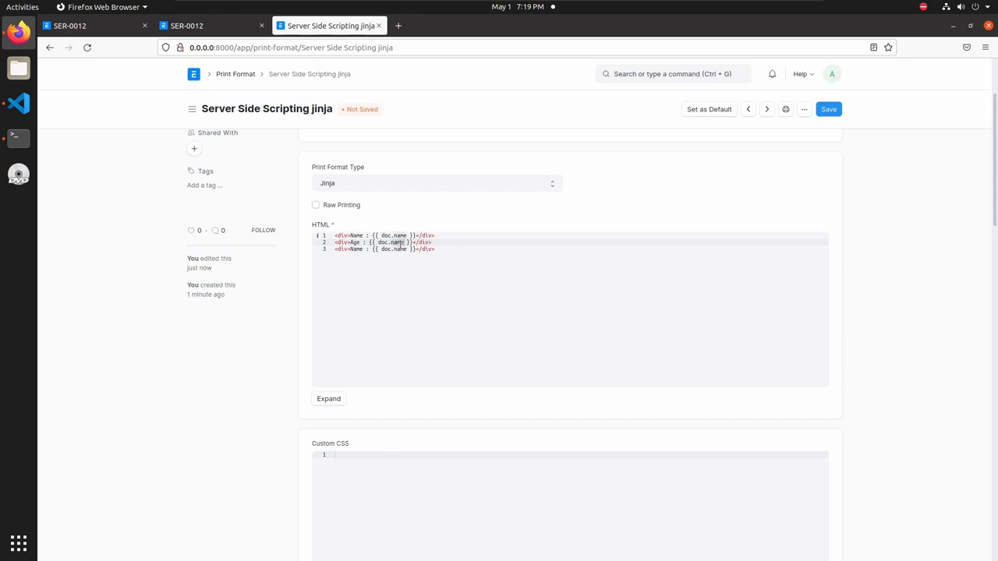
{"action": "type", "text": "age"}
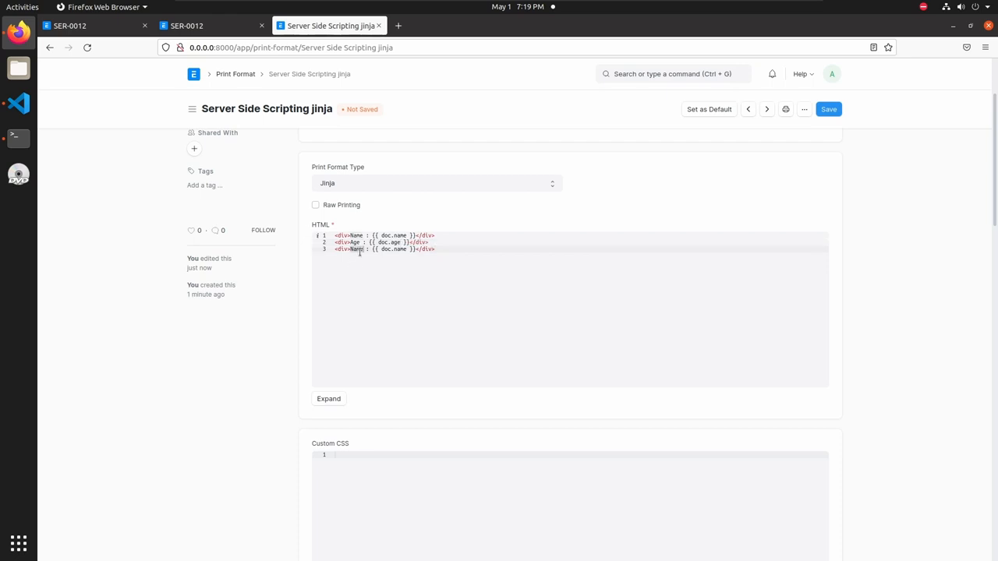
{"action": "type", "text": "DOB"}
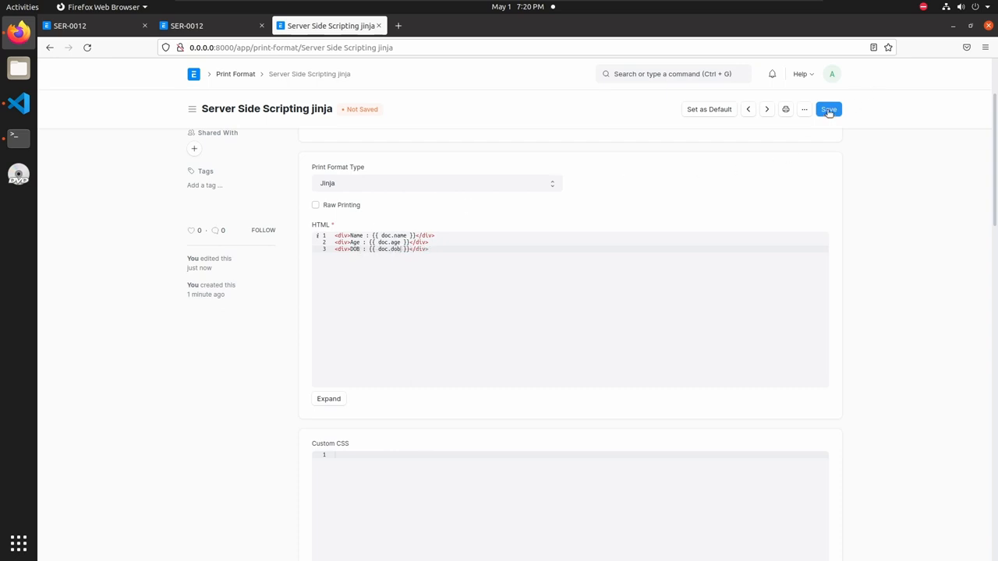
{"action": "left_click", "coordinate": [827, 109]}
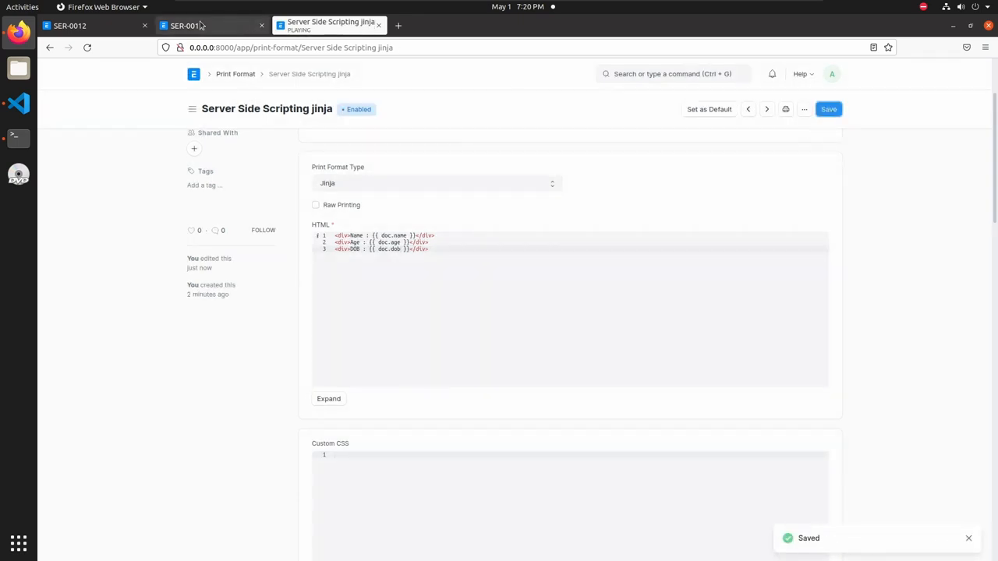
Refresh SER-0012's preview, set its age to 17, and re-select the Server Side Scripting jinja format
{"action": "left_click", "coordinate": [93, 25]}
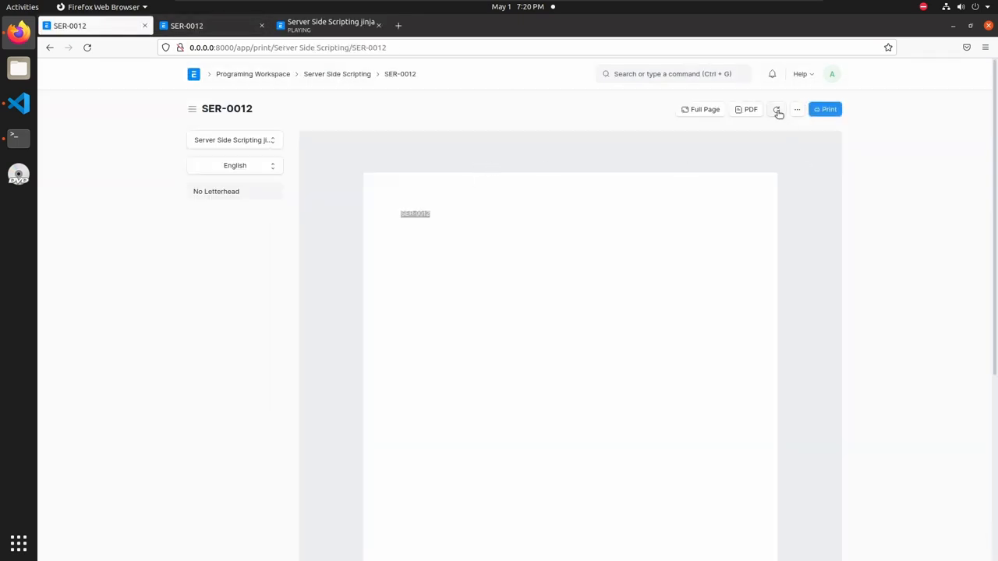
{"action": "left_click", "coordinate": [777, 109]}
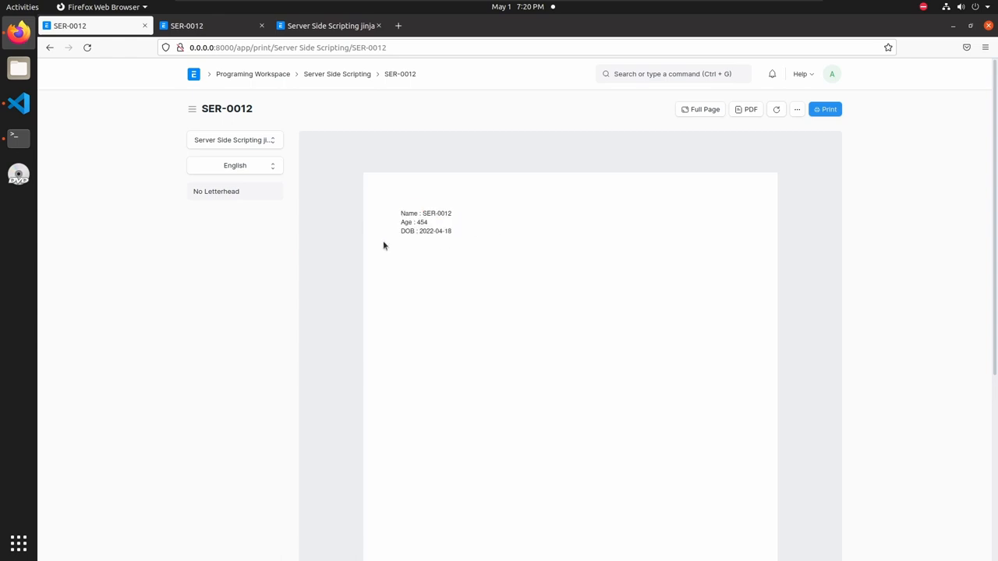
{"action": "mouse_move", "coordinate": [403, 242]}
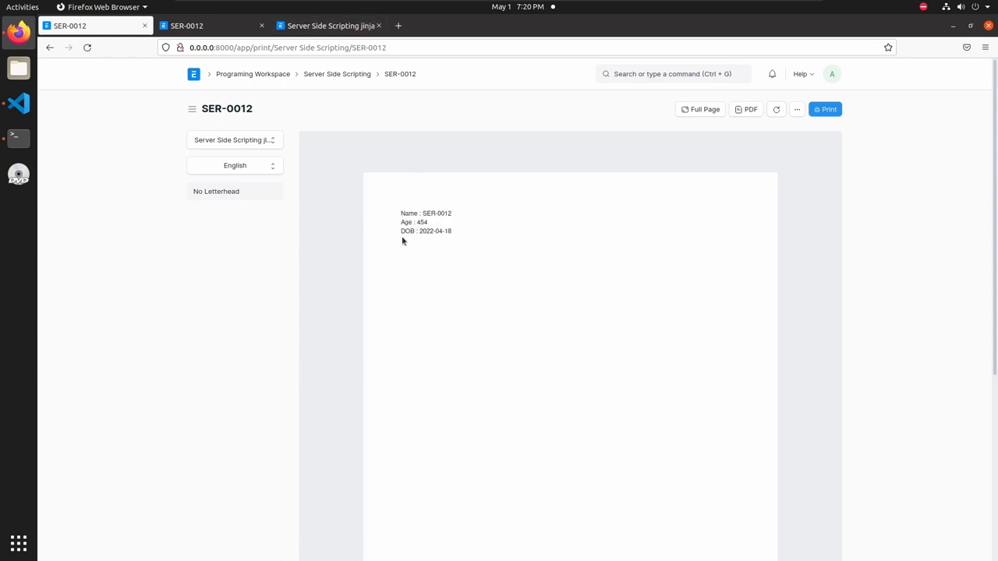
{"action": "mouse_move", "coordinate": [397, 216]}
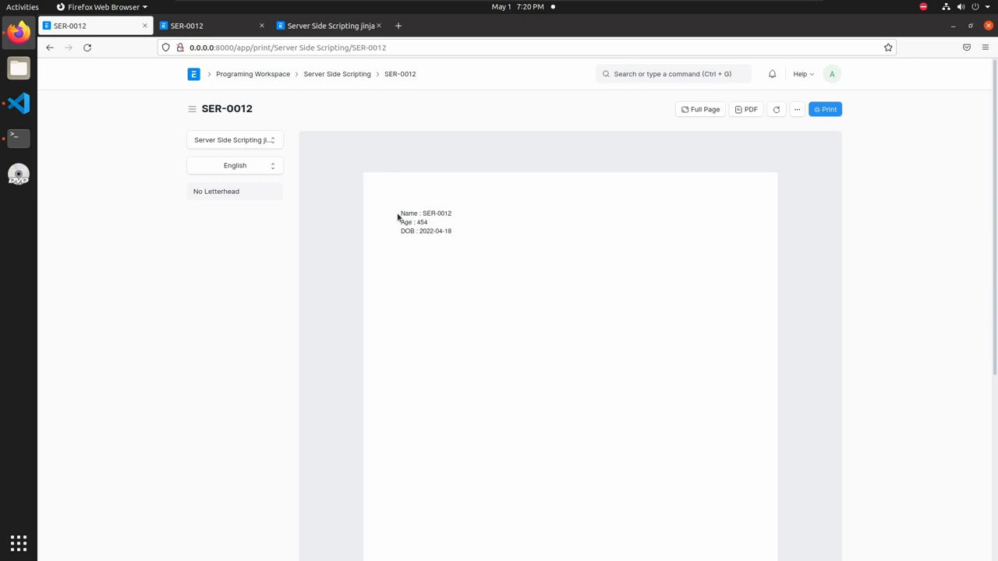
{"action": "left_click", "coordinate": [187, 25]}
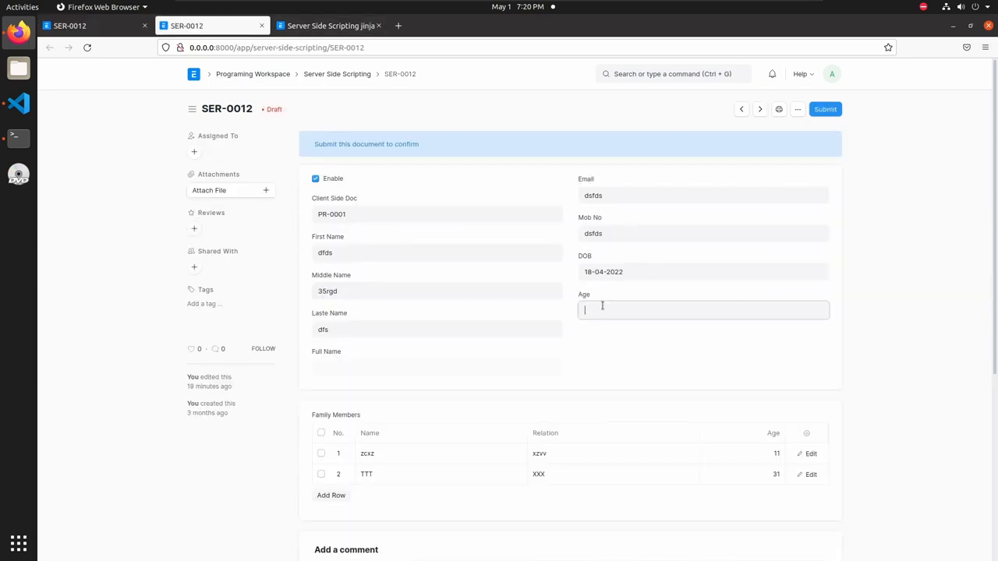
{"action": "type", "text": "17"}
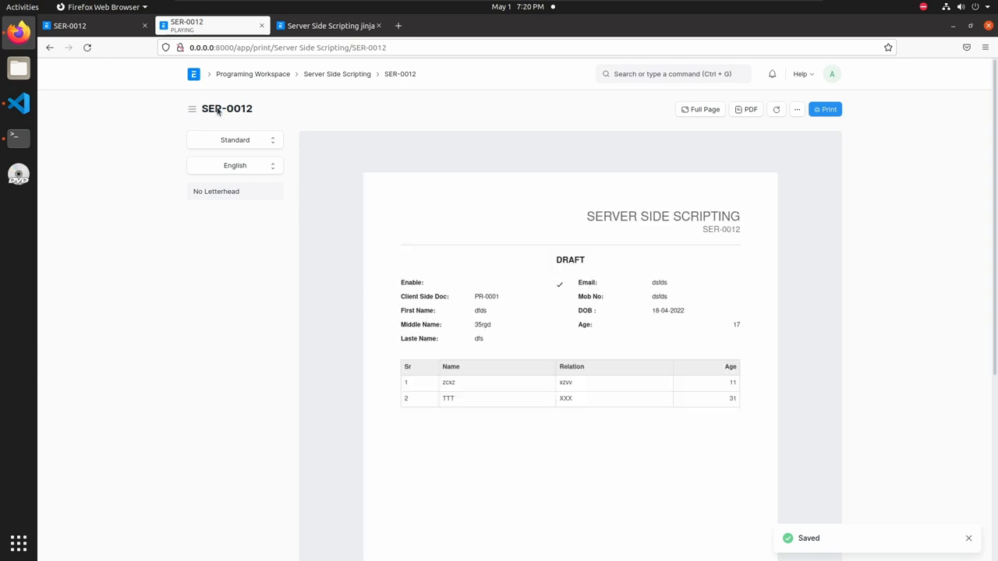
{"action": "left_click", "coordinate": [235, 139]}
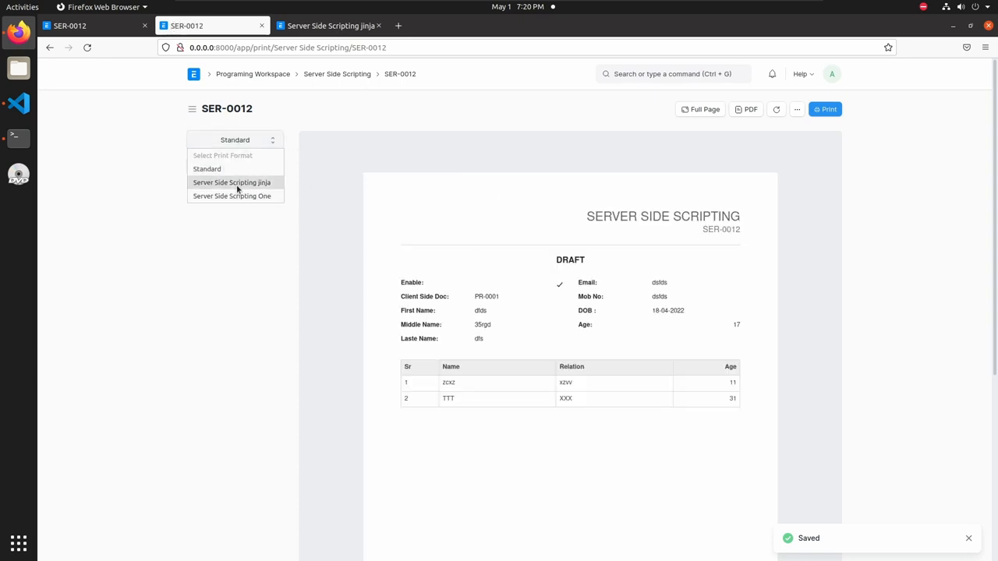
{"action": "left_click", "coordinate": [231, 182]}
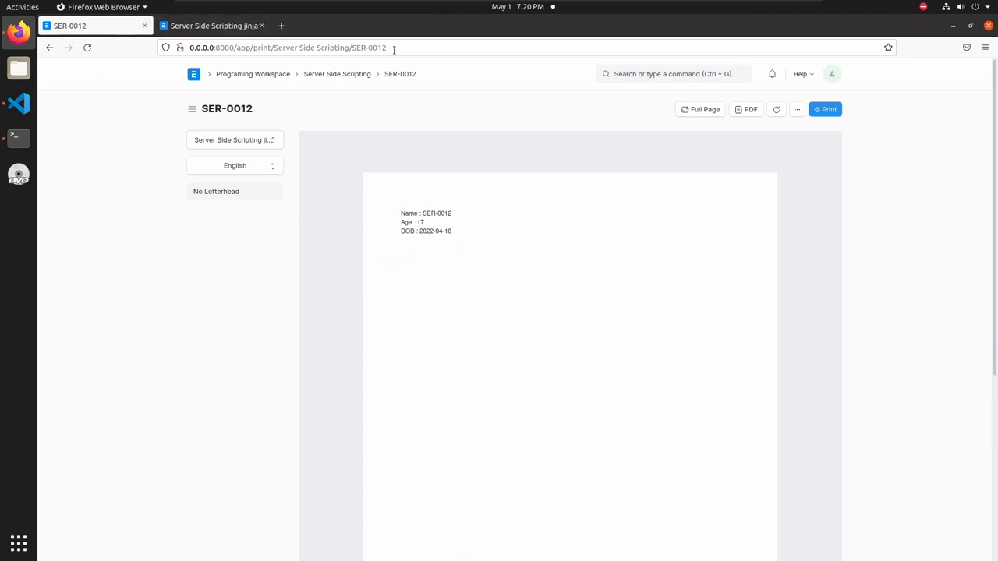
Open the SER-0012 record in a new tab via its breadcrumb link's context menu
{"action": "right_click", "coordinate": [400, 73]}
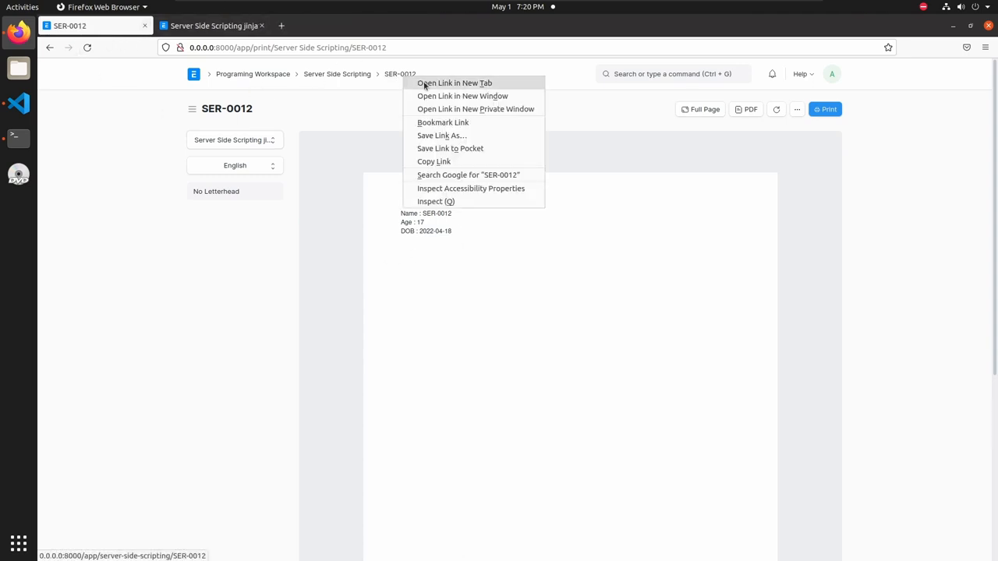
{"action": "left_click", "coordinate": [453, 82]}
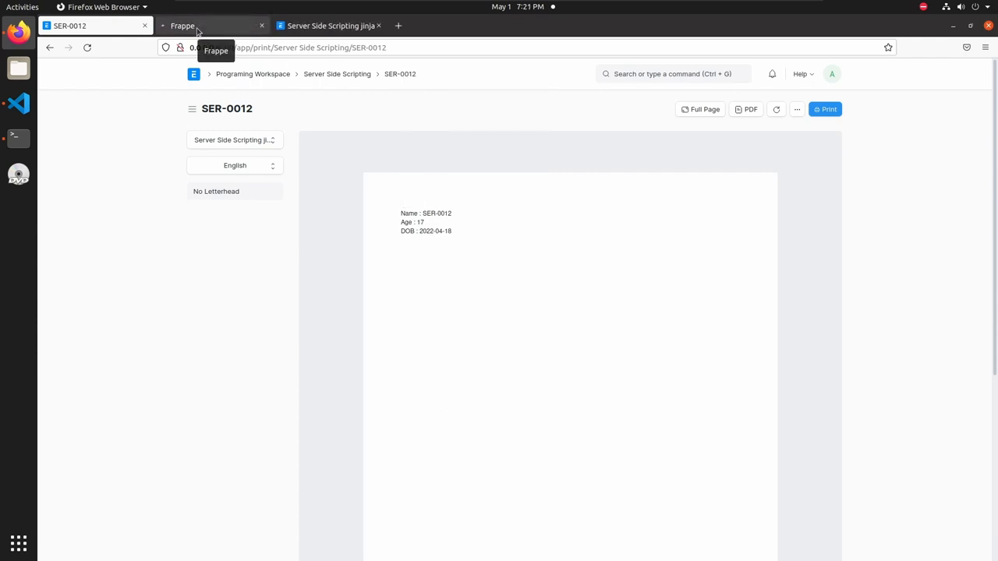
{"action": "left_click", "coordinate": [210, 26]}
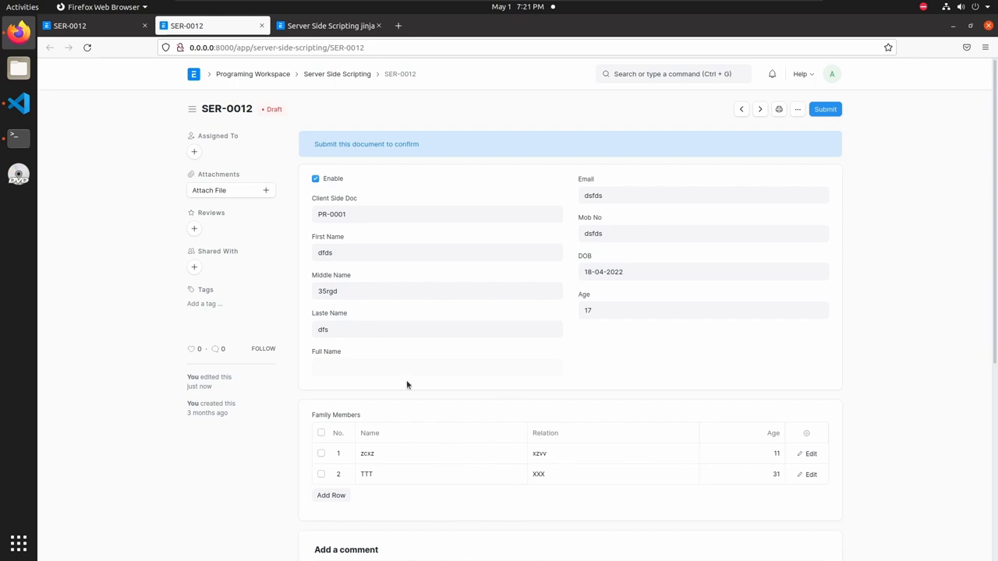
{"action": "mouse_move", "coordinate": [475, 370]}
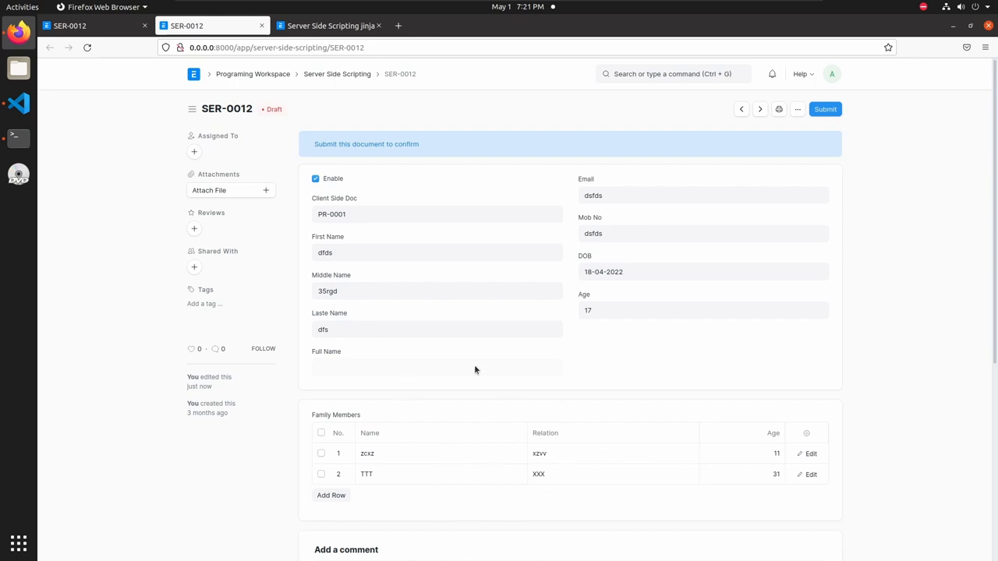
{"action": "mouse_move", "coordinate": [198, 35]}
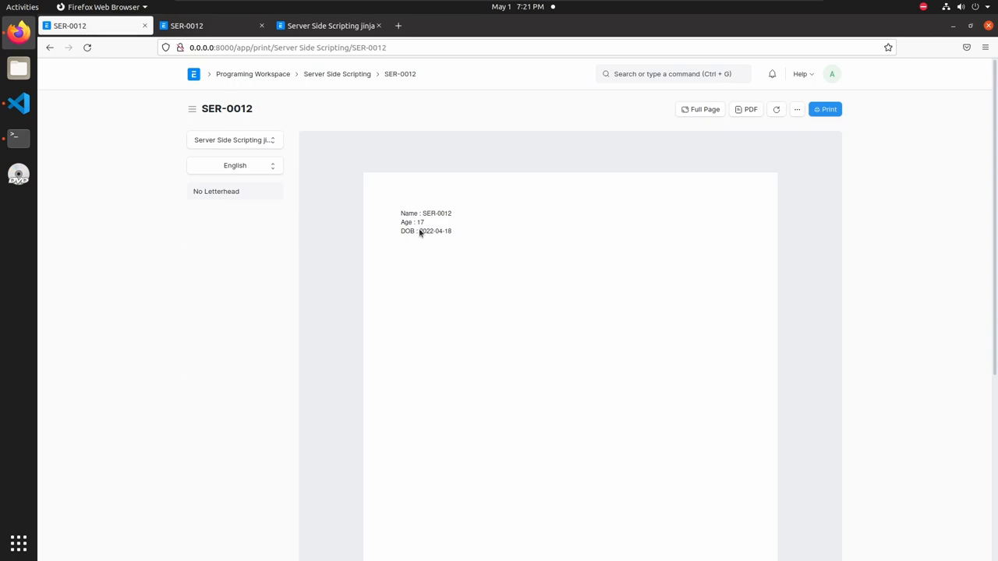
In the jinja print format tab, select the Example table code from Print Format Help
{"action": "left_click", "coordinate": [328, 26]}
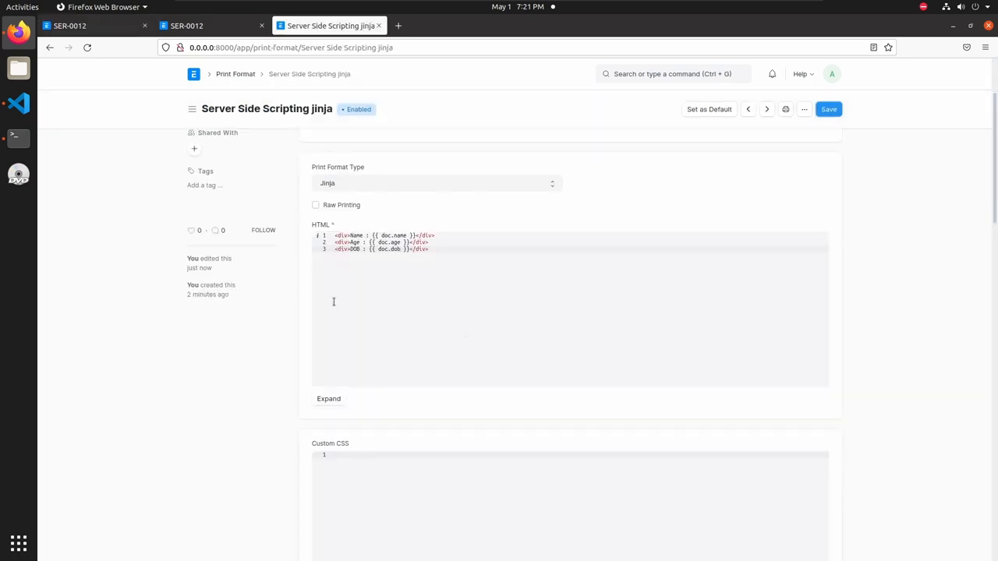
{"action": "scroll", "scroll_direction": "down", "scroll_amount": 3}
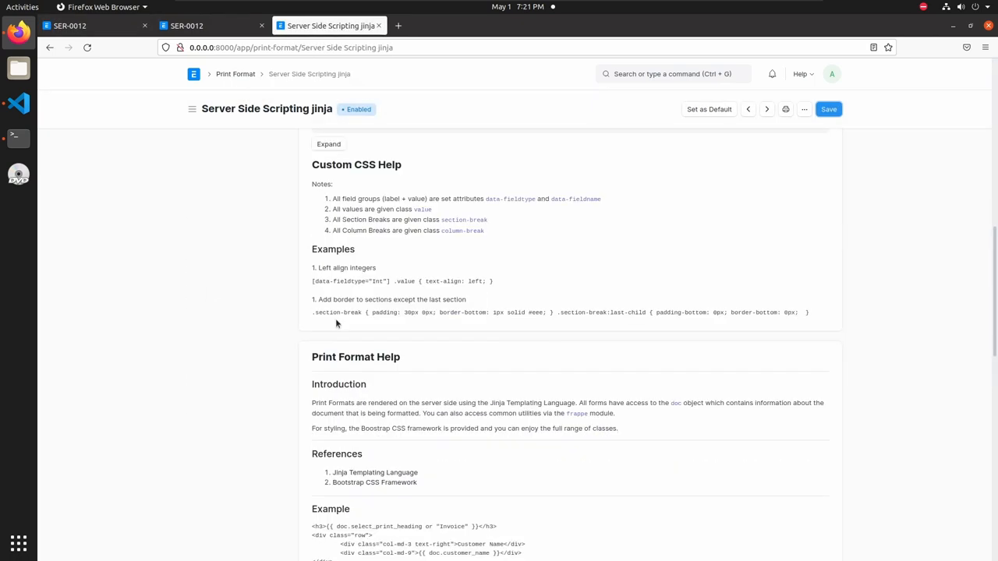
{"action": "scroll", "scroll_direction": "down", "scroll_amount": 3}
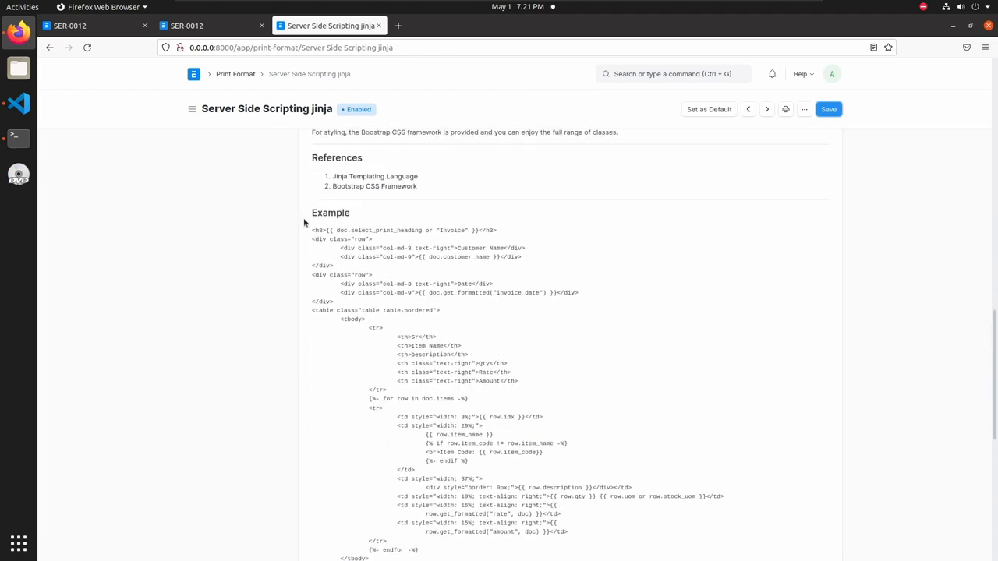
{"action": "mouse_move", "coordinate": [343, 348]}
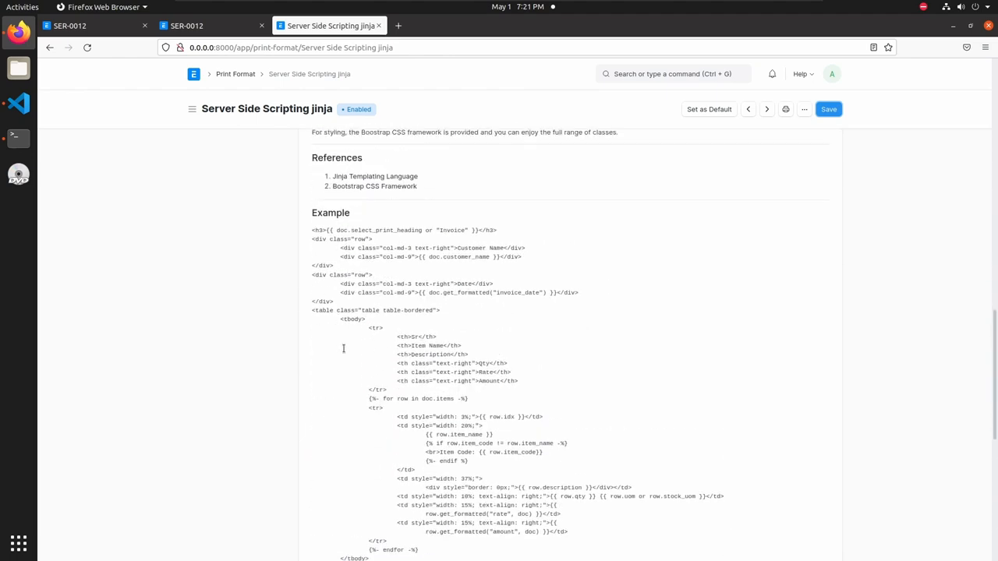
{"action": "scroll", "scroll_direction": "down", "scroll_amount": 3}
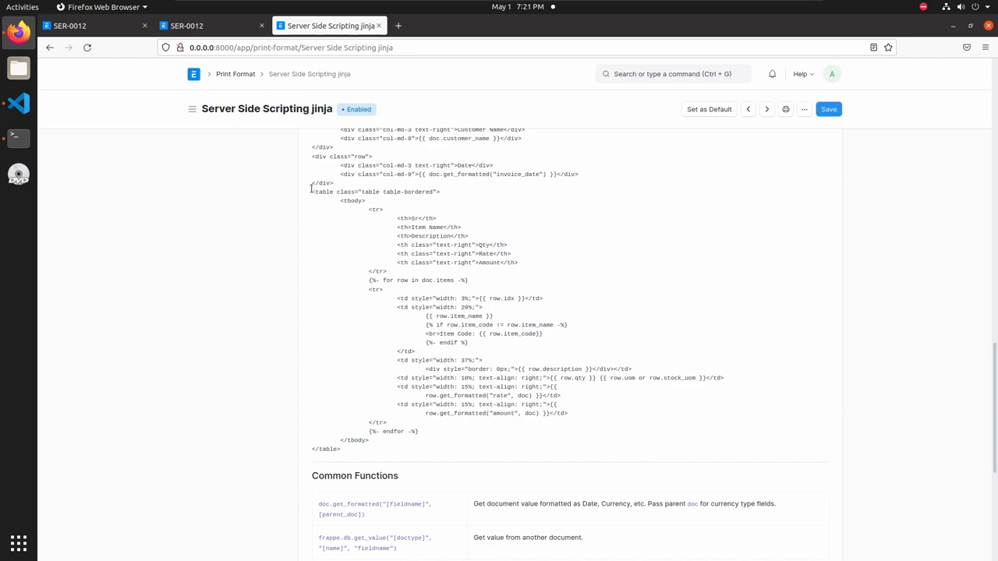
{"action": "left_click_drag", "start_coordinate": [310, 192], "coordinate": [418, 440]}
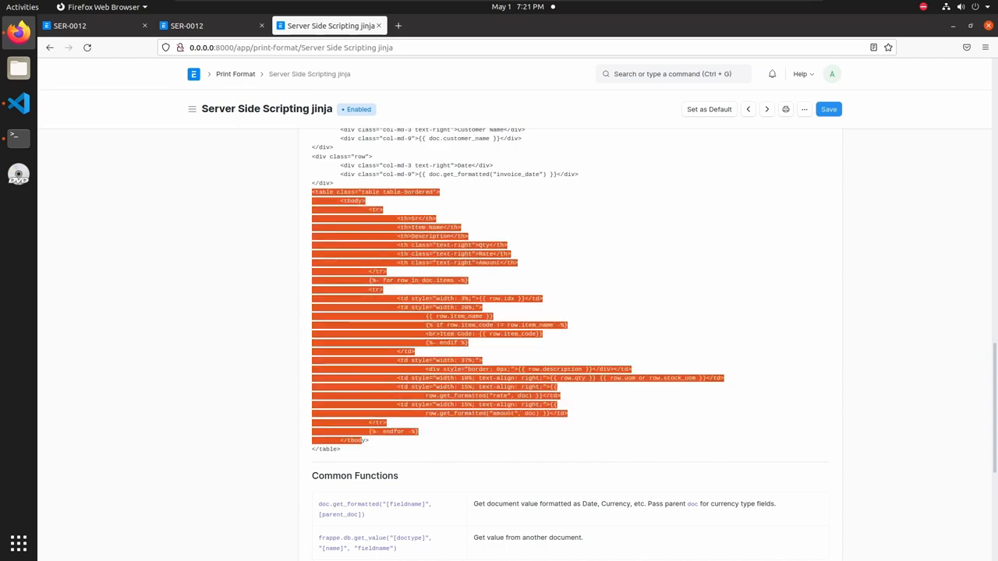
{"action": "scroll", "scroll_direction": "down", "scroll_amount": 3}
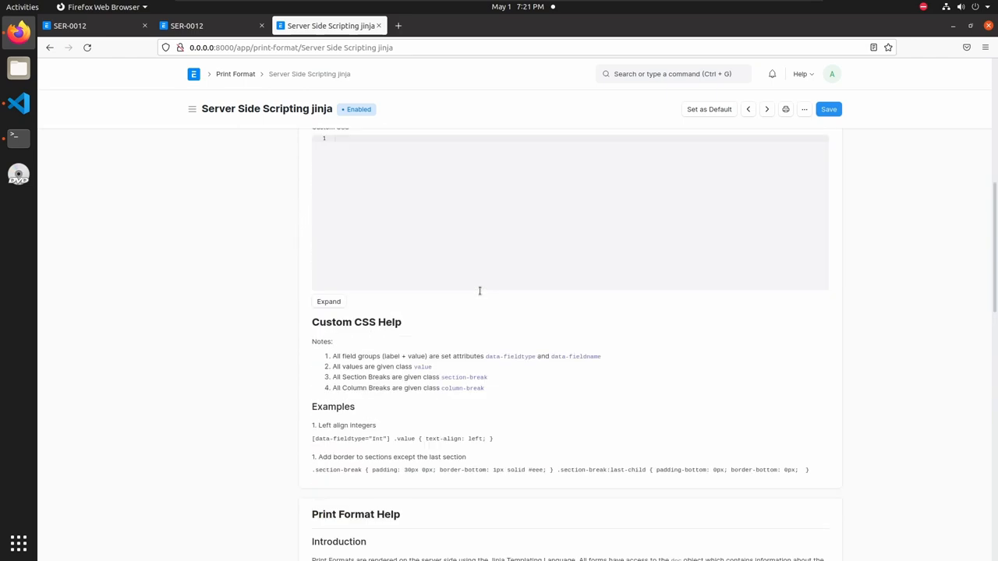
{"action": "scroll", "scroll_direction": "up", "scroll_amount": 3}
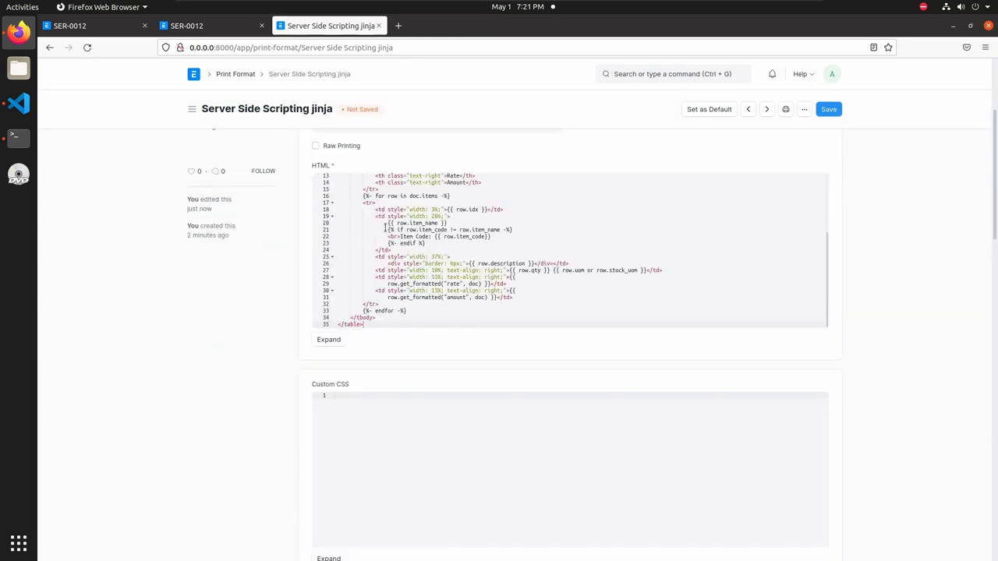
{"action": "scroll", "scroll_direction": "up", "scroll_amount": 3}
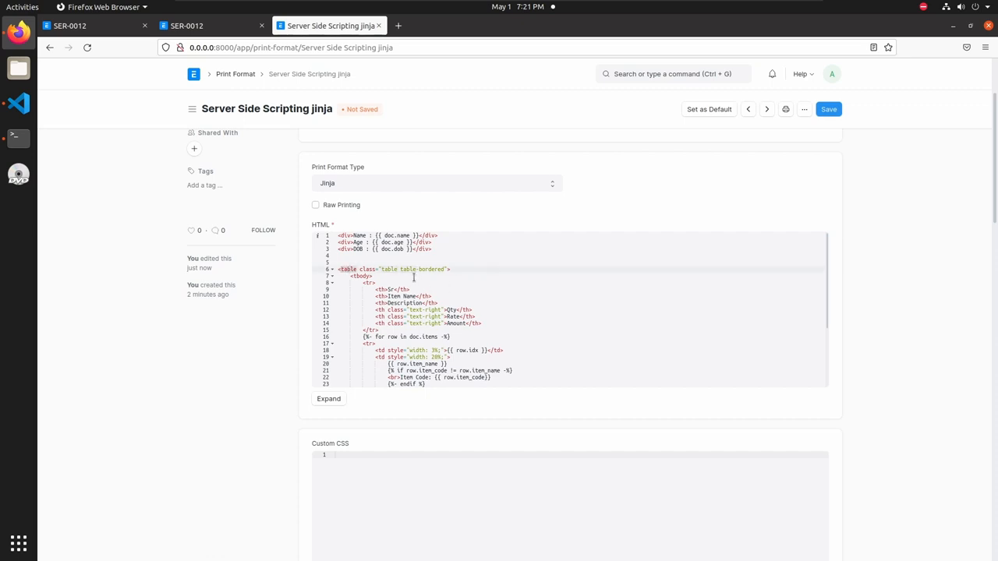
{"action": "mouse_move", "coordinate": [549, 275]}
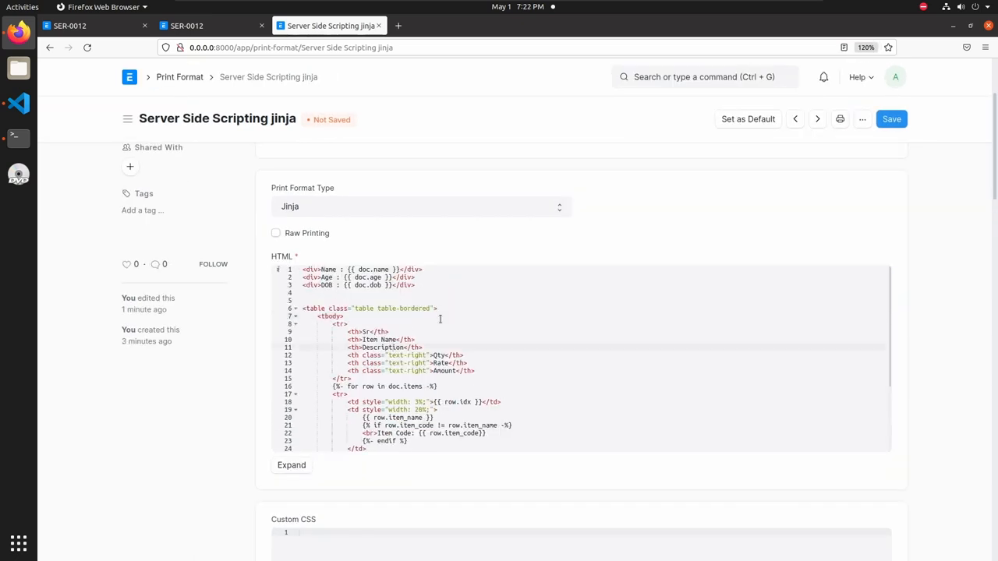
{"action": "mouse_move", "coordinate": [454, 337]}
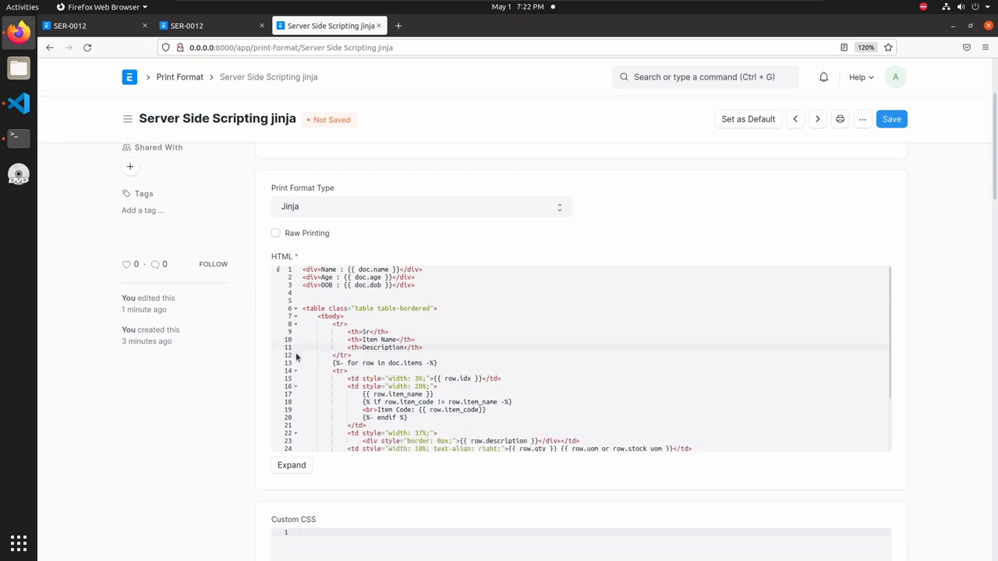
Replace the Qty, Rate and Amount table headers with Sr, Name and Age
{"action": "left_click", "coordinate": [187, 25]}
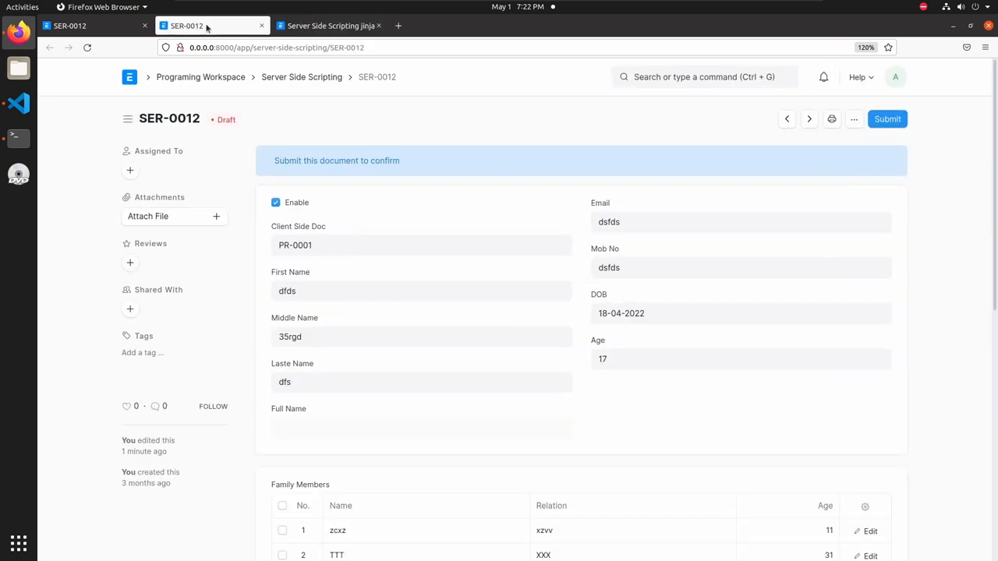
{"action": "scroll", "scroll_direction": "down", "scroll_amount": 3}
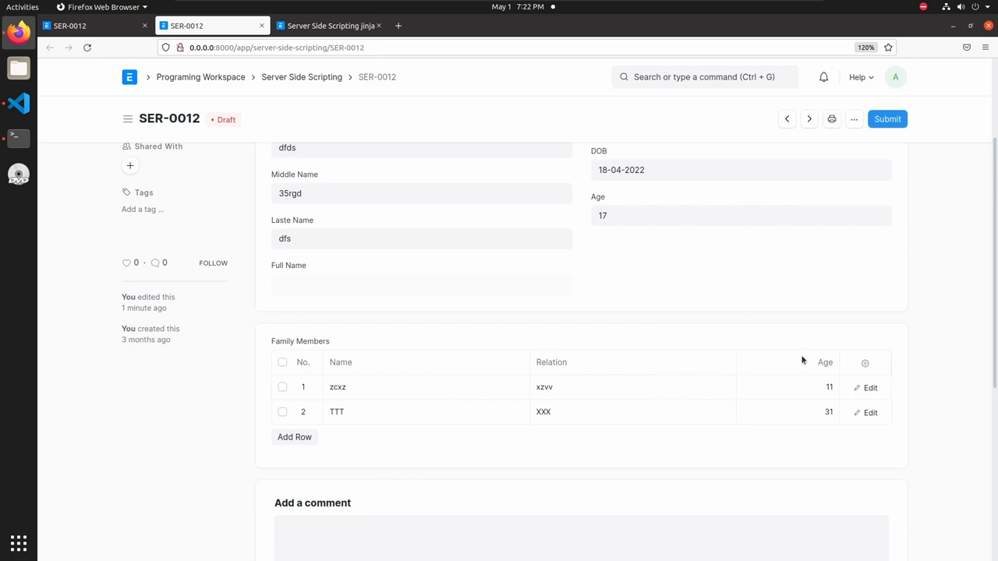
{"action": "left_click", "coordinate": [328, 25]}
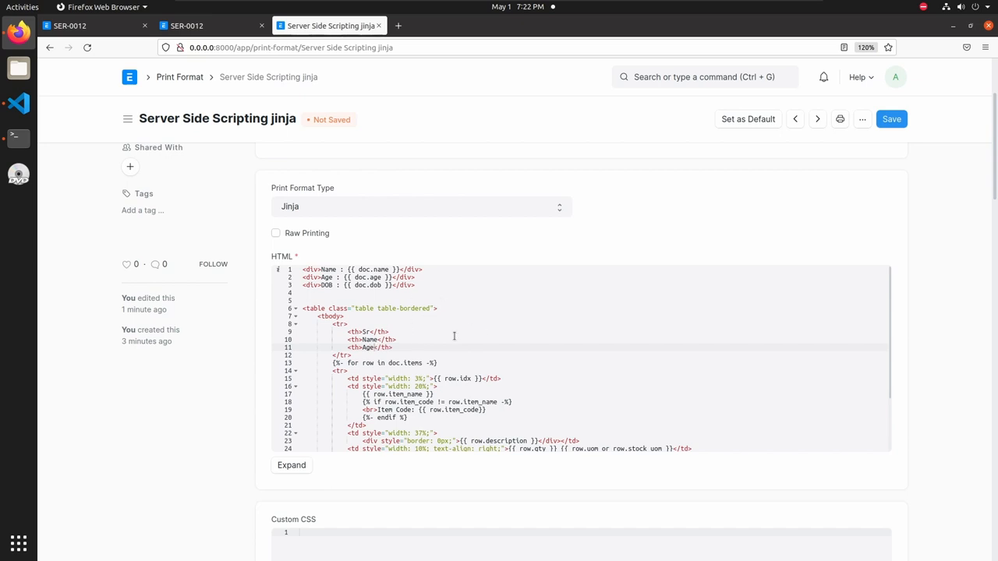
{"action": "scroll", "scroll_direction": "down", "scroll_amount": 3}
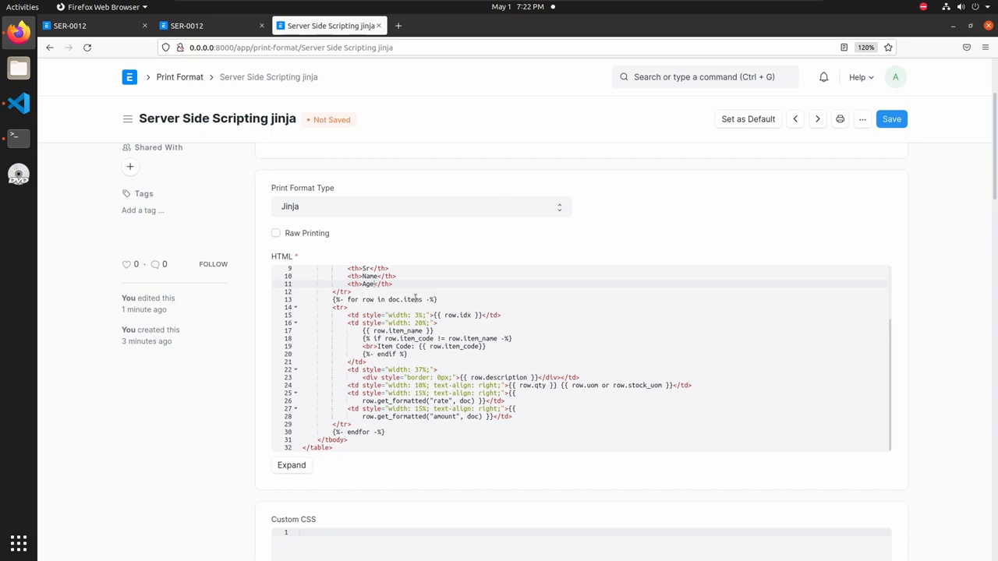
Point the table's for loop at doc.family_members after checking the Family Members columns
{"action": "left_click", "coordinate": [94, 26]}
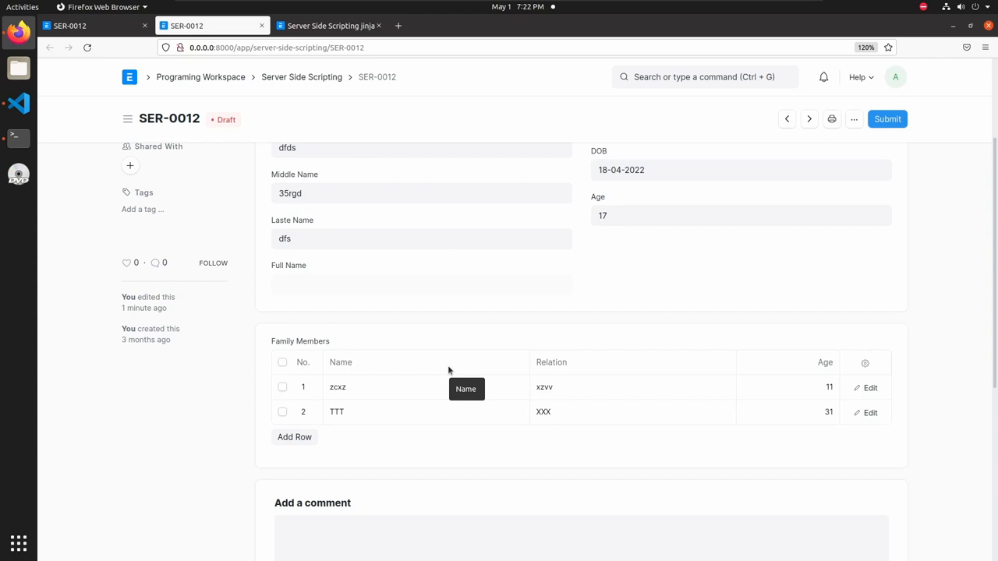
{"action": "mouse_move", "coordinate": [327, 361]}
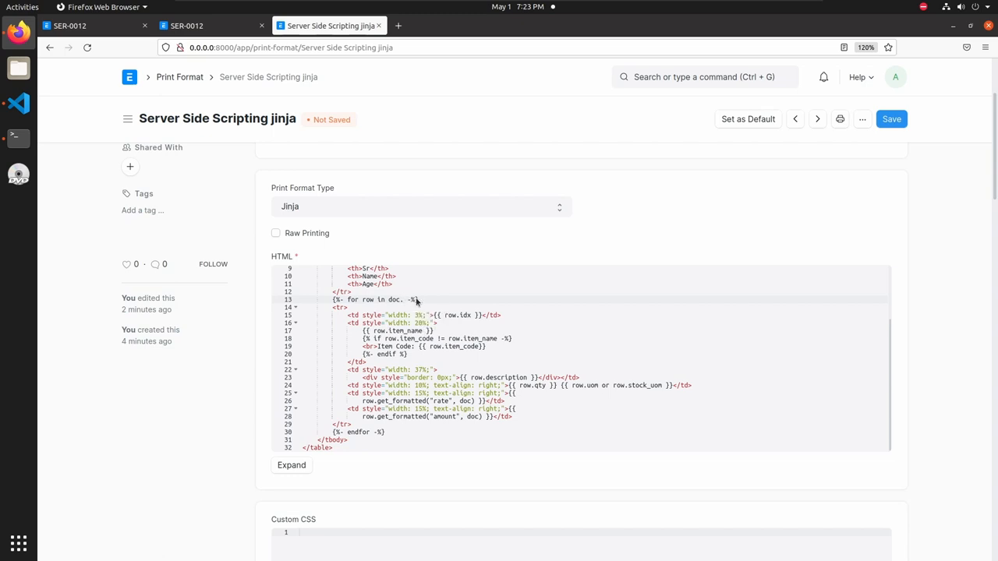
{"action": "type", "text": "Family Members"}
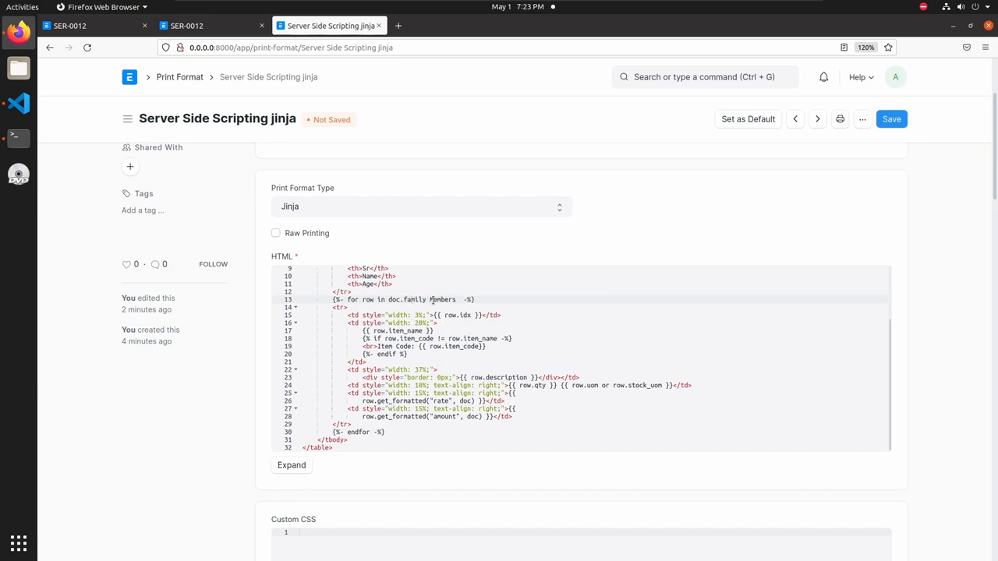
{"action": "left_click", "coordinate": [436, 300]}
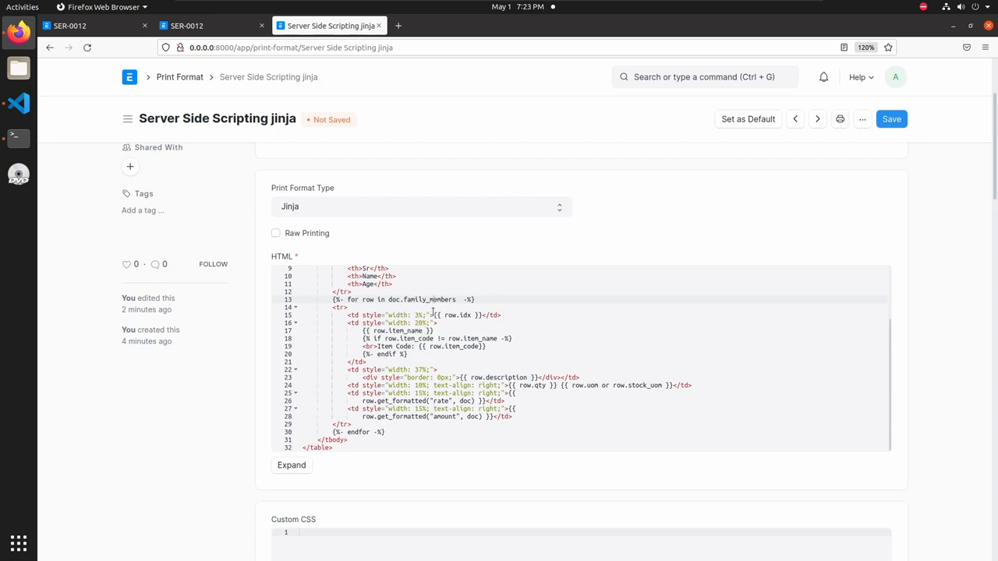
{"action": "scroll", "scroll_direction": "down", "scroll_amount": 3}
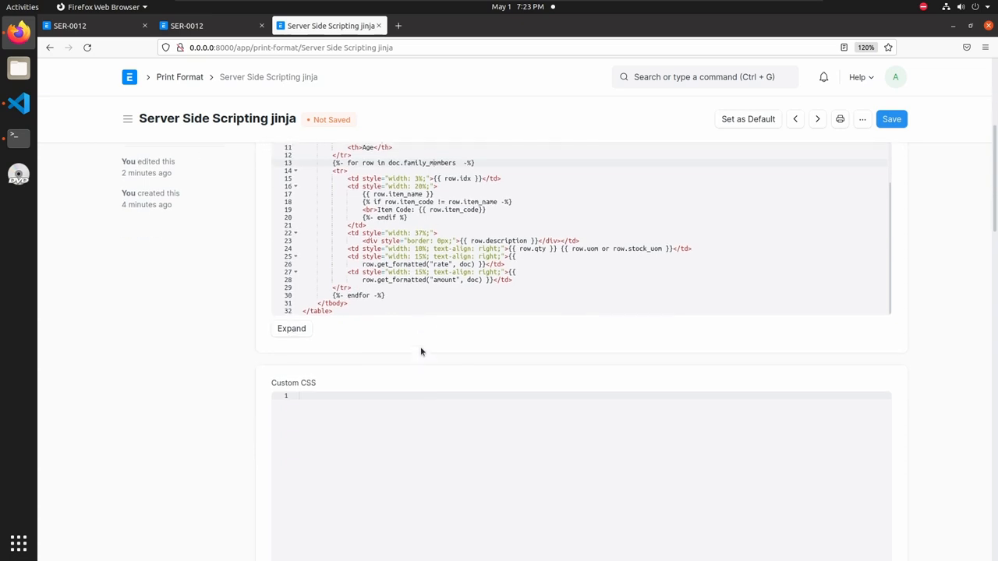
{"action": "scroll", "scroll_direction": "up", "scroll_amount": 3}
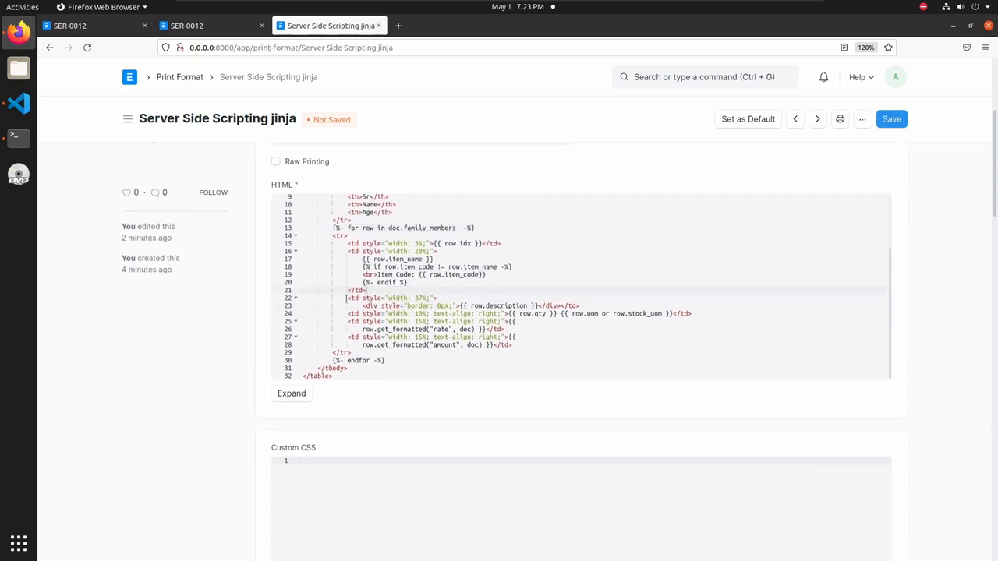
Replace the item cells with row.idx, row.name1 and row.age after checking a family member row
{"action": "left_click_drag", "start_coordinate": [347, 298], "coordinate": [513, 344]}
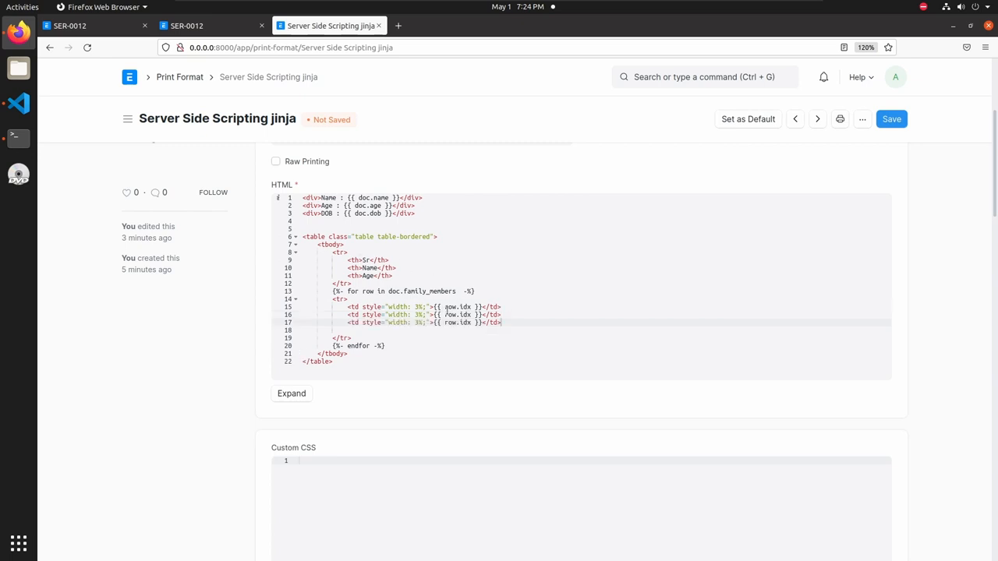
{"action": "mouse_move", "coordinate": [464, 315]}
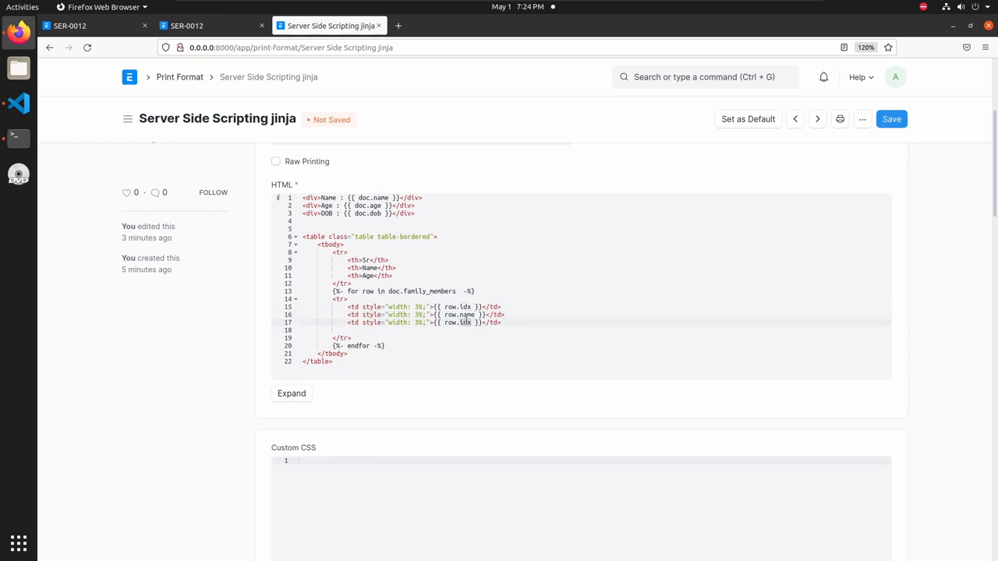
{"action": "left_click", "coordinate": [465, 323]}
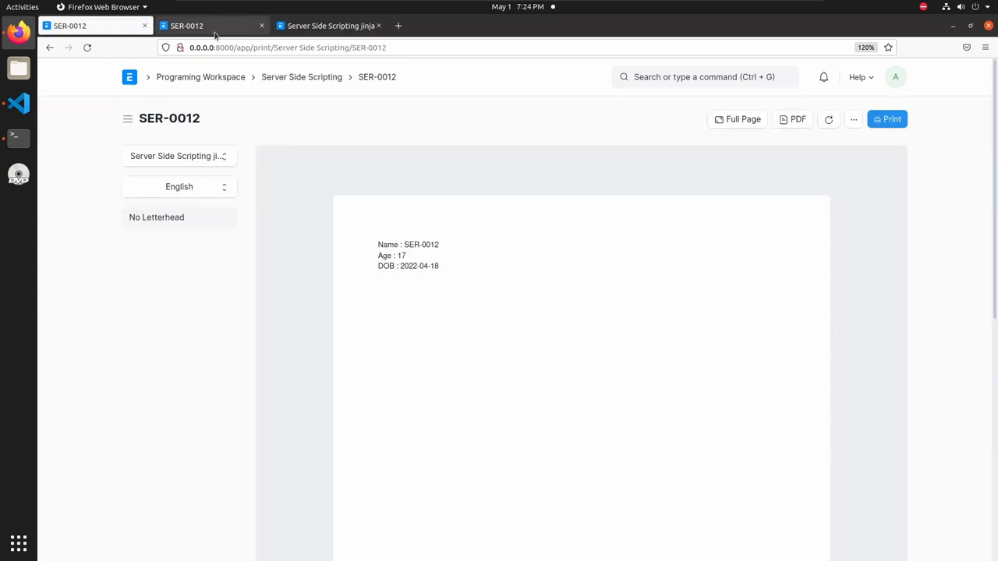
{"action": "left_click", "coordinate": [210, 25]}
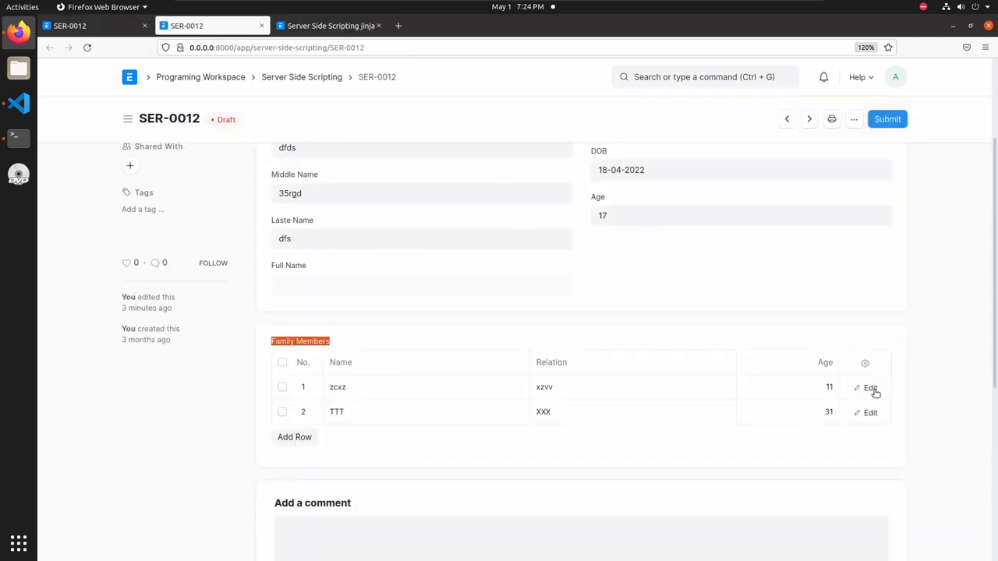
{"action": "left_click", "coordinate": [870, 388]}
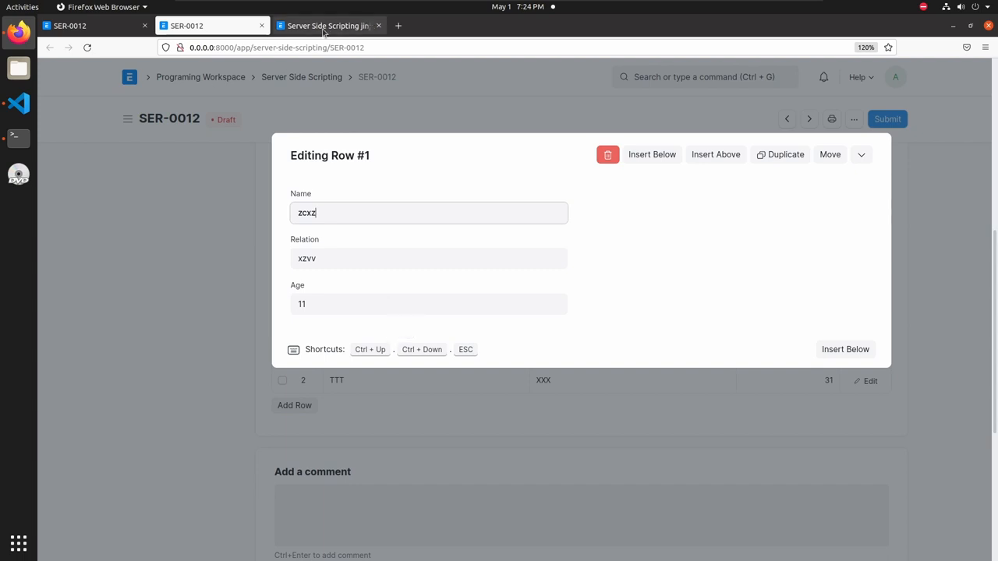
{"action": "left_click", "coordinate": [327, 26]}
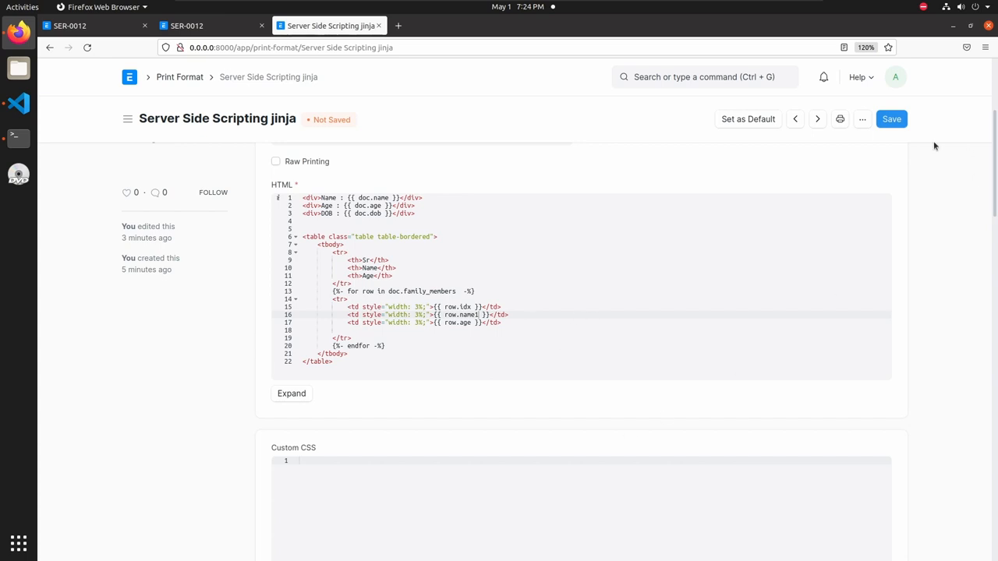
Save the print format and view SER-0012's first family member row with Relation xzvv
{"action": "left_click", "coordinate": [891, 119]}
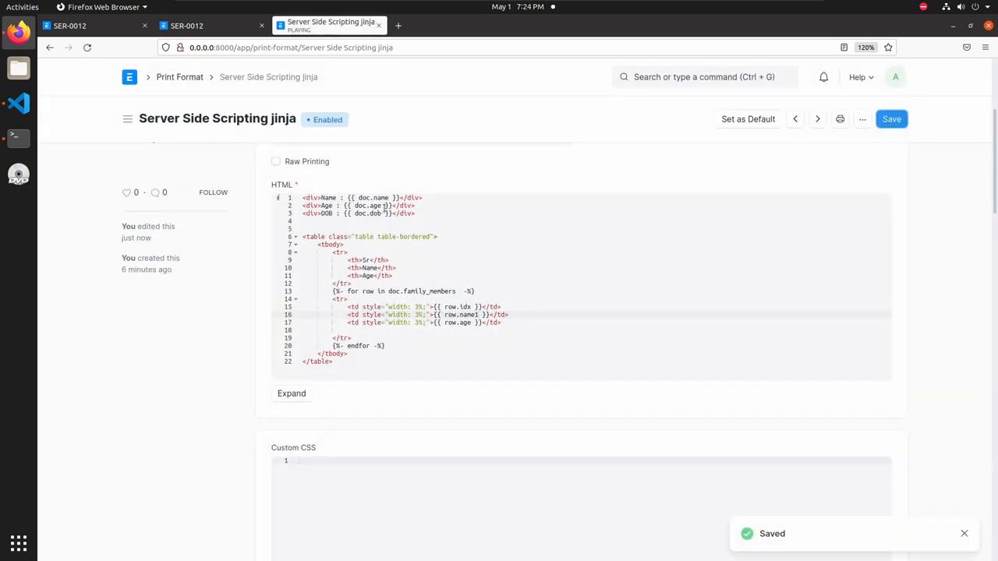
{"action": "left_click", "coordinate": [93, 26]}
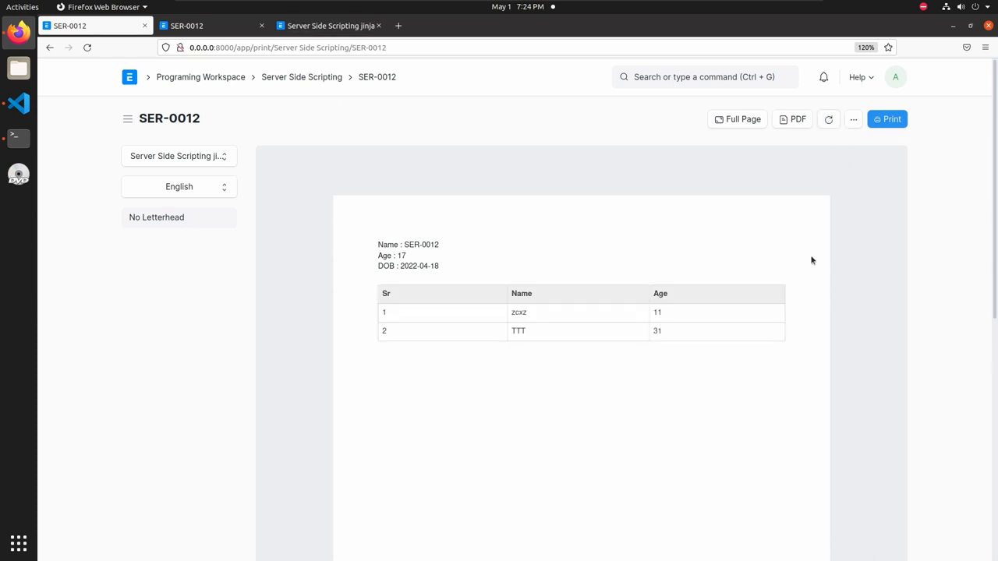
{"action": "mouse_move", "coordinate": [480, 316]}
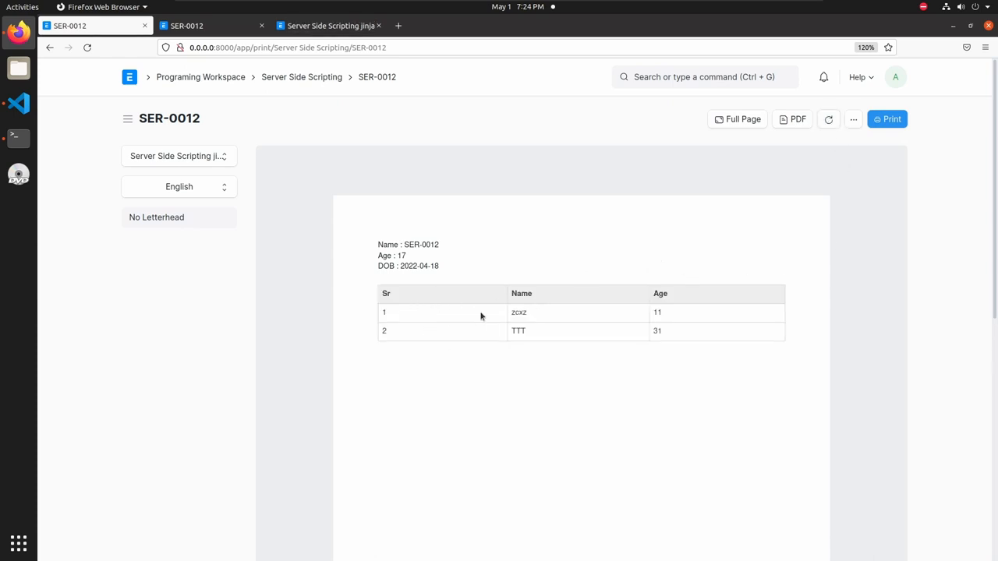
{"action": "mouse_move", "coordinate": [571, 315]}
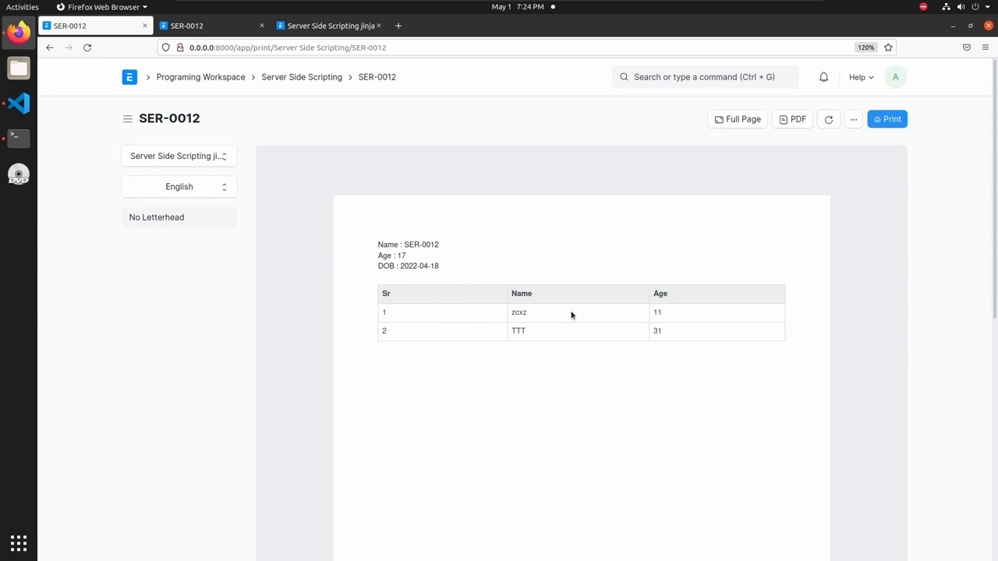
{"action": "mouse_move", "coordinate": [534, 304]}
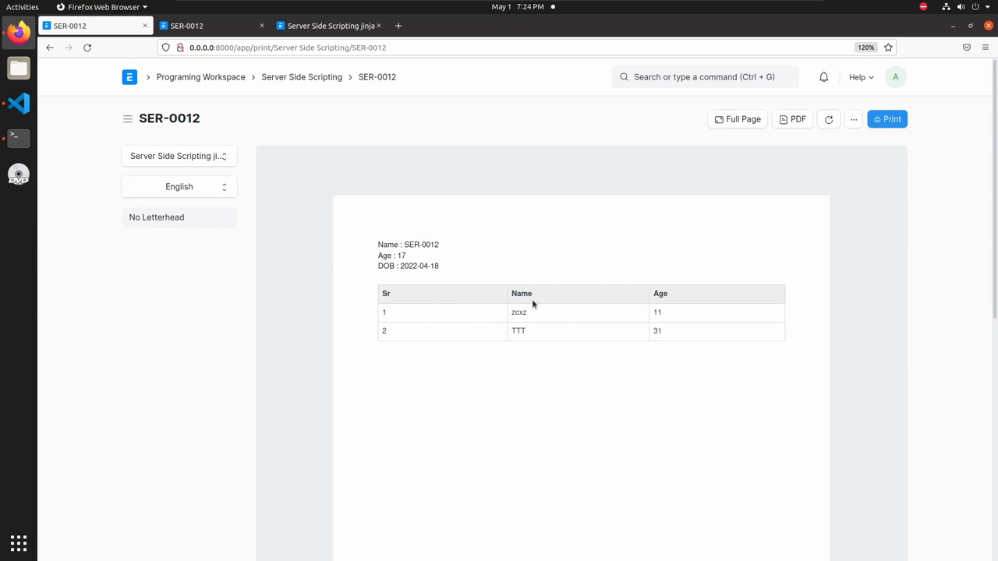
{"action": "mouse_move", "coordinate": [170, 66]}
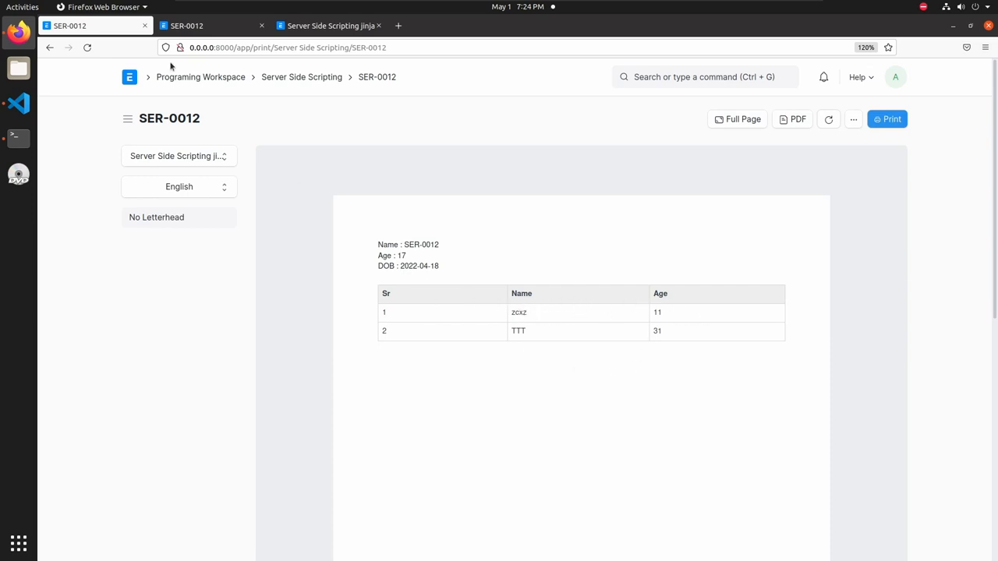
{"action": "mouse_move", "coordinate": [617, 302]}
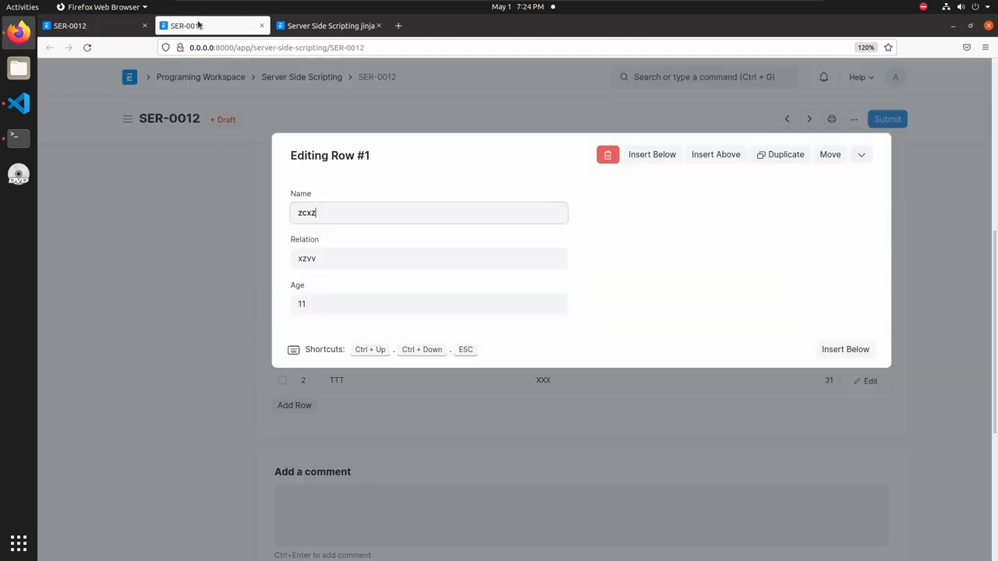
Add a Relation header and a {{ row.relation }} cell to the table, then save
{"action": "left_click", "coordinate": [327, 26]}
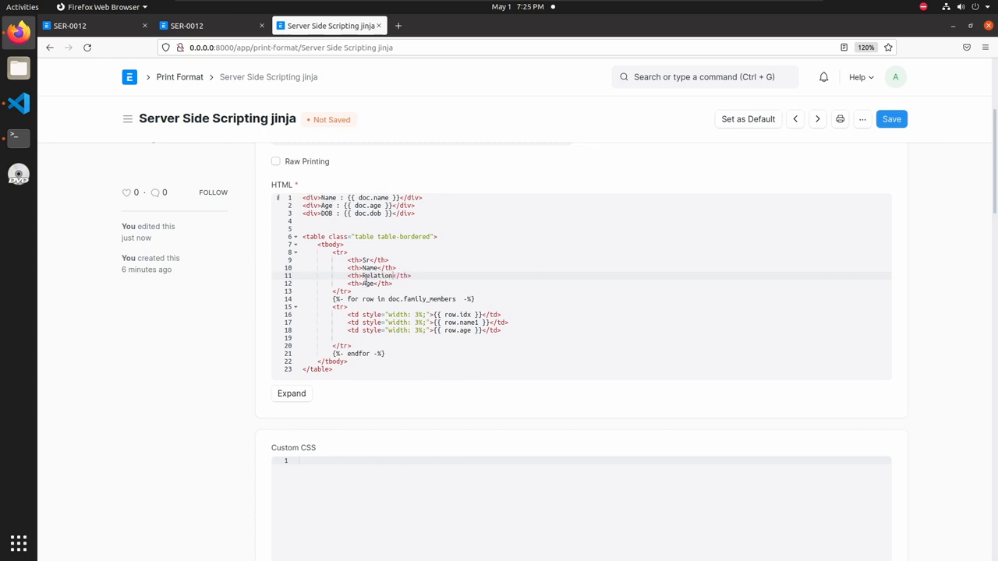
{"action": "mouse_move", "coordinate": [493, 335]}
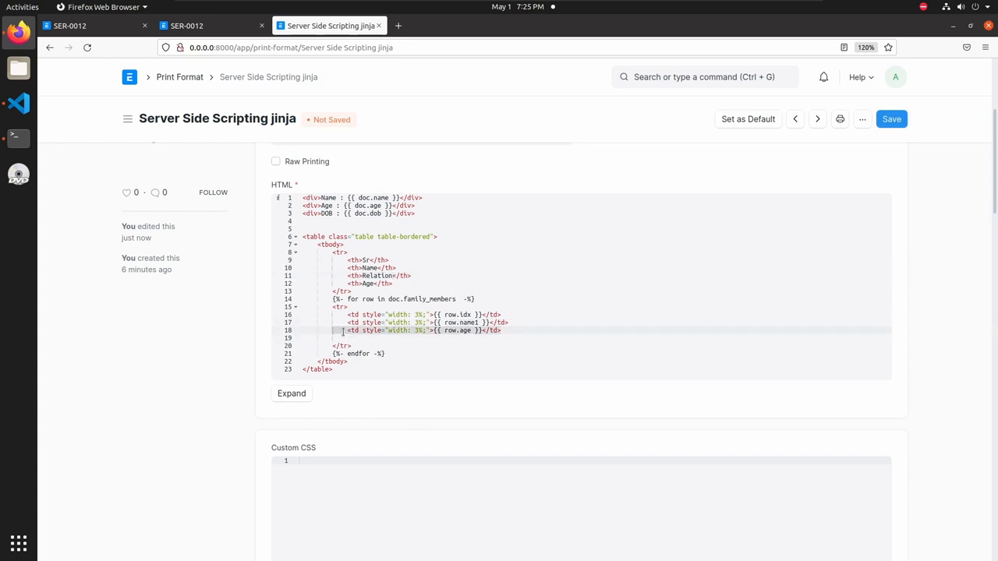
{"action": "left_click", "coordinate": [513, 322]}
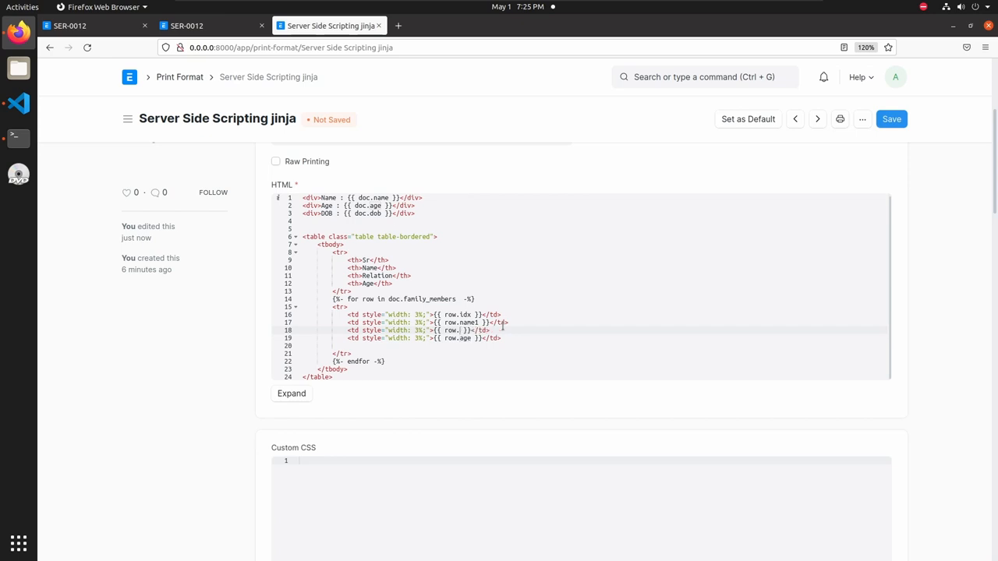
{"action": "type", "text": "relation"}
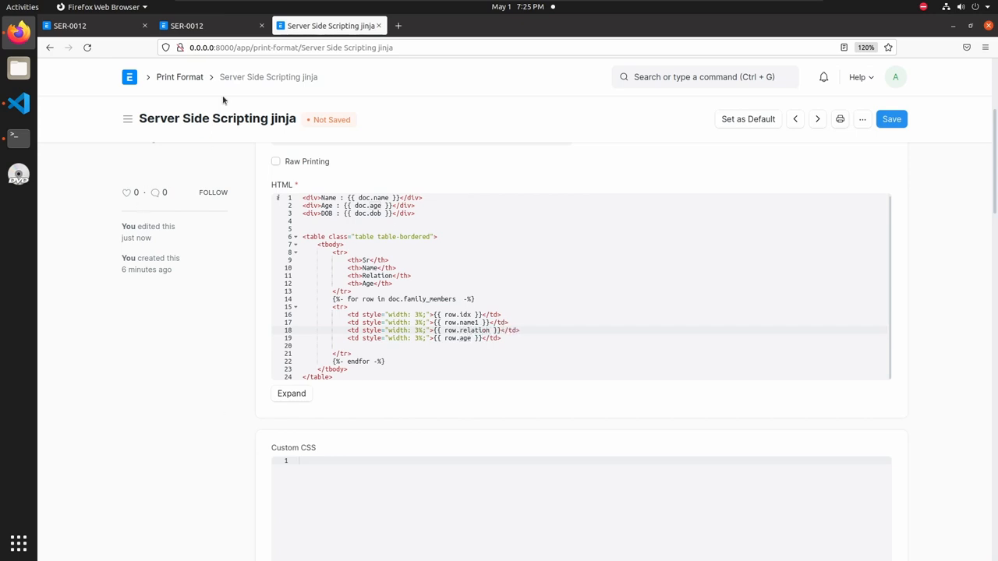
{"action": "left_click", "coordinate": [210, 26]}
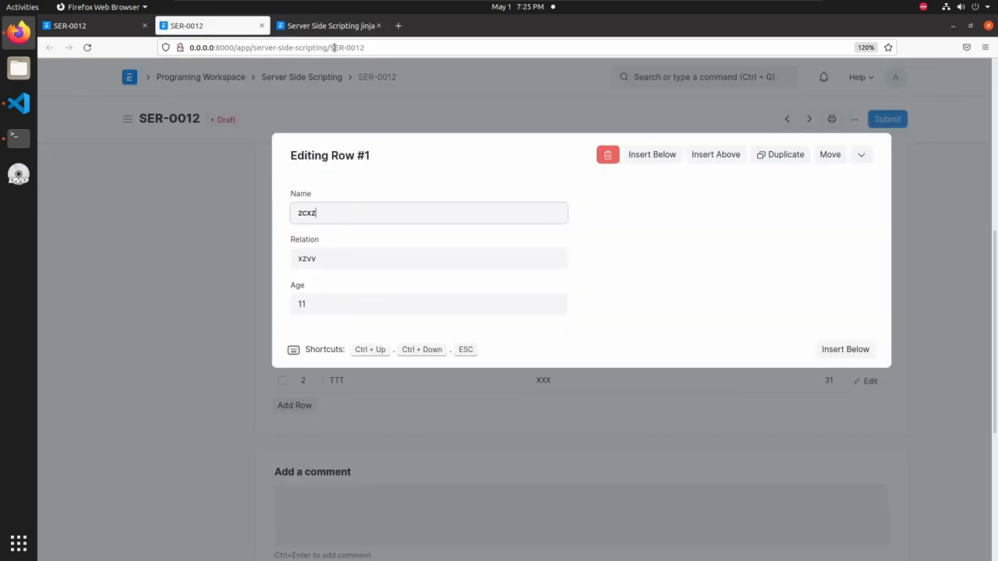
{"action": "left_click", "coordinate": [327, 25]}
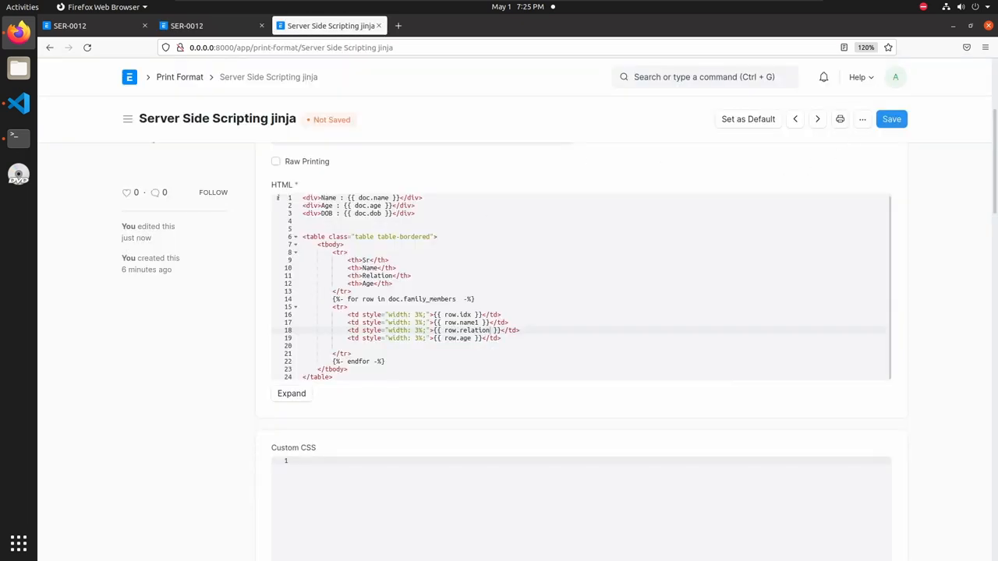
{"action": "left_click", "coordinate": [891, 118]}
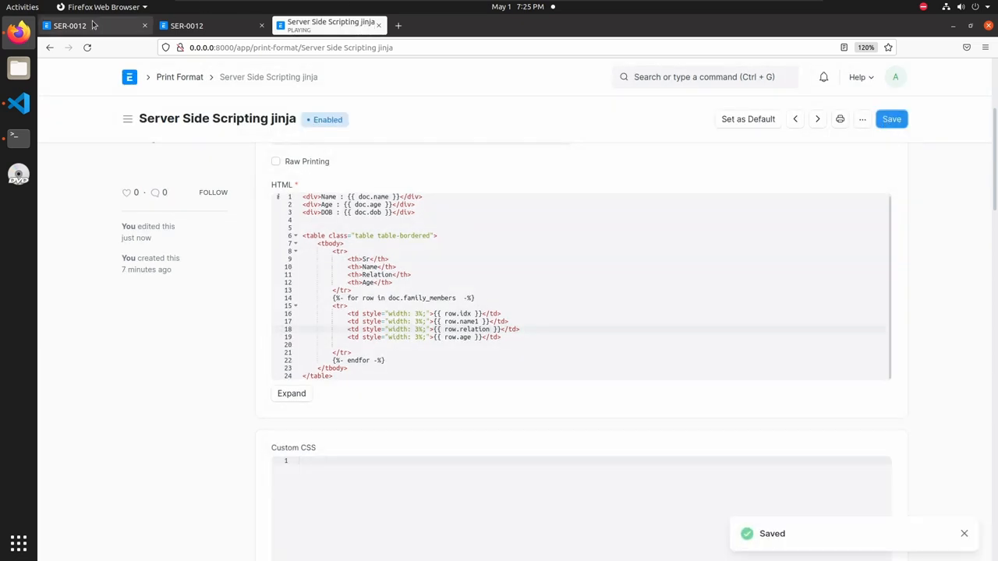
Refresh the SER-0012 preview to show the Relation column with xzvv and XXX
{"action": "left_click", "coordinate": [70, 26]}
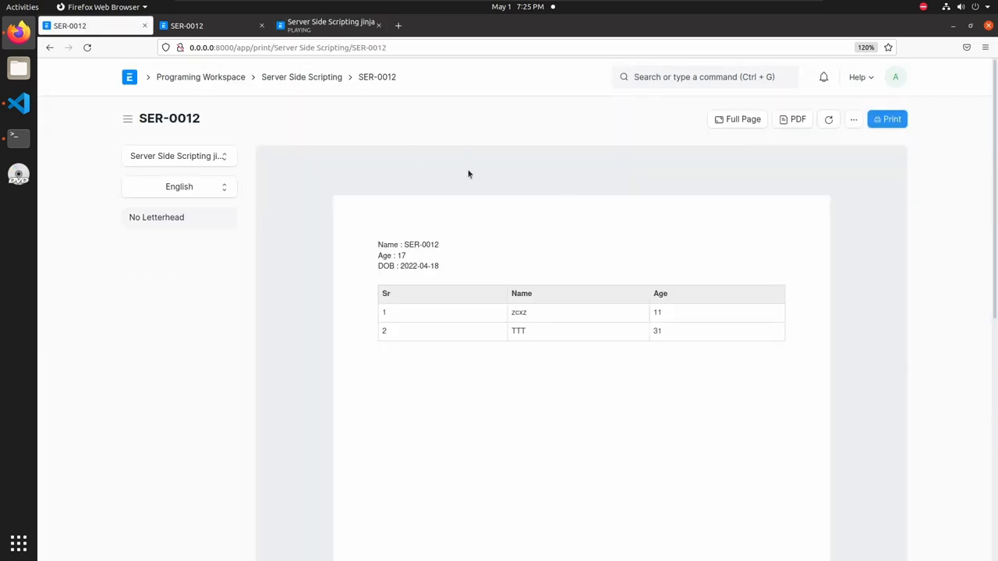
{"action": "left_click", "coordinate": [828, 120]}
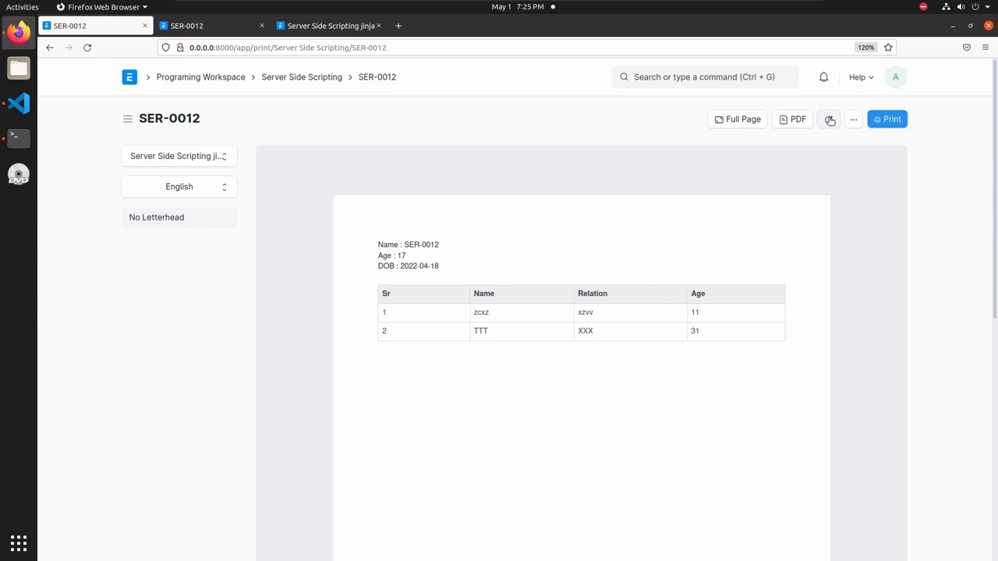
{"action": "mouse_move", "coordinate": [569, 294]}
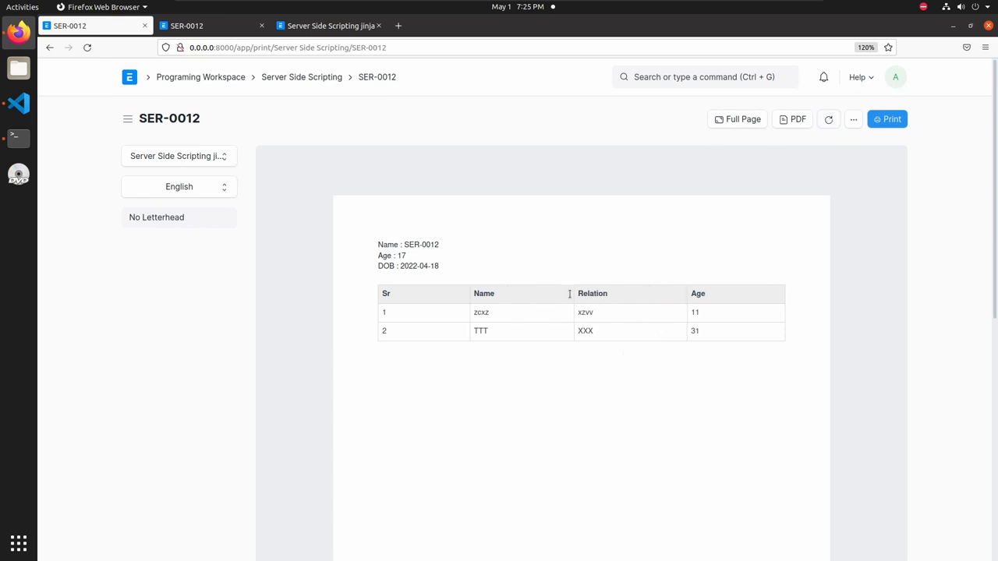
{"action": "left_click", "coordinate": [327, 26]}
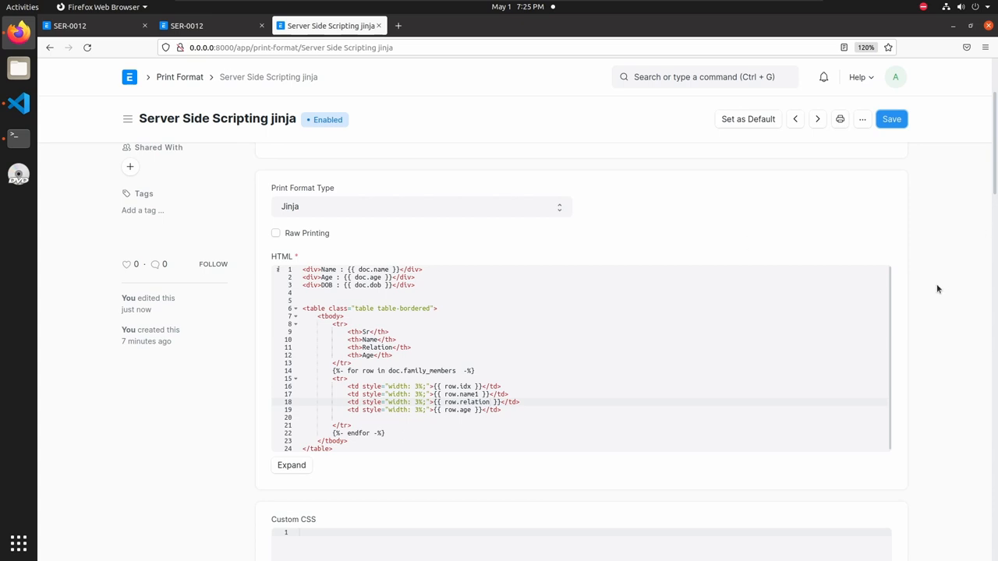
{"action": "scroll", "scroll_direction": "down", "scroll_amount": 3}
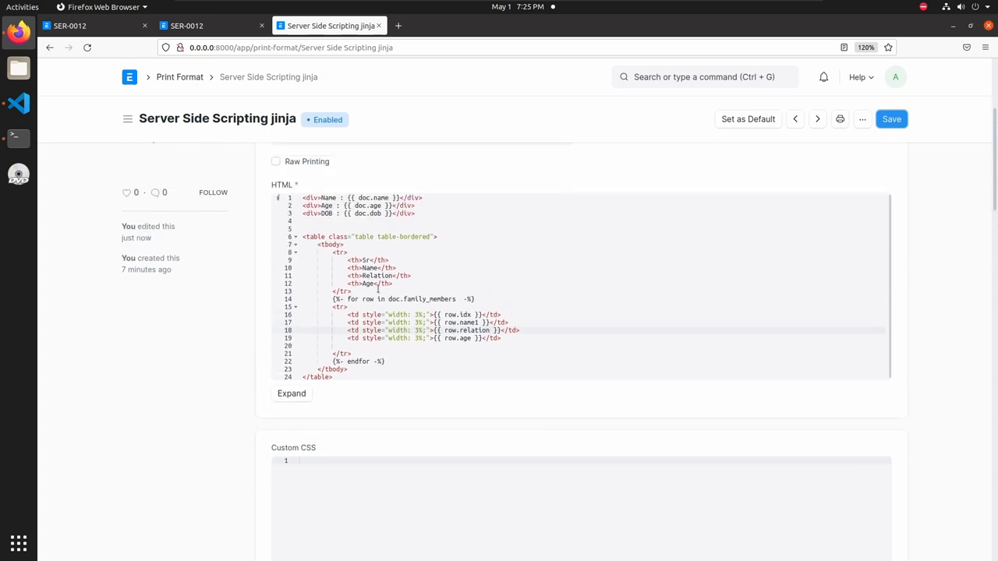
{"action": "left_click", "coordinate": [70, 26]}
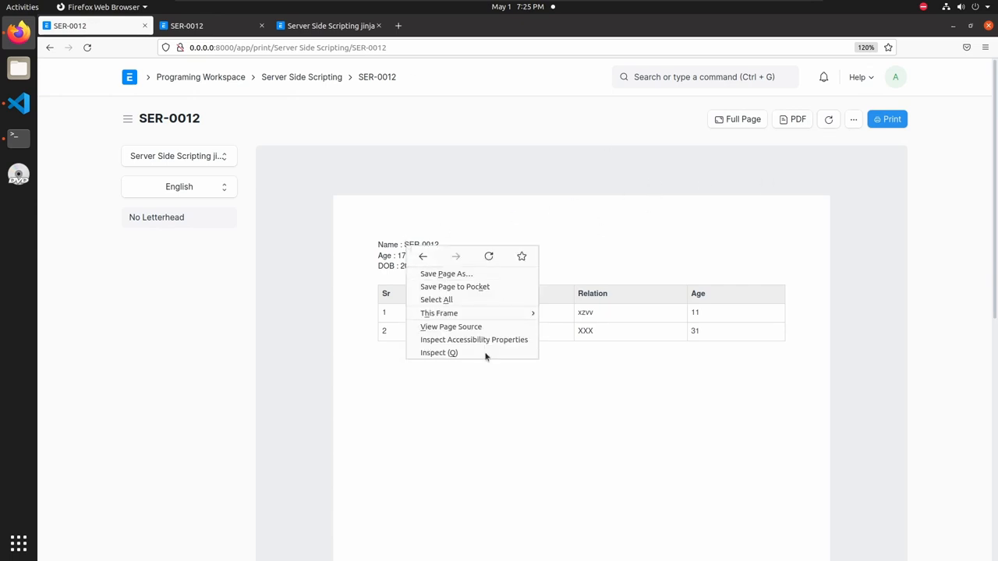
Inspect the preview's Name line and set the inherited .print-format font-size to 15pt
{"action": "left_click", "coordinate": [439, 352]}
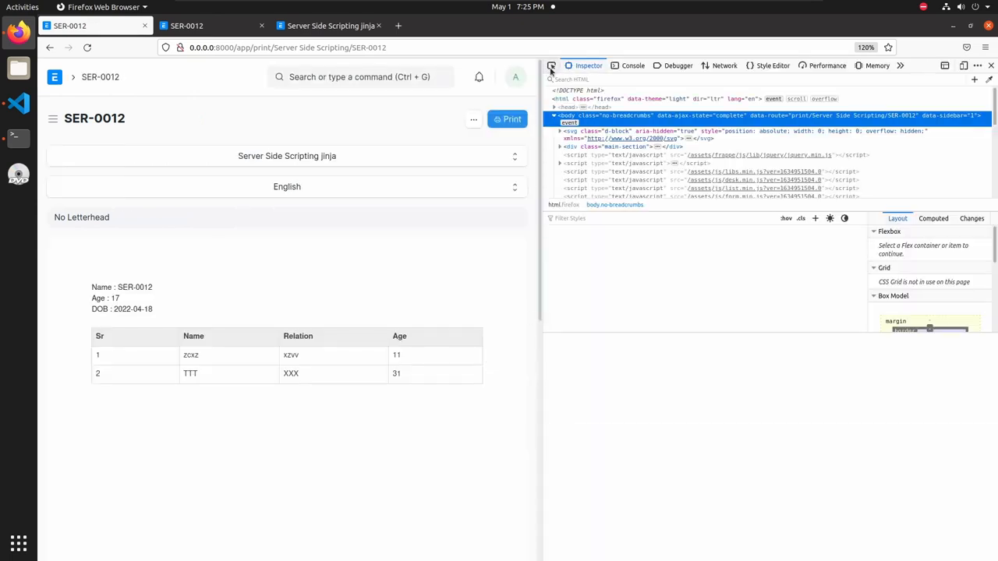
{"action": "left_click", "coordinate": [633, 66]}
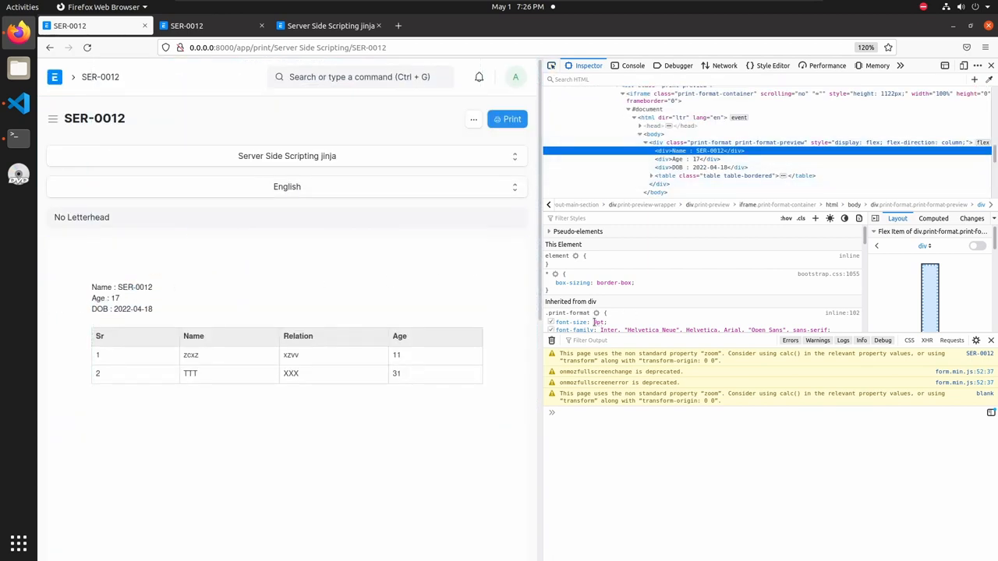
{"action": "double_click", "coordinate": [598, 322]}
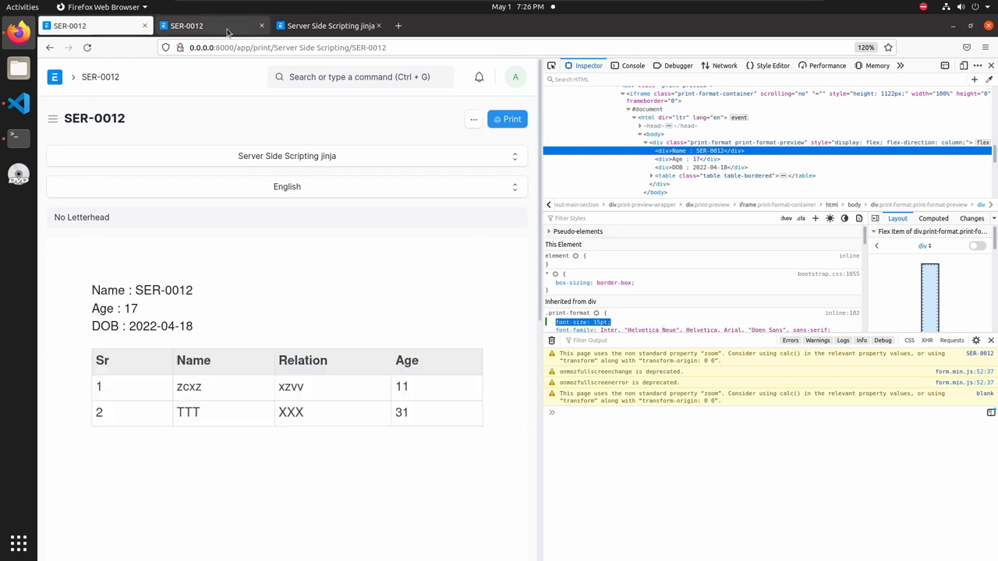
Give the Name div class demo, add .demo { font-size: 15pt; } to Custom CSS, and save
{"action": "left_click", "coordinate": [327, 26]}
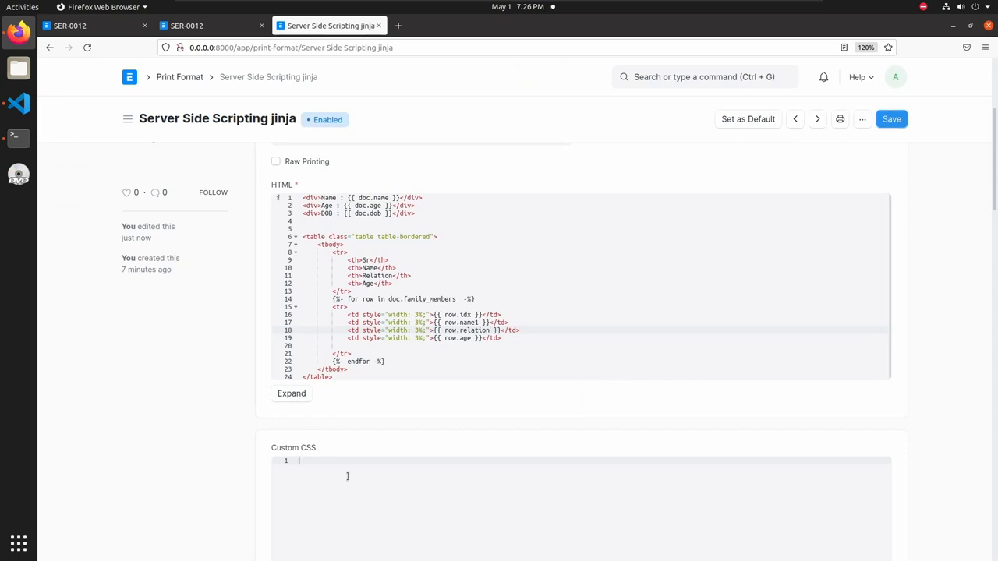
{"action": "type", "text": "font-size: 15pt;"}
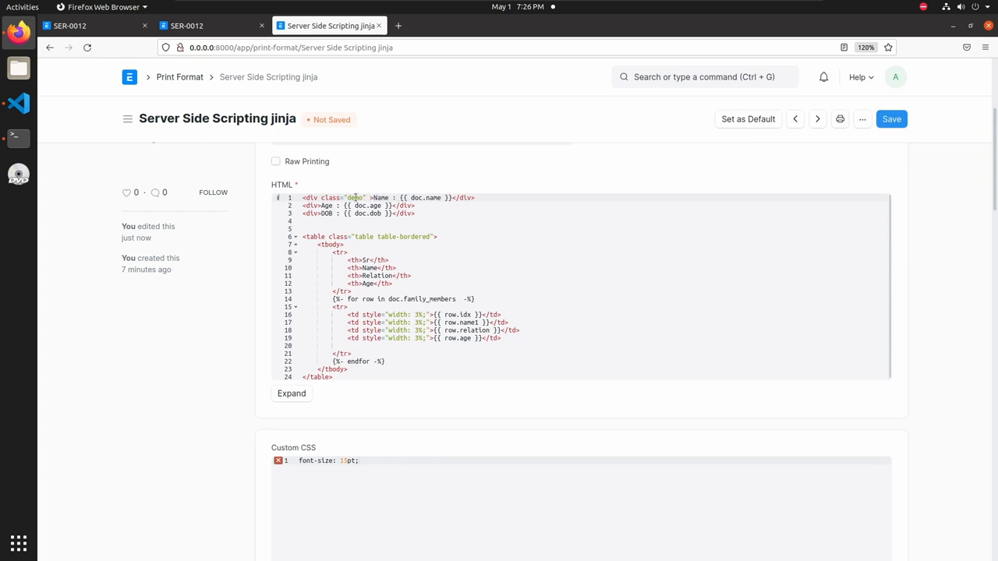
{"action": "mouse_move", "coordinate": [359, 195]}
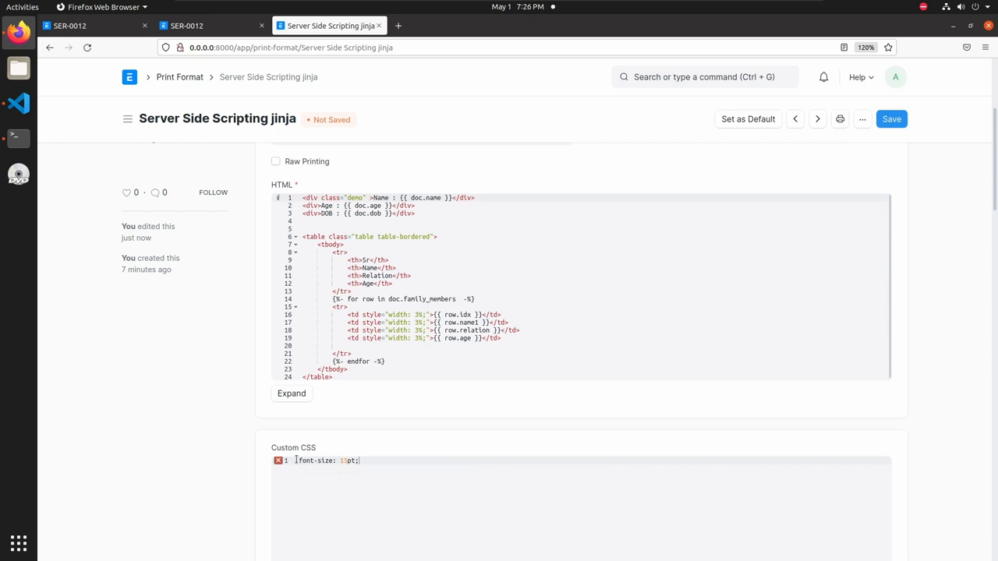
{"action": "type", "text": ".F"}
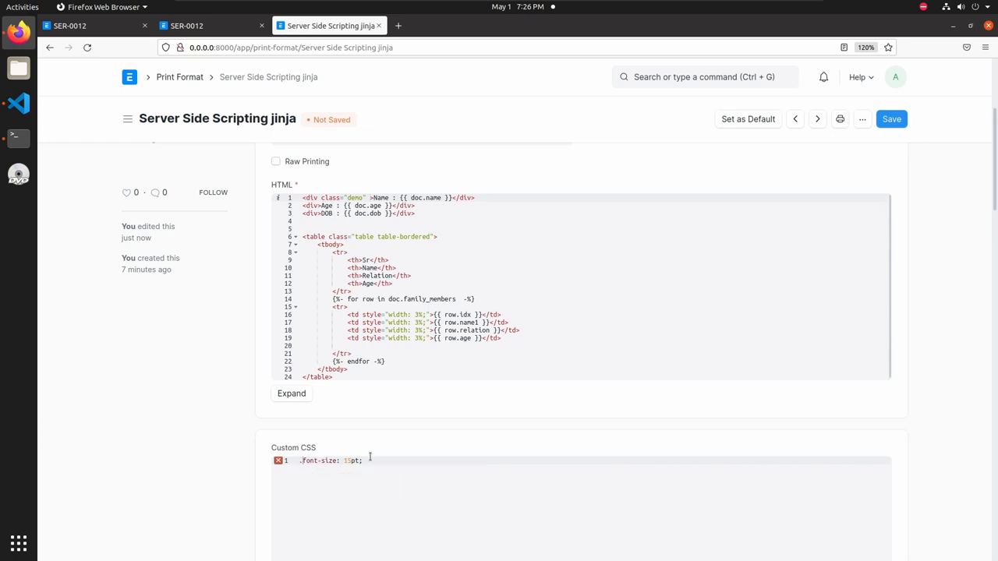
{"action": "type", "text": "deno"}
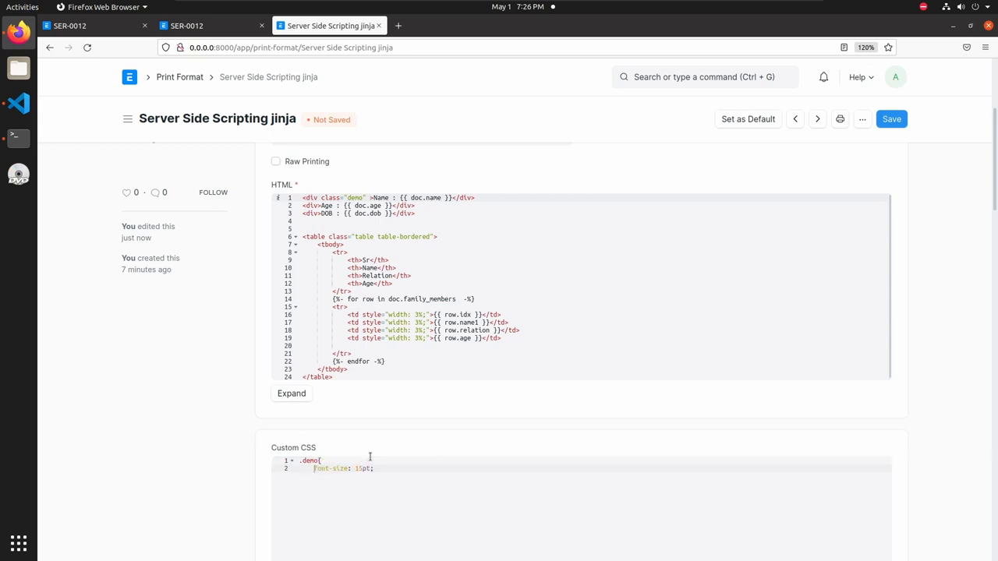
{"action": "scroll", "scroll_direction": "down", "scroll_amount": 3}
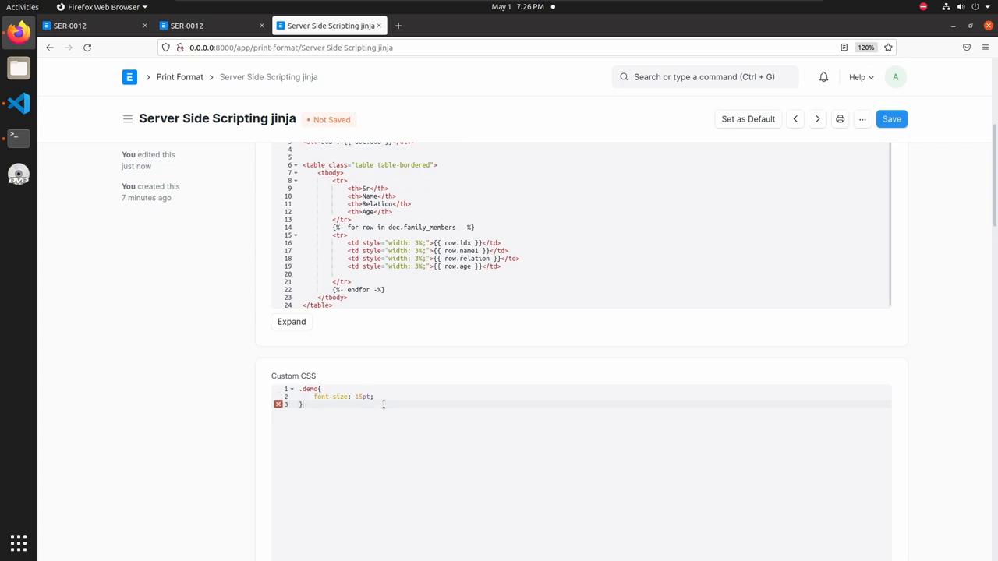
{"action": "left_click", "coordinate": [891, 119]}
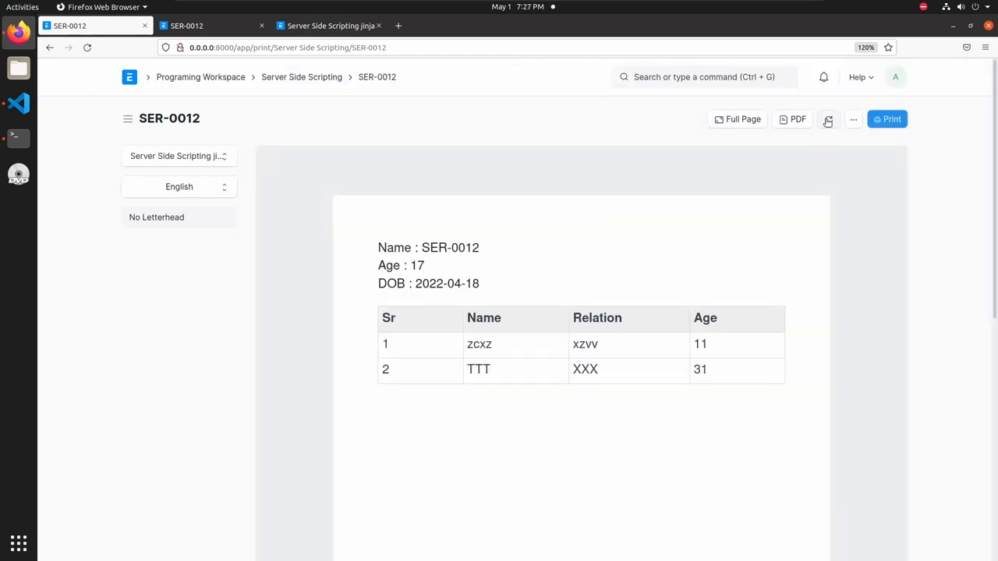
Reload the SER-0012 preview and confirm only the Name line is enlarged
{"action": "left_click", "coordinate": [829, 119]}
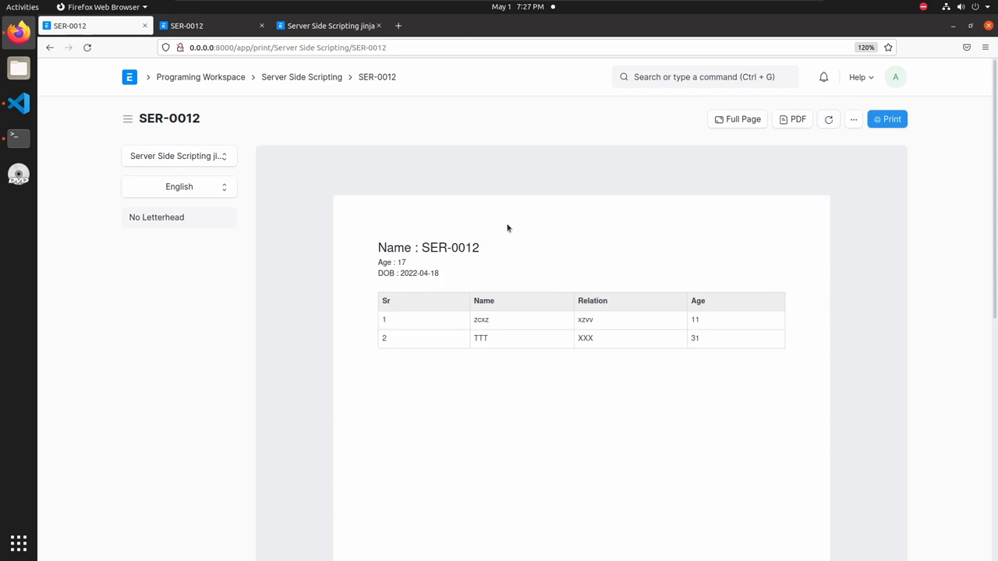
{"action": "double_click", "coordinate": [428, 248]}
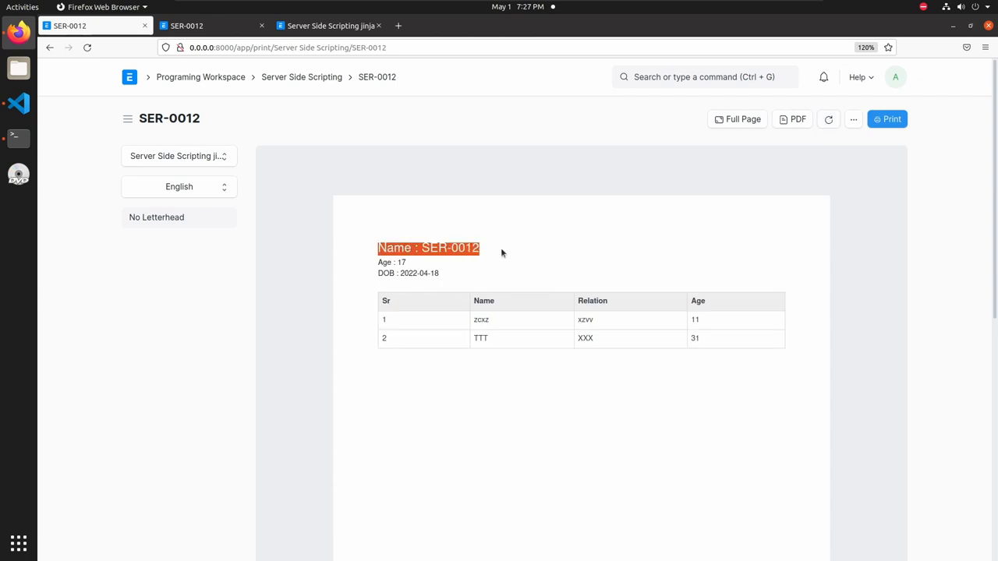
{"action": "left_click", "coordinate": [327, 25]}
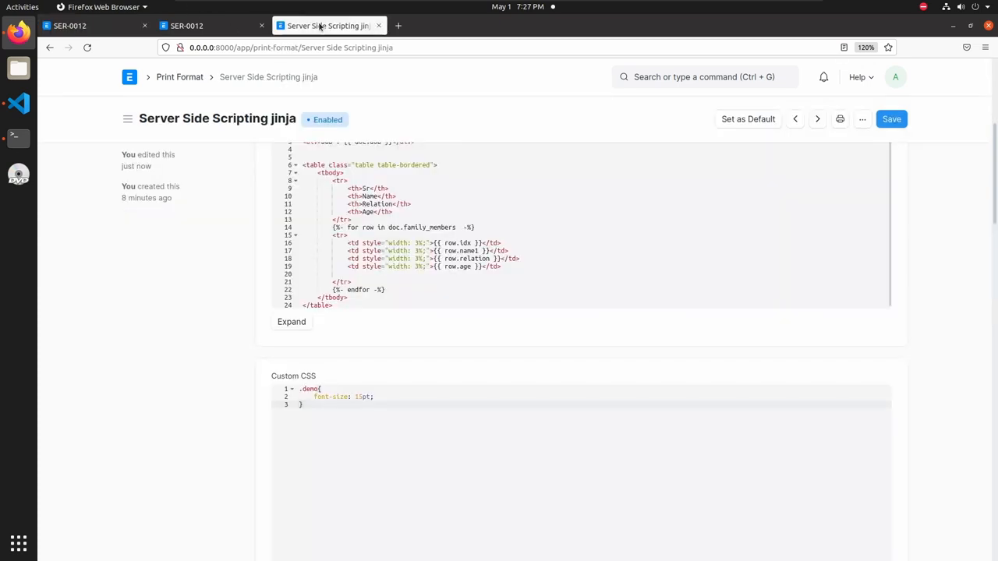
Save the format with the demo class on Age and DOB too, and view the SER-0012 preview
{"action": "scroll", "scroll_direction": "up", "scroll_amount": 3}
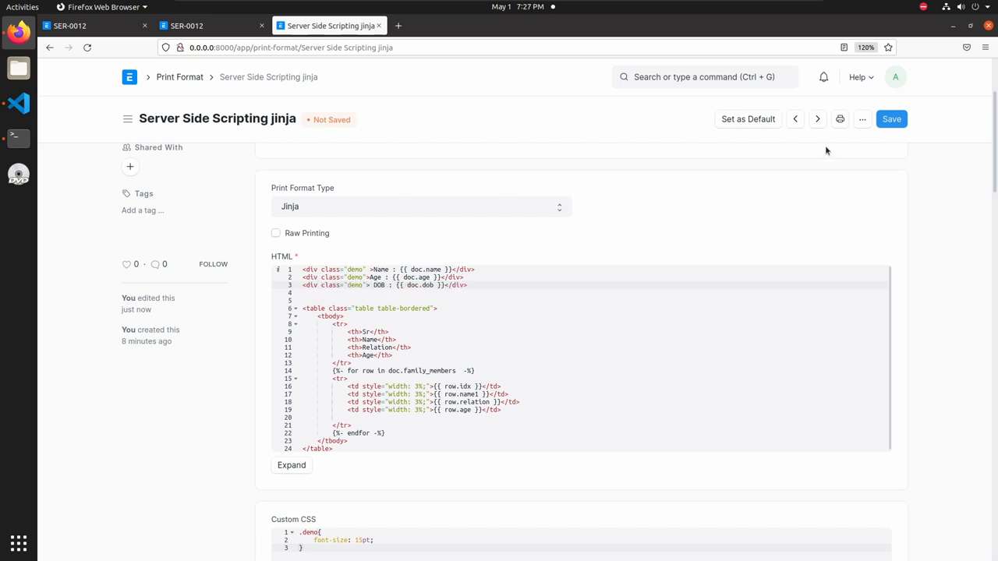
{"action": "left_click", "coordinate": [891, 118]}
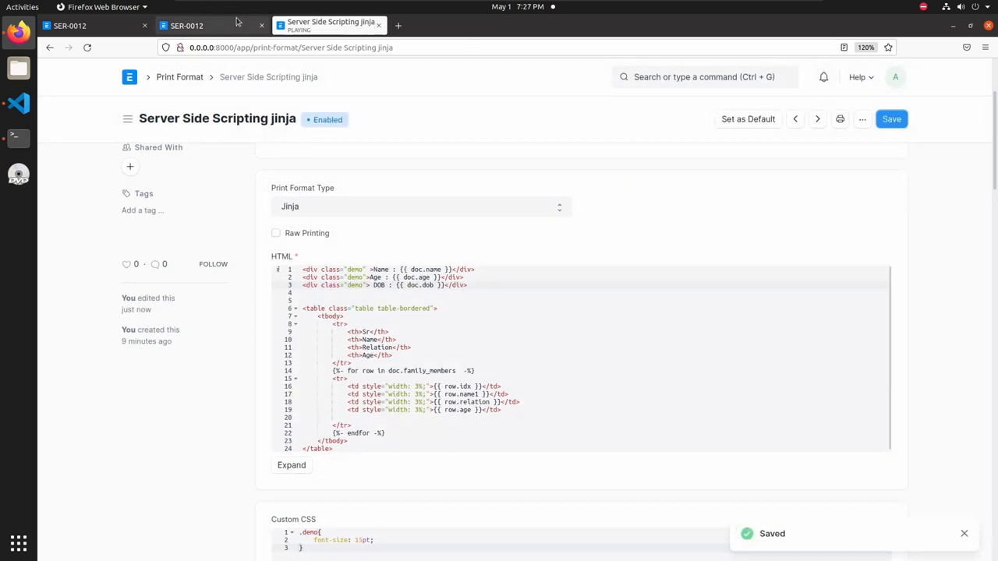
{"action": "left_click", "coordinate": [93, 25]}
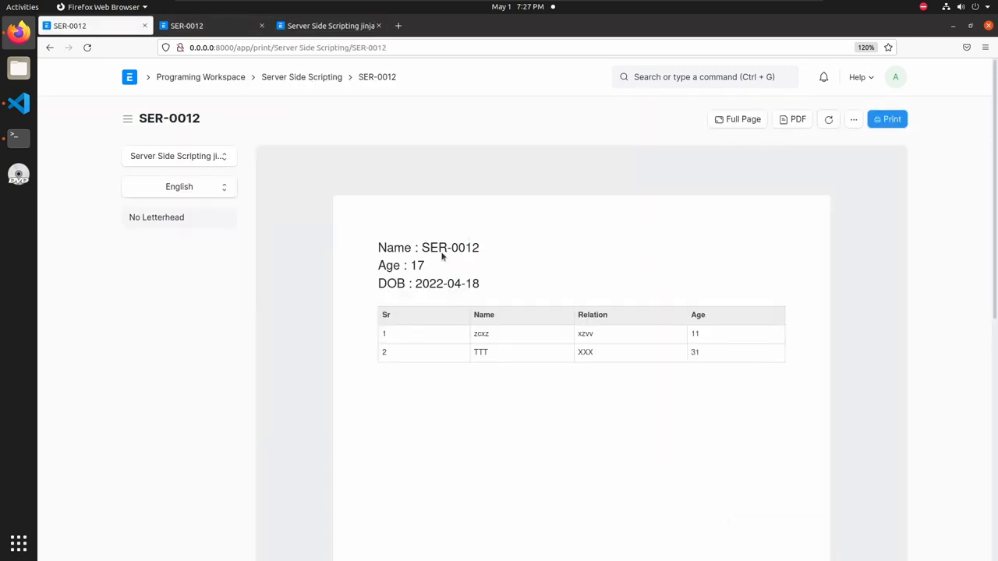
Inspect the markup of the 'Name : SER-0012' line in the preview
{"action": "right_click", "coordinate": [428, 251]}
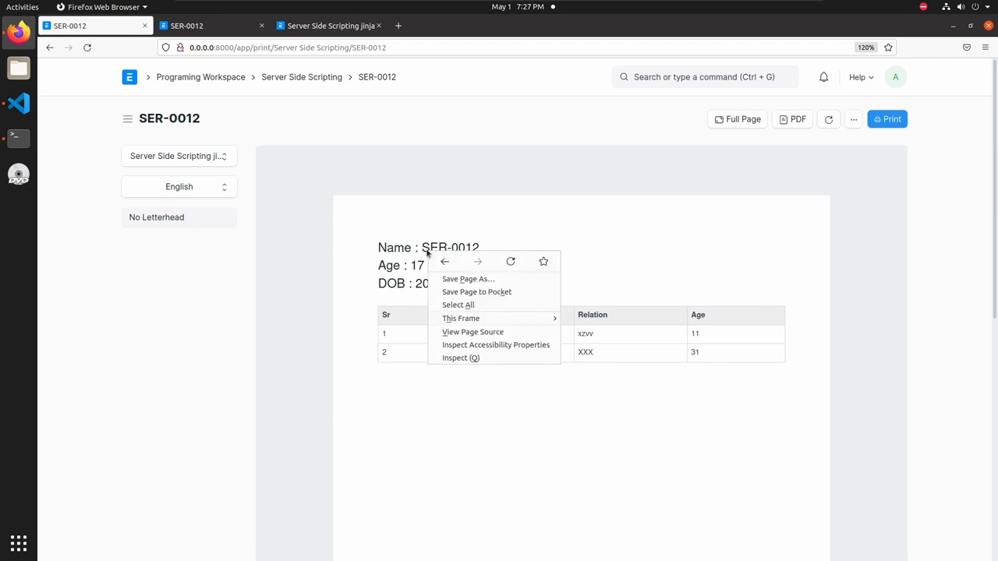
{"action": "left_click", "coordinate": [460, 358]}
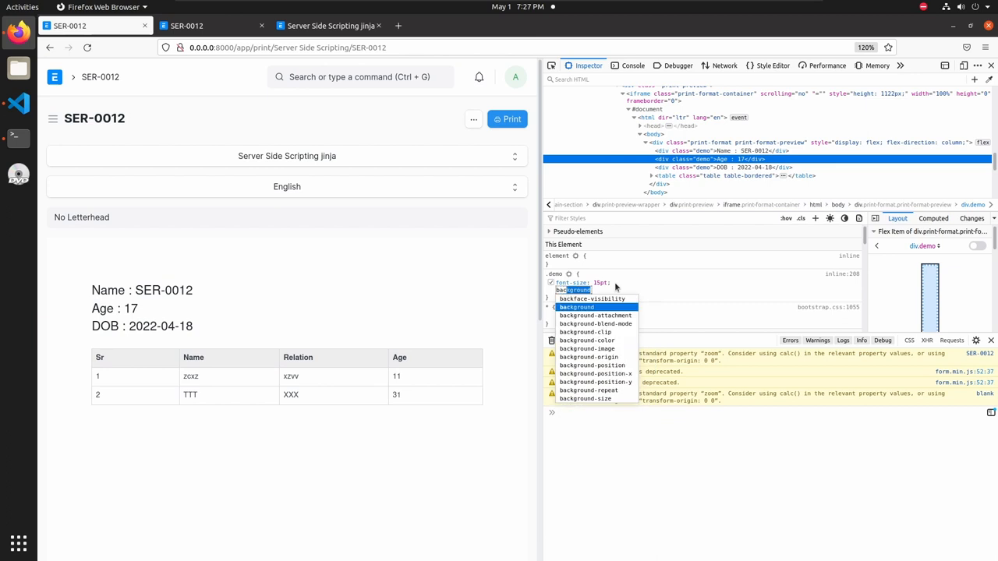
{"action": "mouse_move", "coordinate": [606, 340]}
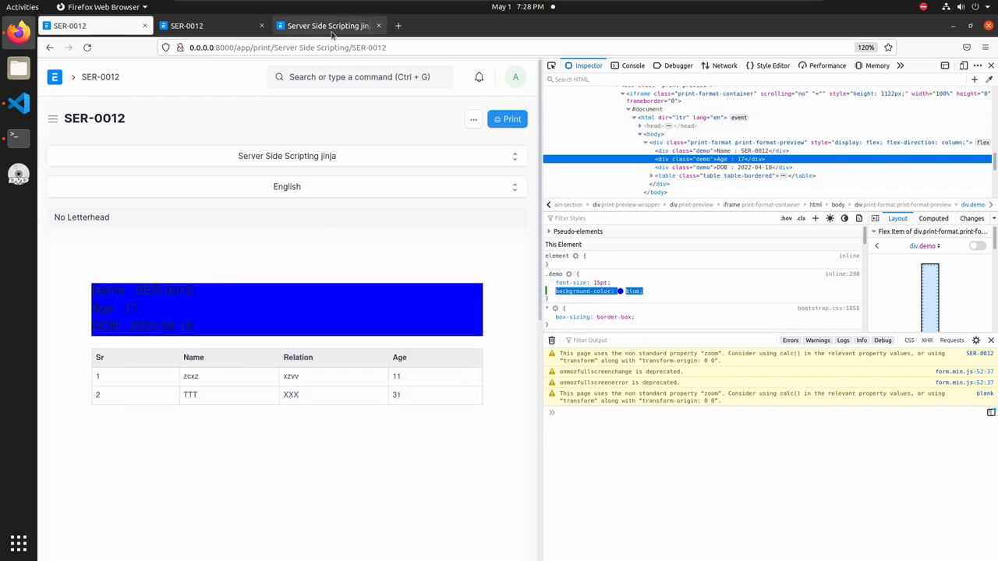
Go back to the Server Side Scripting jinja print format's custom CSS after the blue preview
{"action": "left_click", "coordinate": [327, 26]}
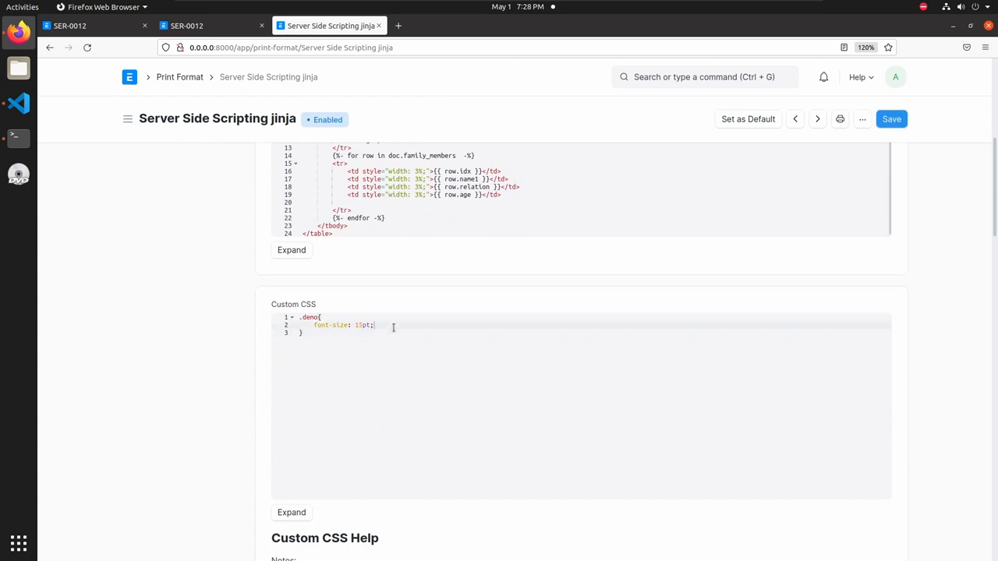
Add 'background-color: blue;' to .demo in the custom CSS, save, and revisit SER-0012
{"action": "type", "text": "background-color: blue;"}
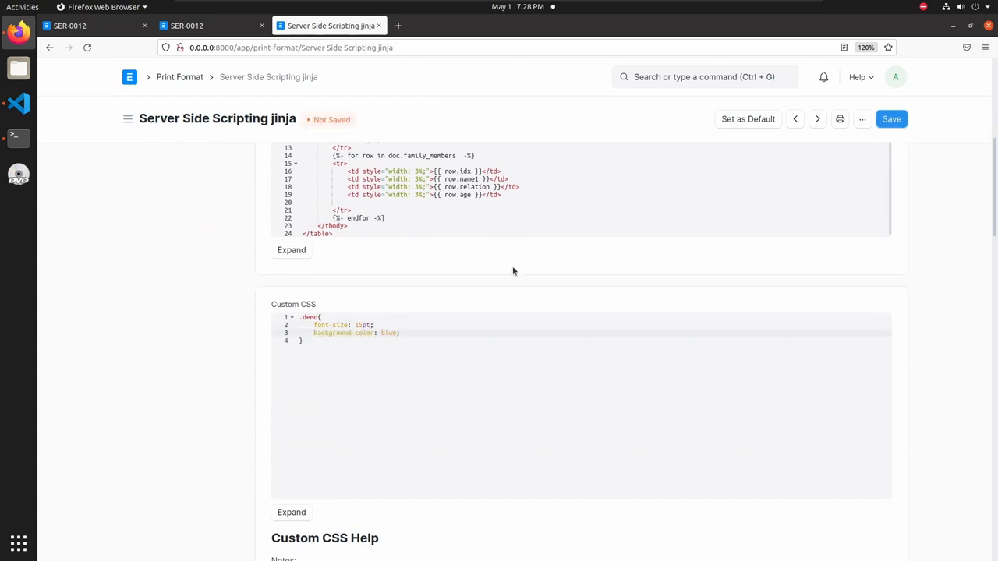
{"action": "left_click", "coordinate": [891, 119]}
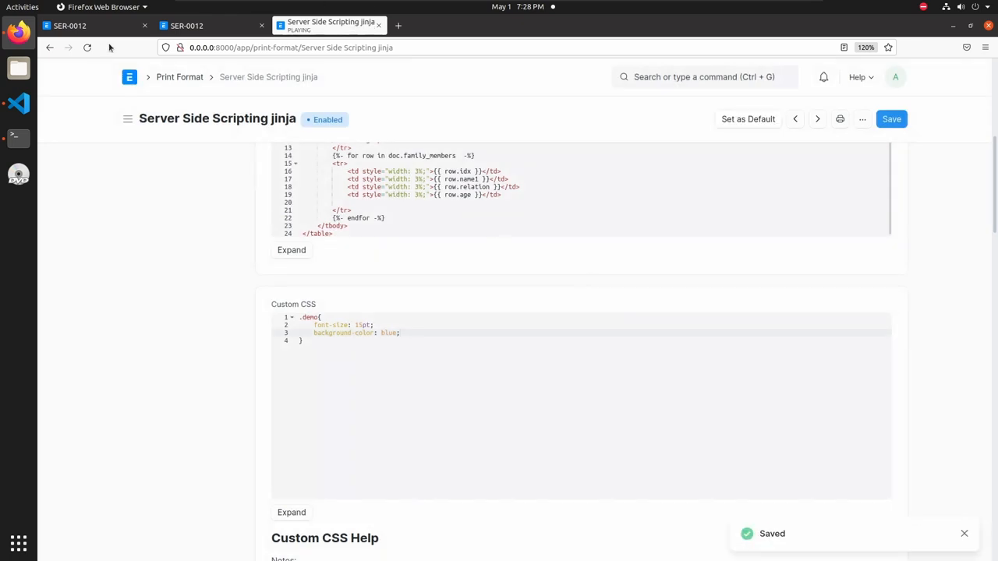
{"action": "left_click", "coordinate": [70, 26]}
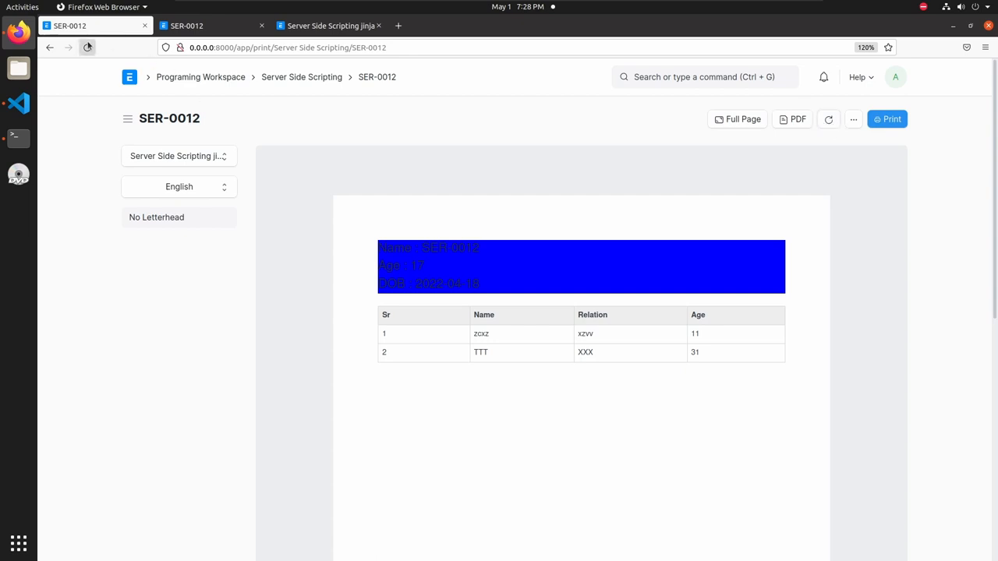
Reload SER-0012's preview with the Server Side Scripting jinja format and recheck its CSS
{"action": "left_click", "coordinate": [87, 47]}
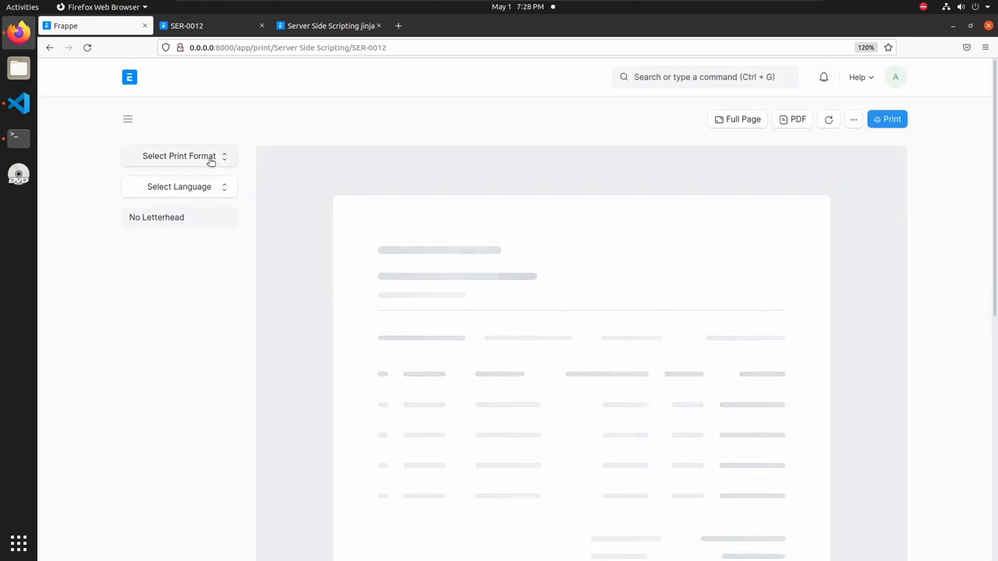
{"action": "left_click", "coordinate": [179, 156]}
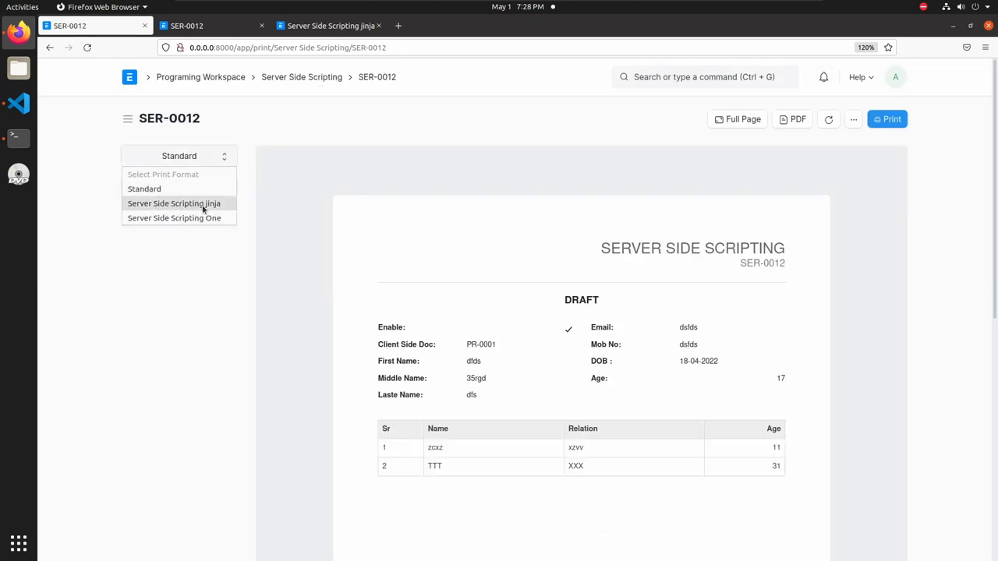
{"action": "left_click", "coordinate": [173, 203]}
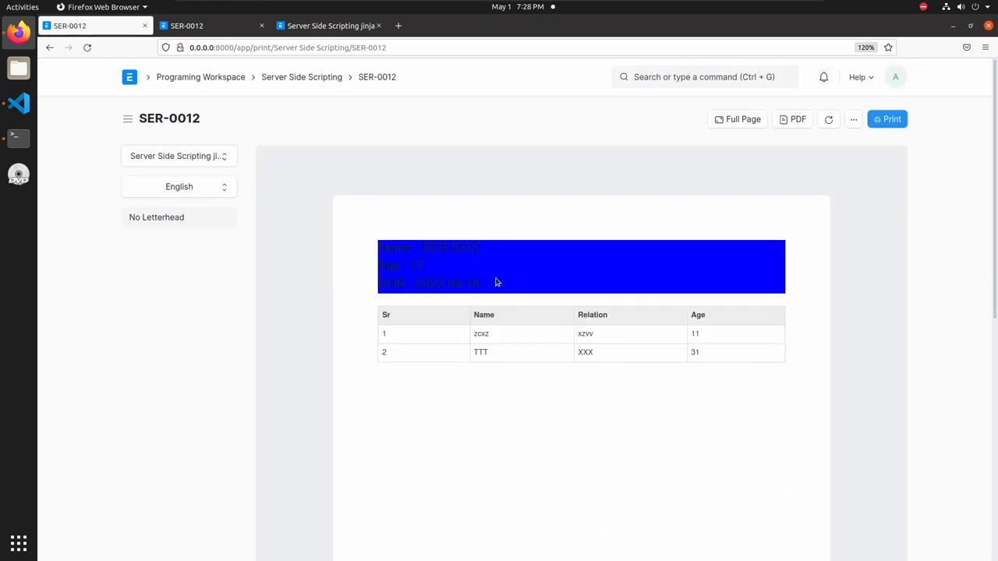
{"action": "mouse_move", "coordinate": [469, 266]}
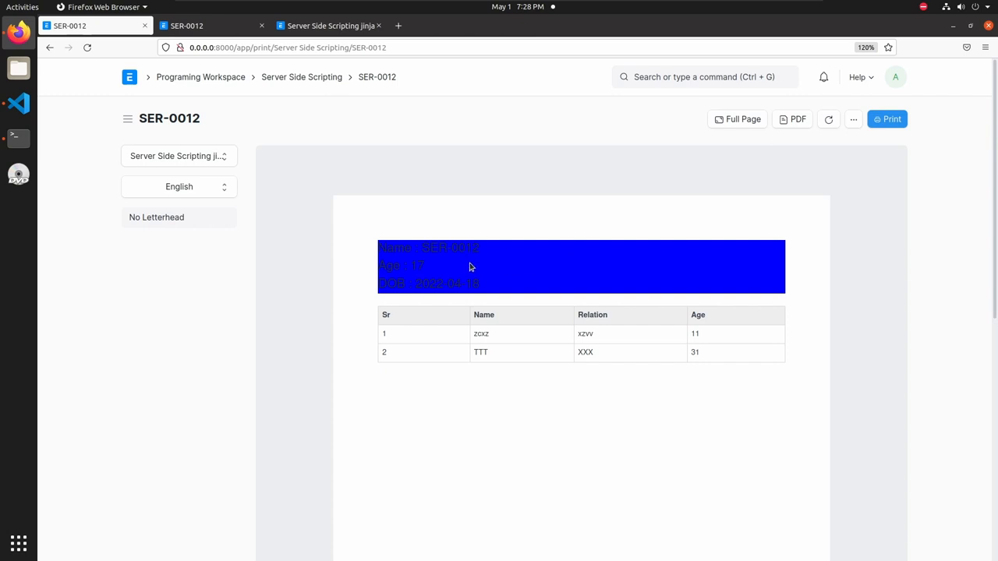
{"action": "mouse_move", "coordinate": [623, 268]}
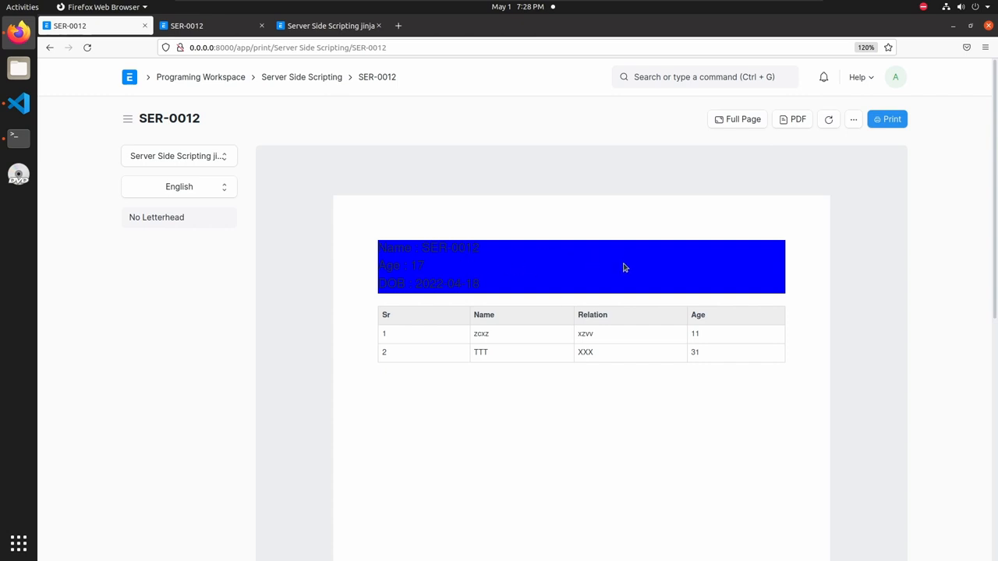
{"action": "mouse_move", "coordinate": [331, 25]}
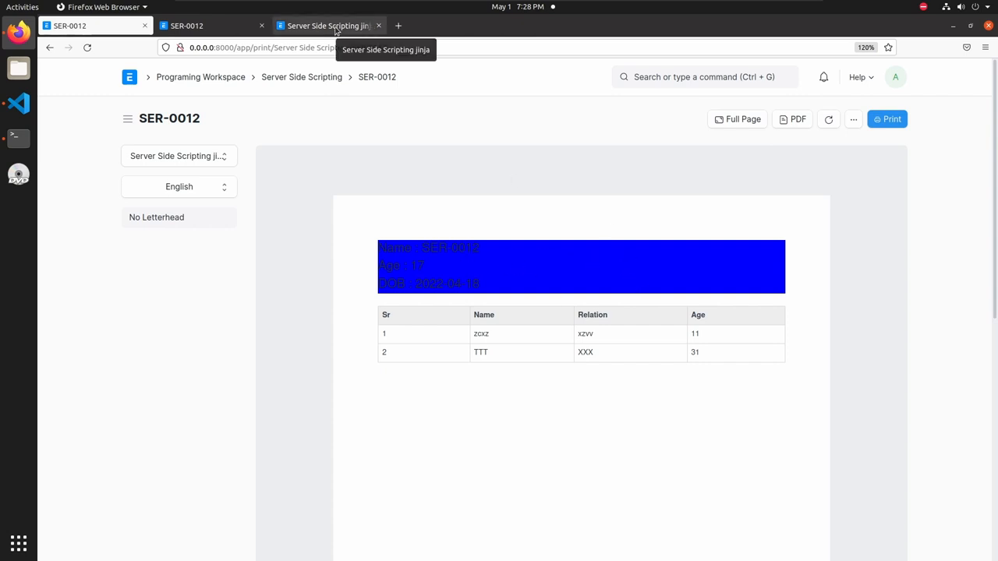
{"action": "mouse_move", "coordinate": [433, 150]}
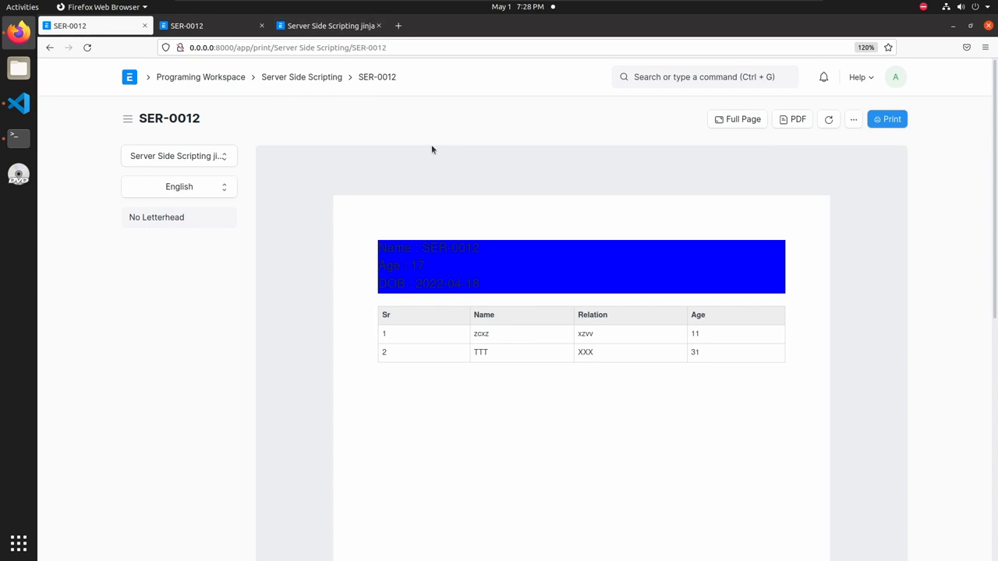
{"action": "left_click", "coordinate": [327, 25]}
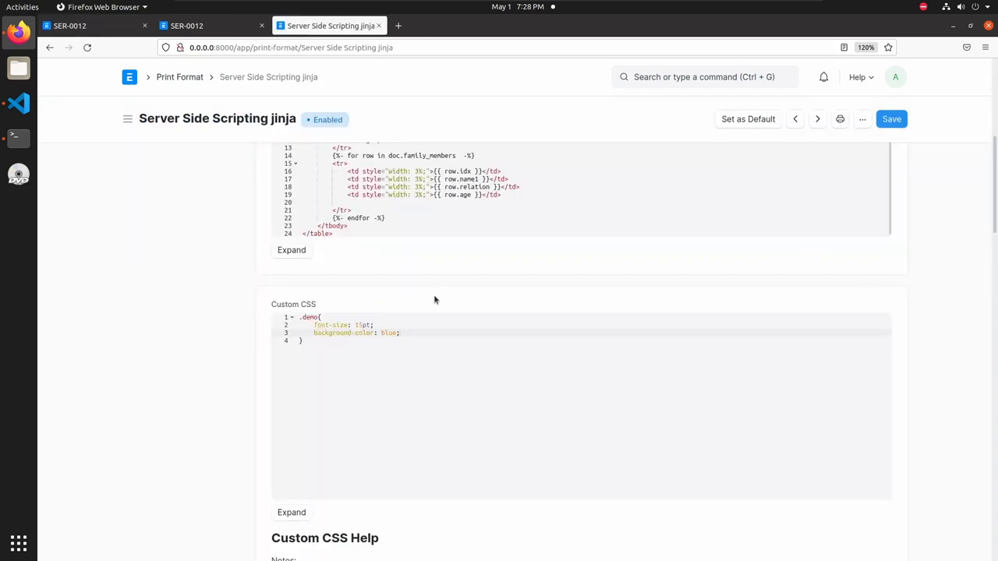
{"action": "left_click", "coordinate": [93, 25]}
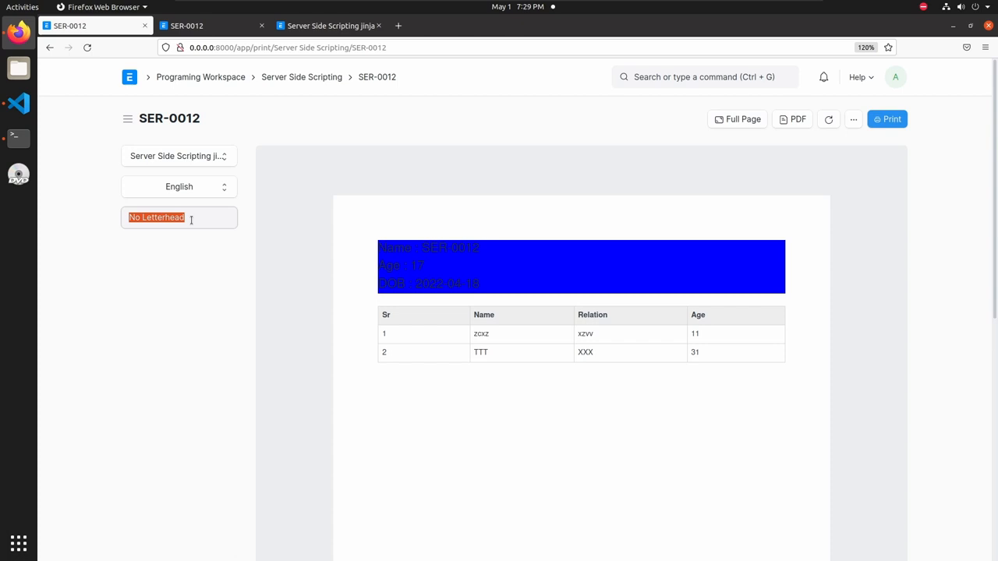
Check the letterhead list, then search 'letter' and create a New Letter Head
{"action": "left_click", "coordinate": [179, 217]}
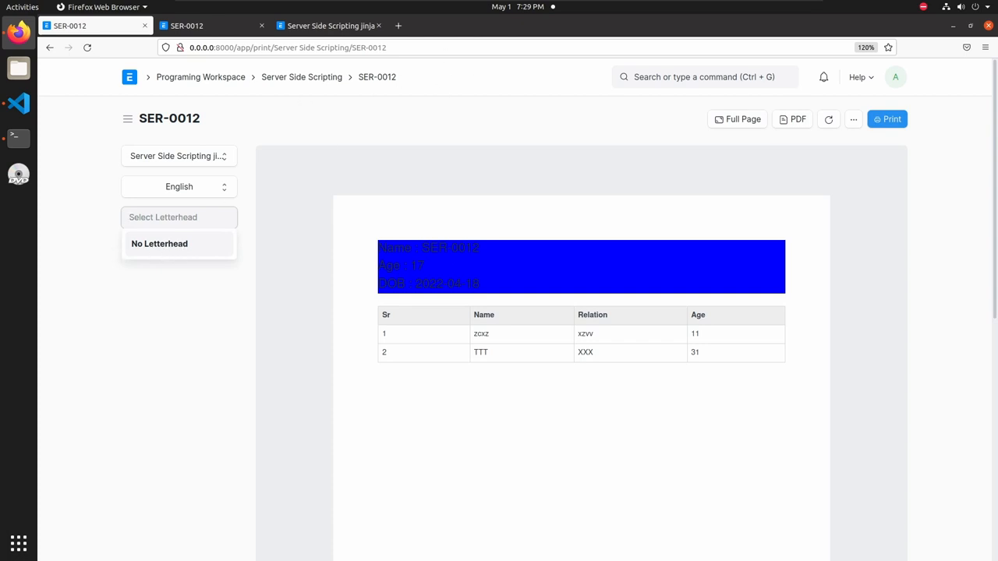
{"action": "left_click", "coordinate": [210, 25]}
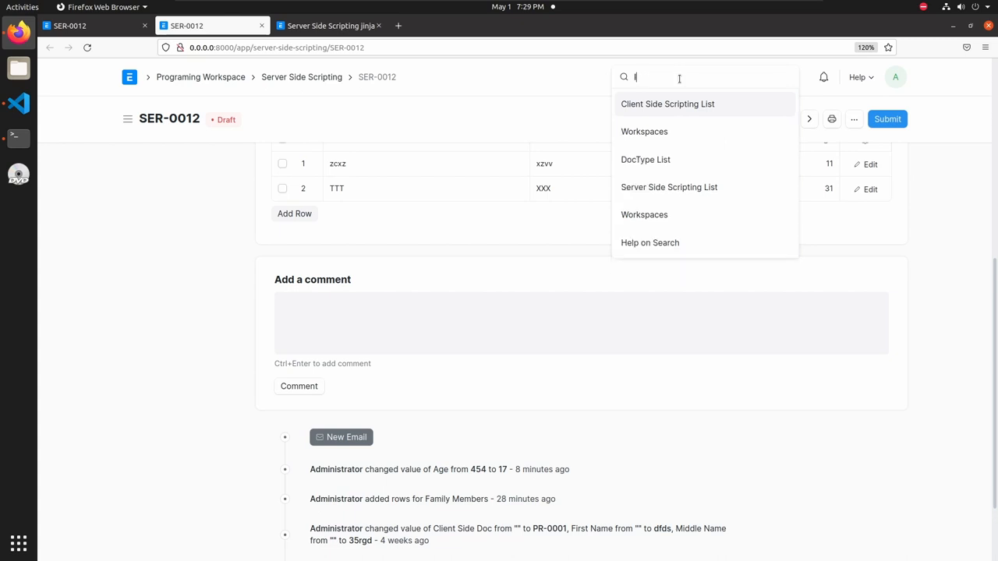
{"action": "type", "text": "letter"}
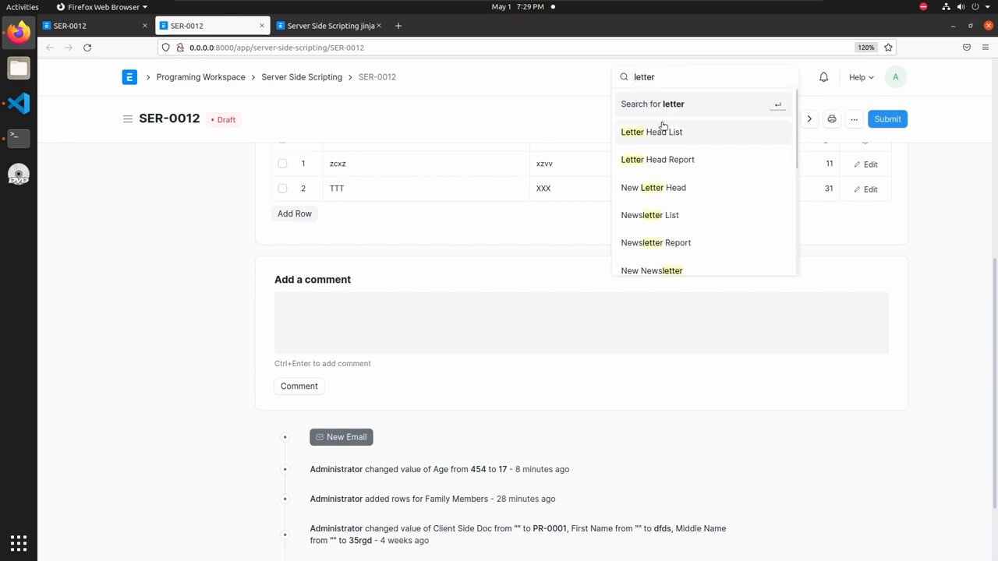
{"action": "left_click", "coordinate": [651, 132]}
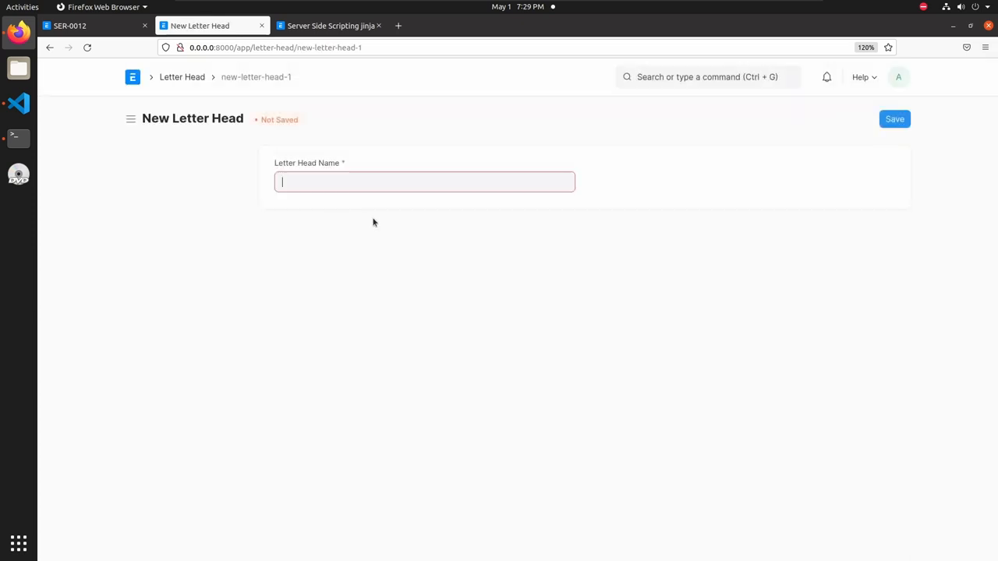
{"action": "mouse_move", "coordinate": [321, 180]}
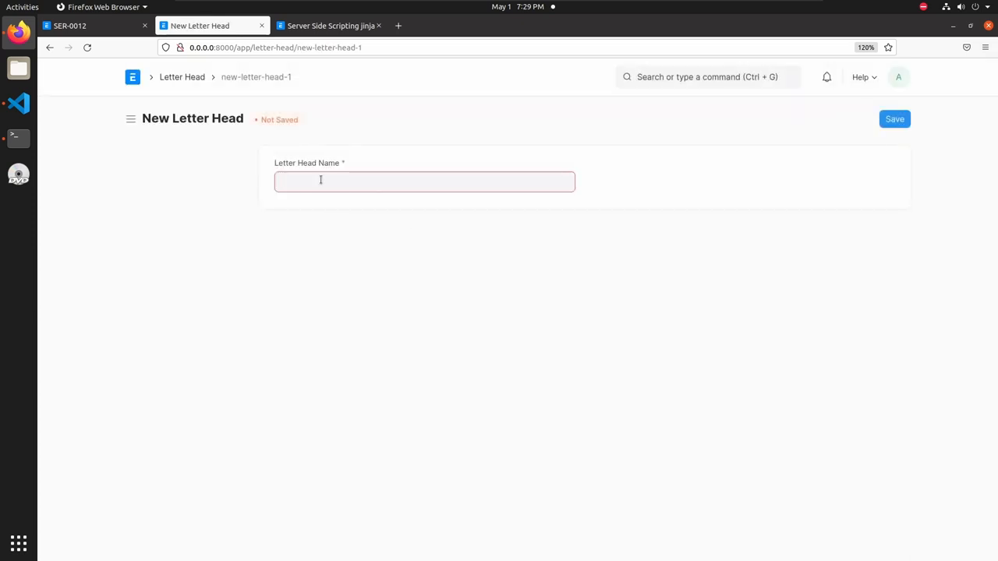
Enter 'Test Letter Head' as the Letter Head Name
{"action": "type", "text": "Test"}
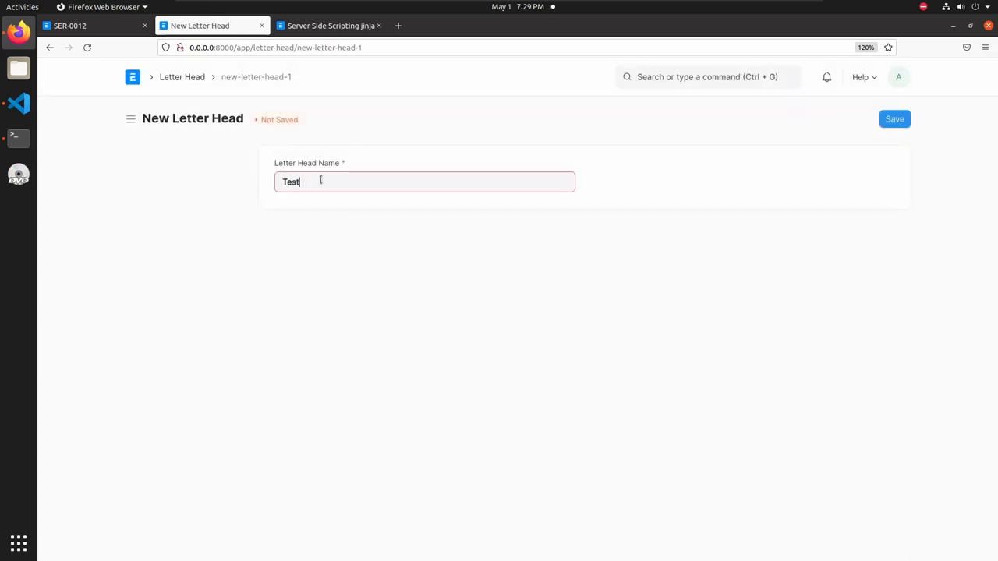
{"action": "type", "text": "I"}
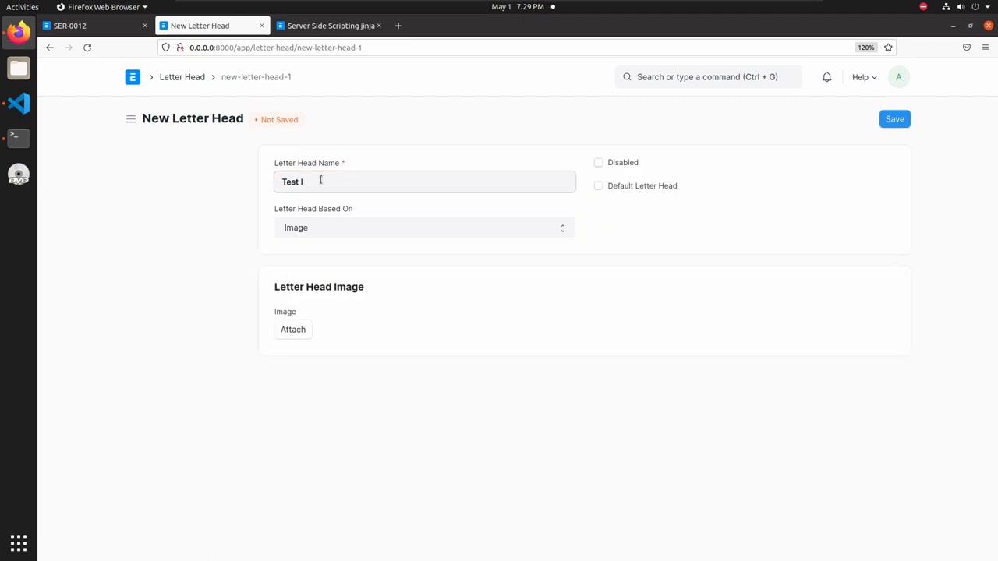
{"action": "type", "text": "etter"}
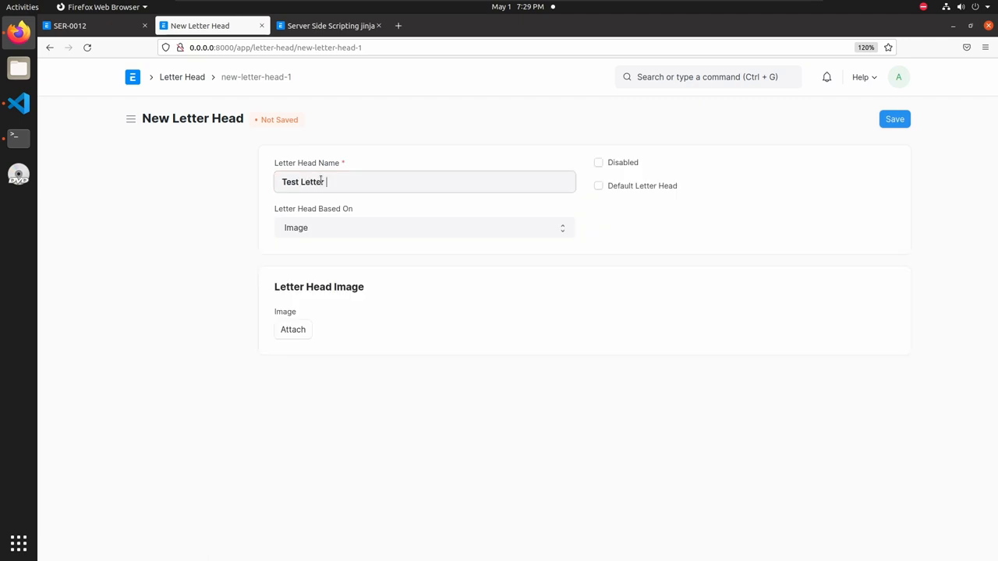
{"action": "type", "text": "Head"}
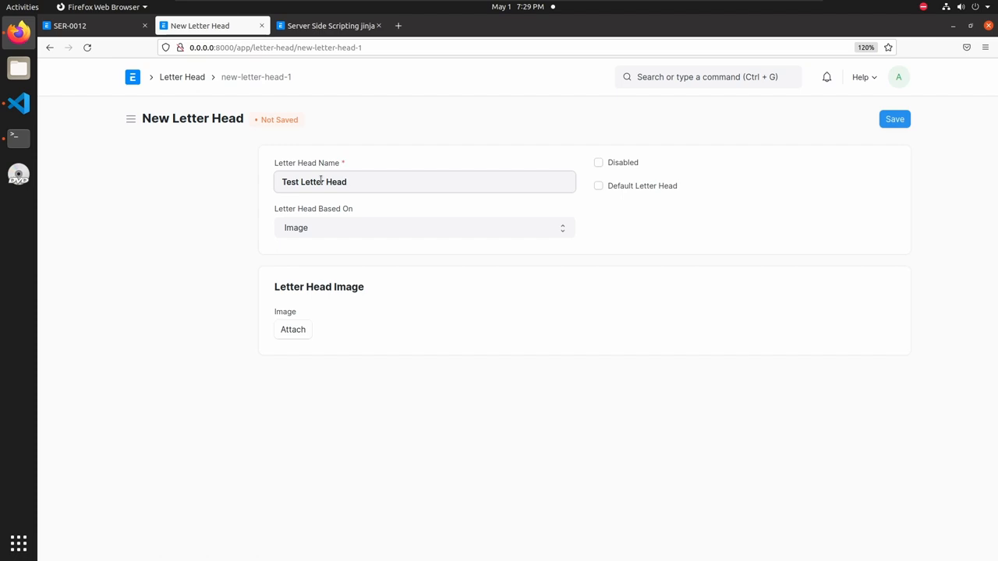
{"action": "mouse_move", "coordinate": [315, 325]}
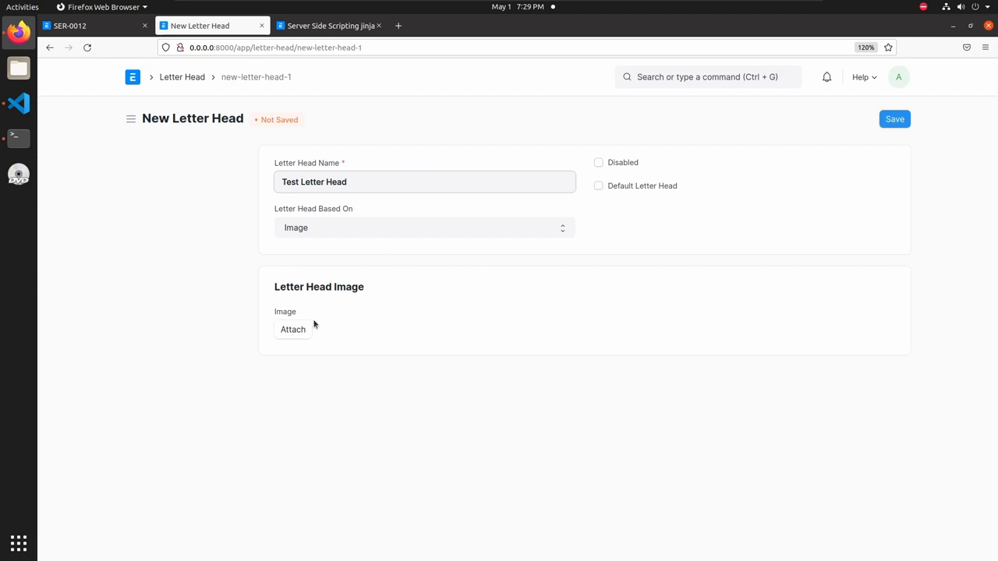
Upload the D-codE screenshot from Pictures as the letter head image and save
{"action": "left_click", "coordinate": [293, 329]}
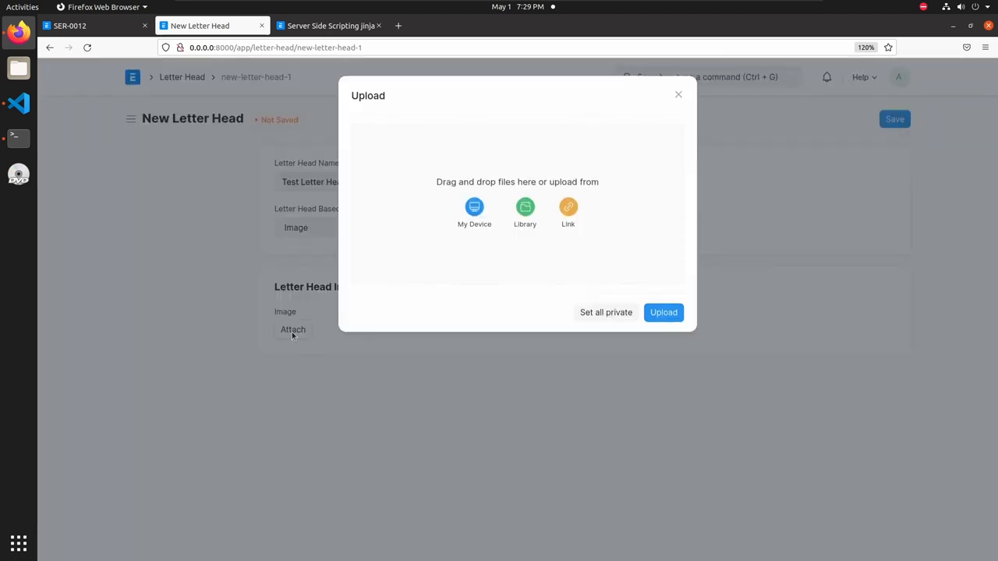
{"action": "left_click", "coordinate": [474, 213]}
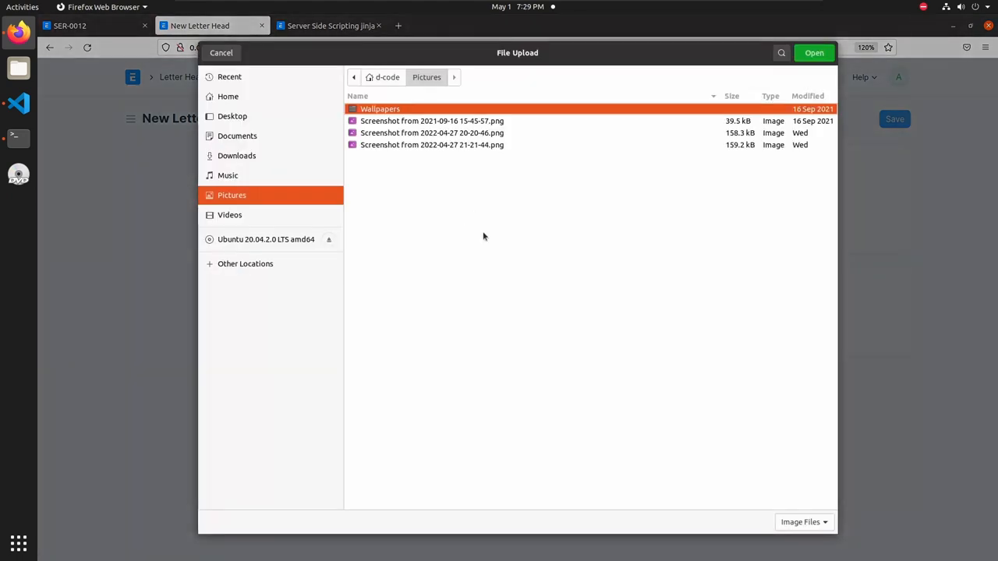
{"action": "left_click", "coordinate": [431, 121]}
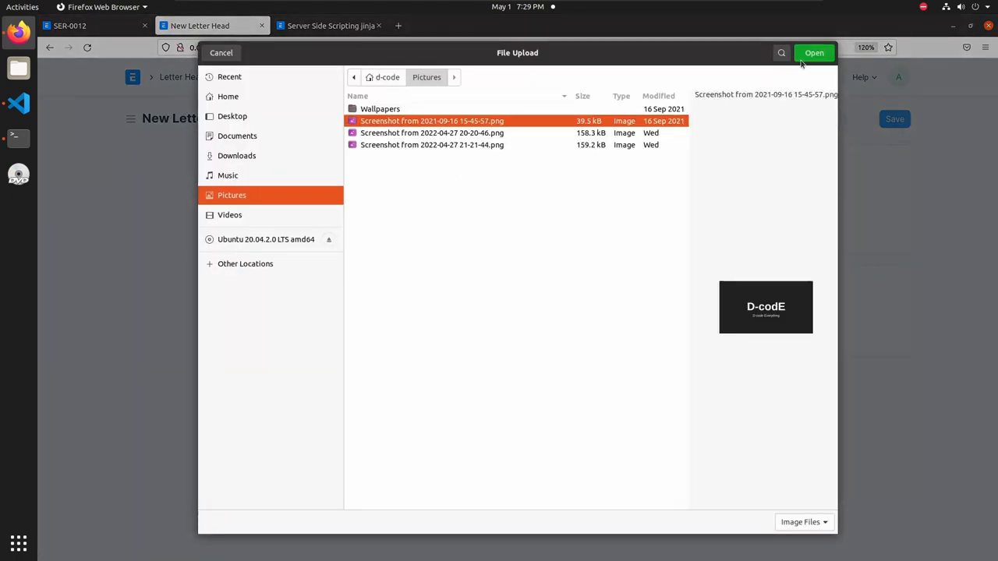
{"action": "left_click", "coordinate": [813, 53]}
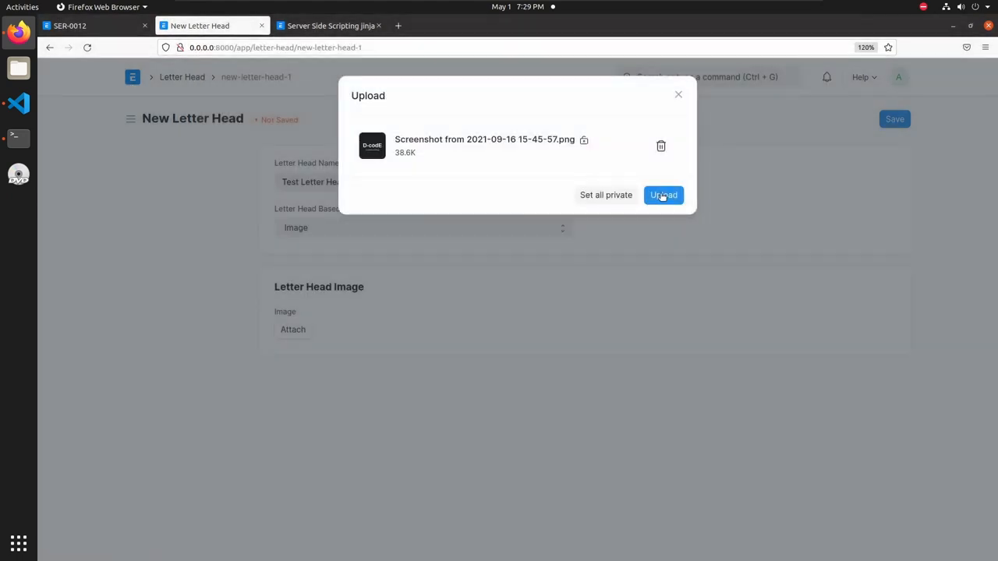
{"action": "left_click", "coordinate": [663, 195]}
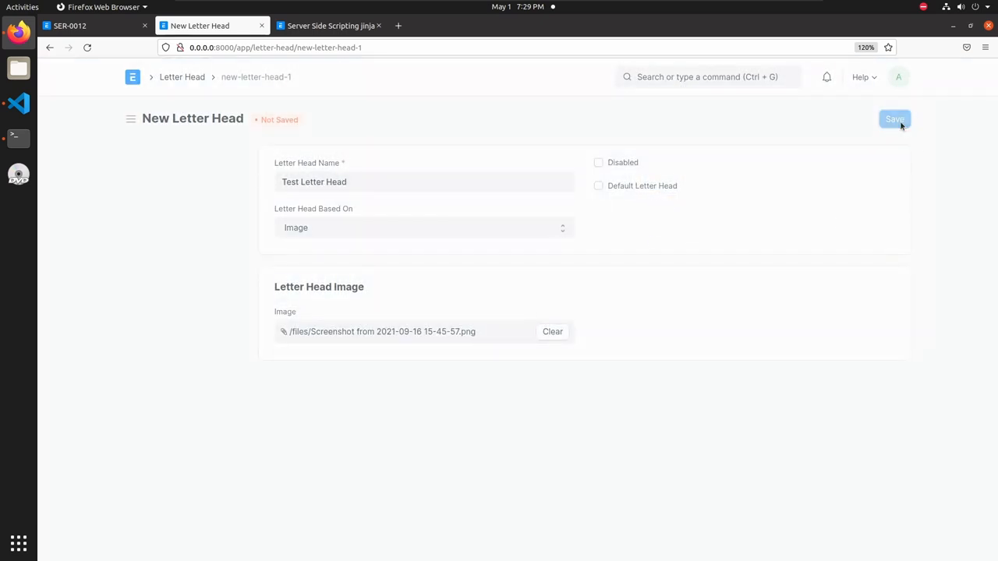
{"action": "left_click", "coordinate": [894, 119]}
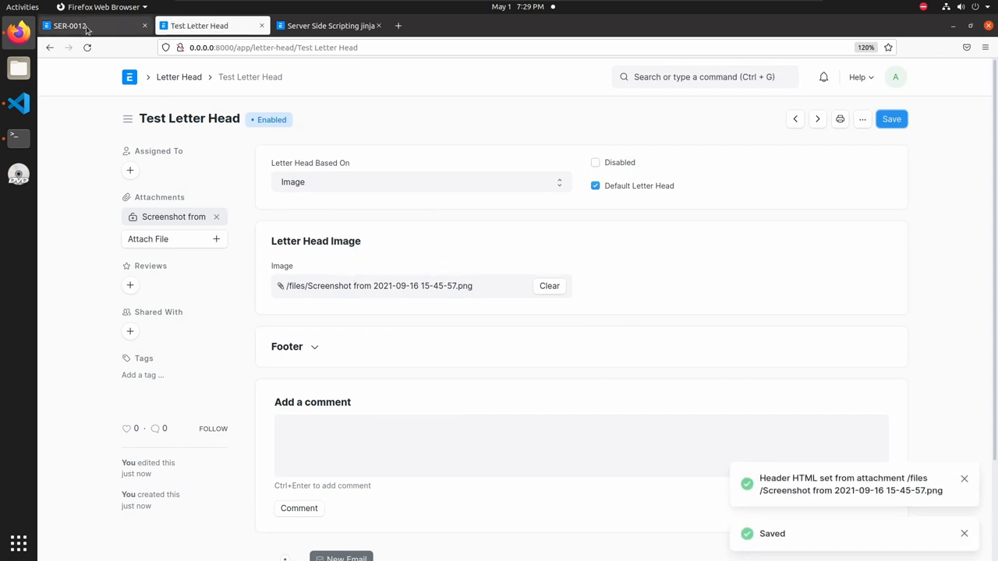
Apply Test Letter Head to the SER-0012 print preview and scroll through it
{"action": "left_click", "coordinate": [70, 25]}
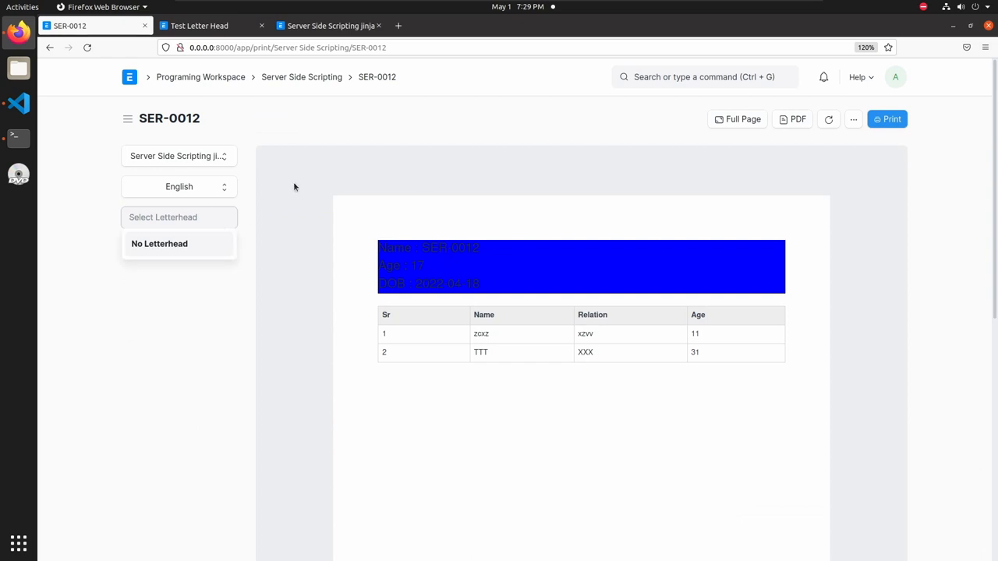
{"action": "mouse_move", "coordinate": [895, 76]}
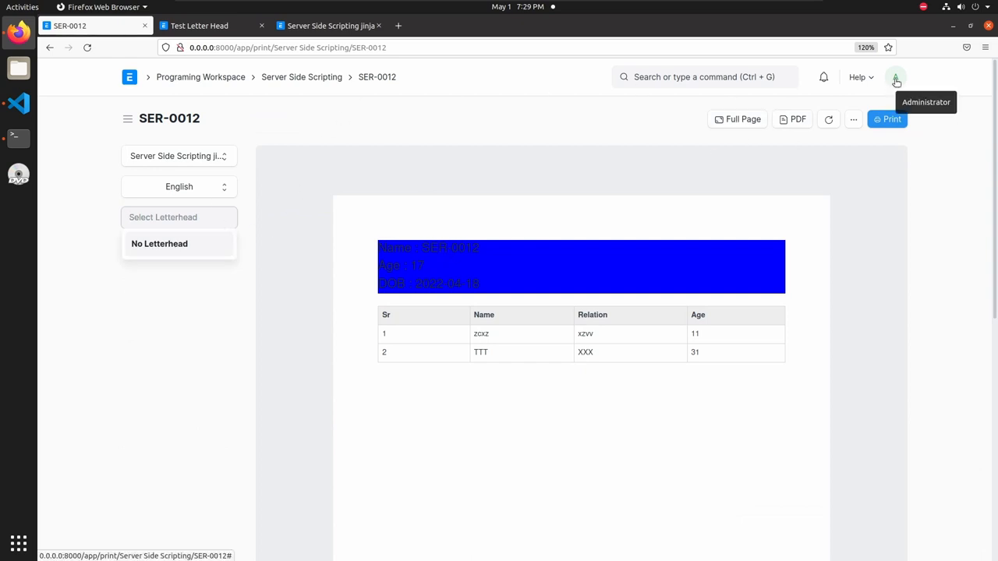
{"action": "left_click", "coordinate": [829, 119]}
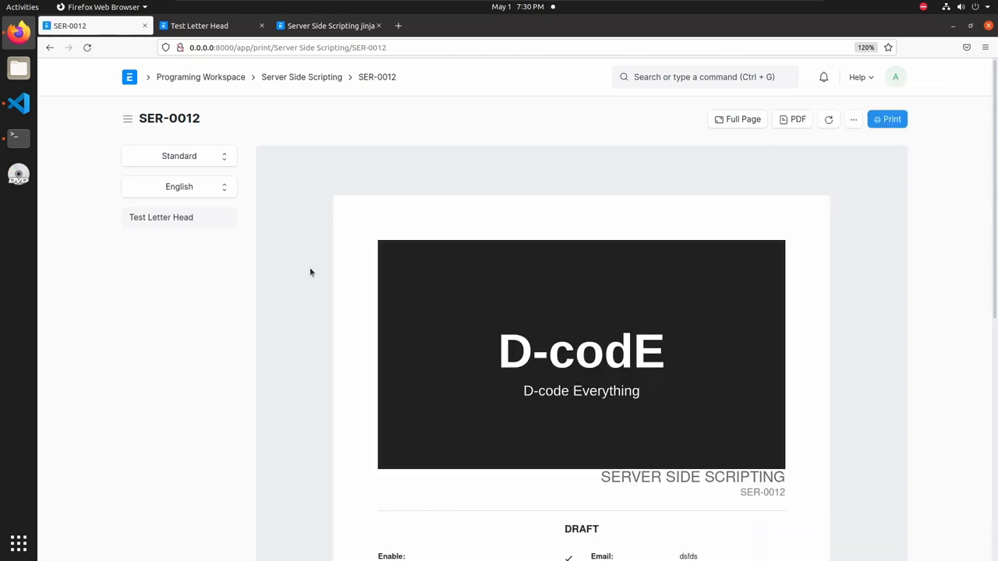
{"action": "scroll", "scroll_direction": "down", "scroll_amount": 3}
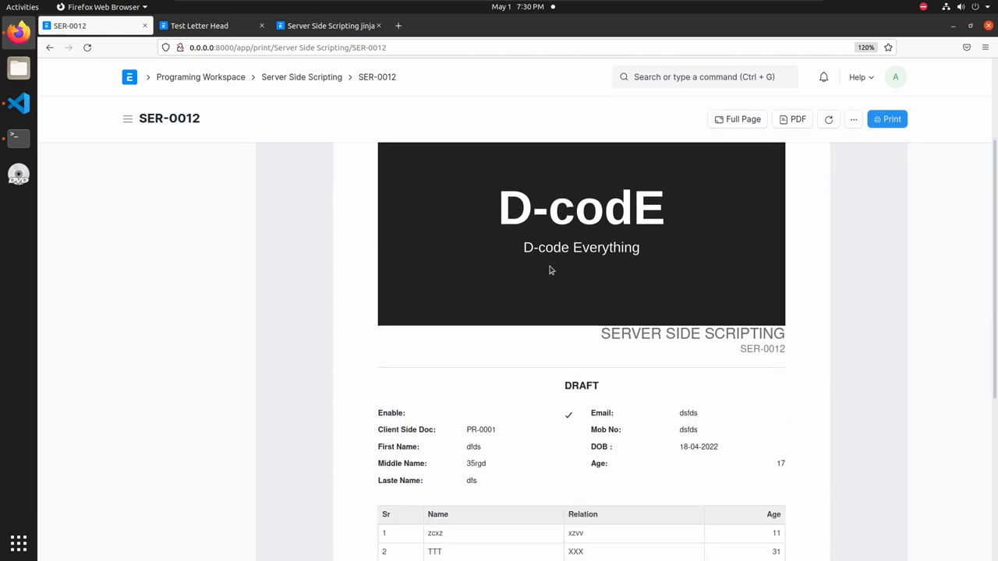
{"action": "left_click", "coordinate": [127, 119]}
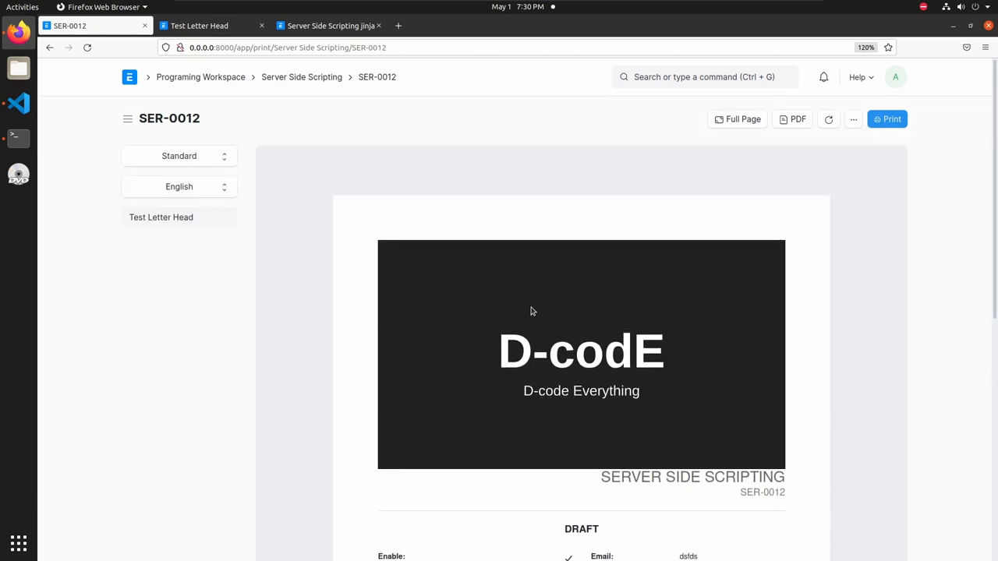
{"action": "scroll", "scroll_direction": "down", "scroll_amount": 3}
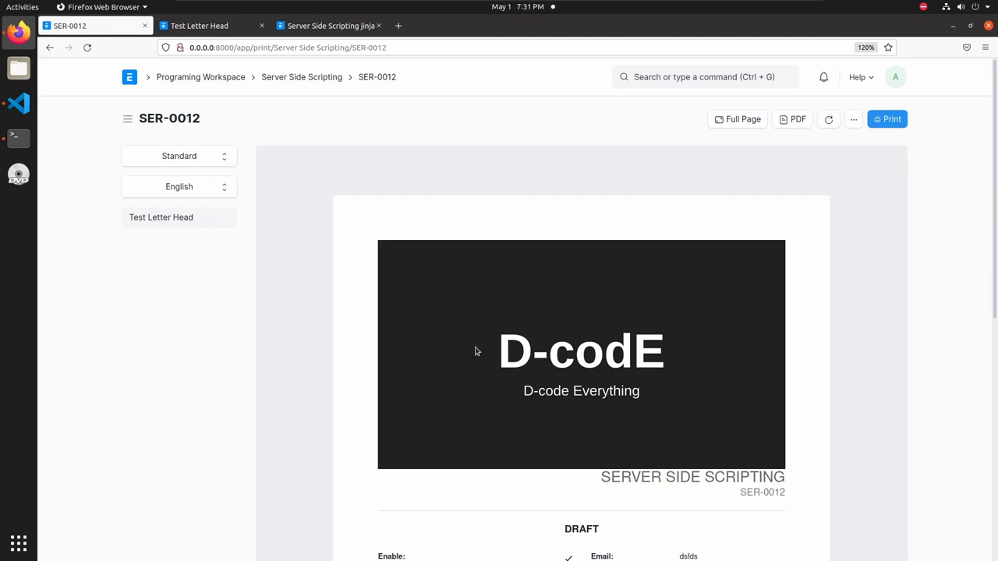
{"action": "mouse_move", "coordinate": [468, 319]}
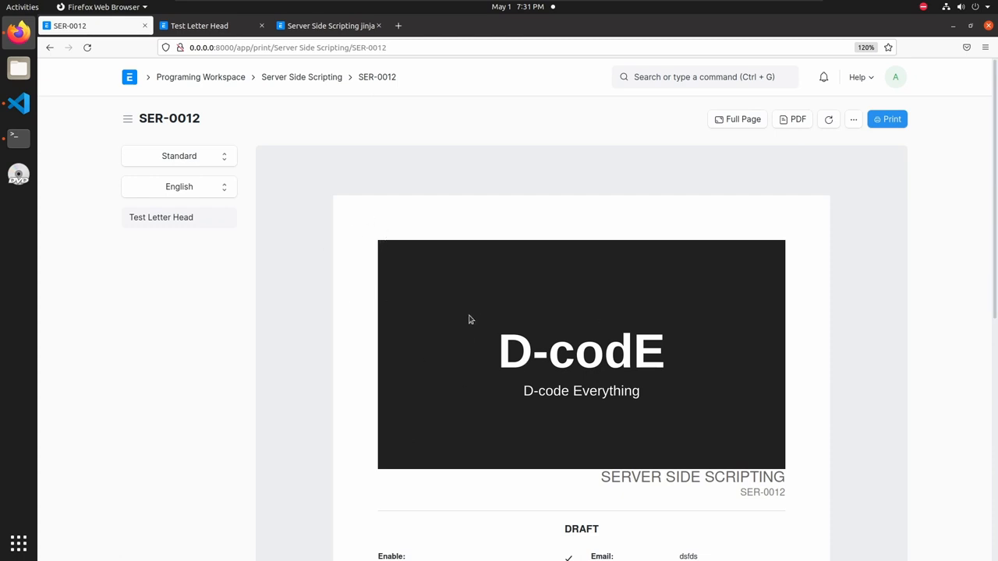
{"action": "mouse_move", "coordinate": [317, 101]}
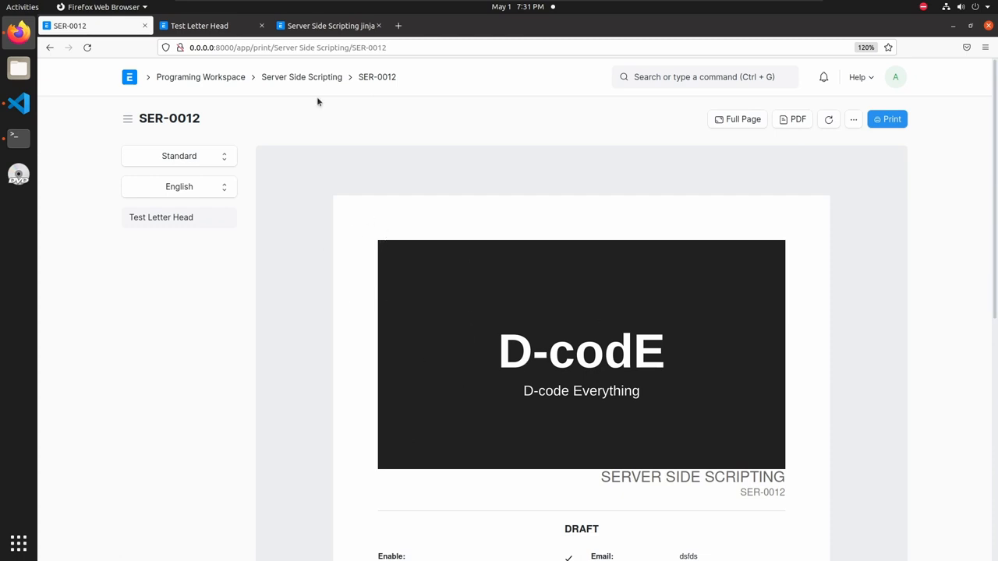
Glance at the jinja print format, recheck the preview, and reopen Test Letter Head
{"action": "left_click", "coordinate": [327, 26]}
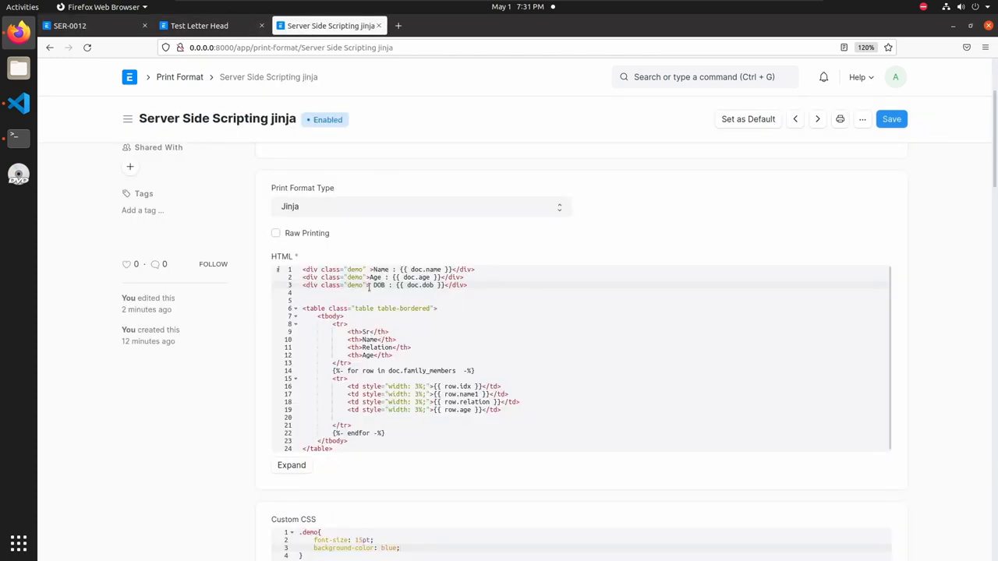
{"action": "left_click", "coordinate": [94, 26]}
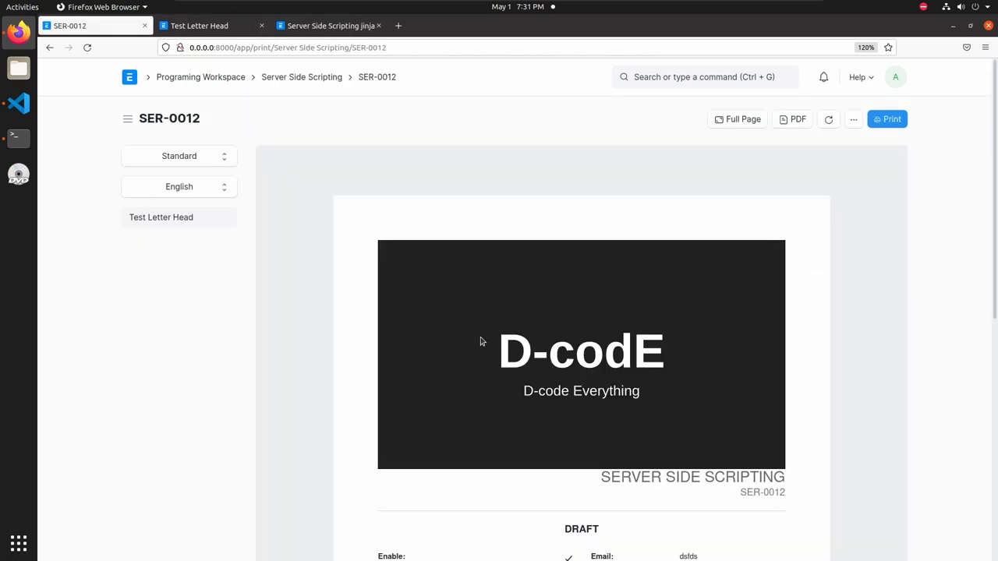
{"action": "mouse_move", "coordinate": [538, 336]}
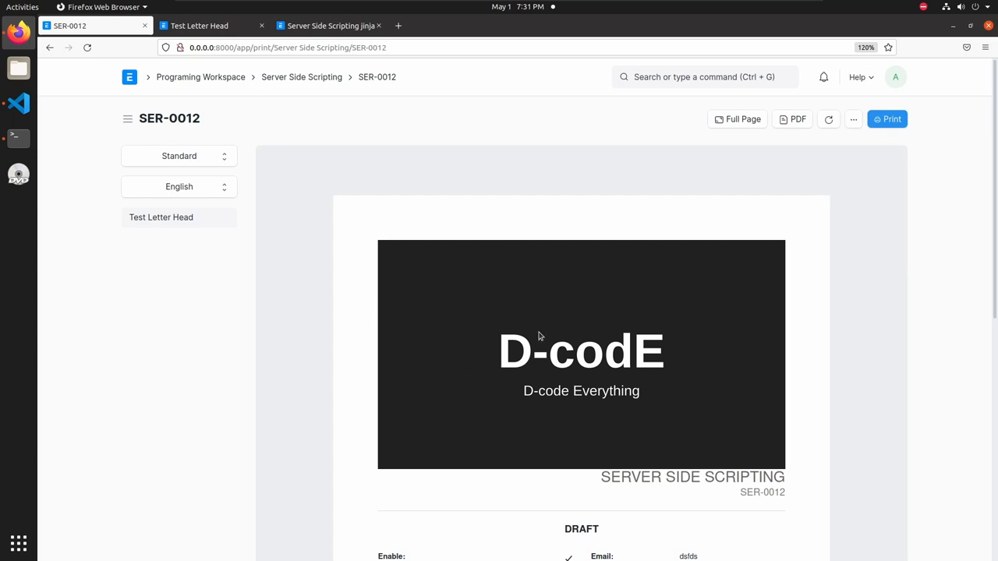
{"action": "mouse_move", "coordinate": [545, 327]}
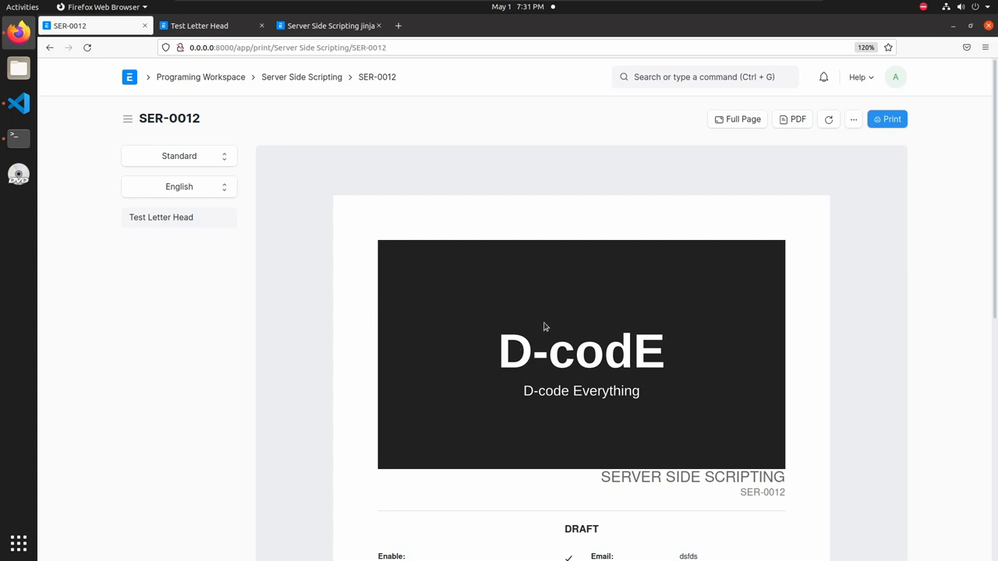
{"action": "mouse_move", "coordinate": [419, 421]}
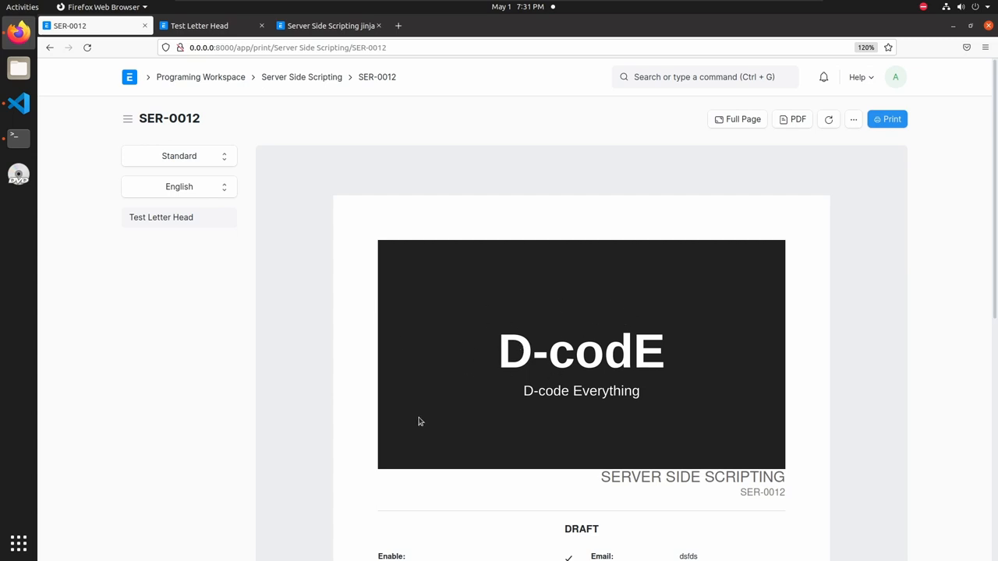
{"action": "scroll", "scroll_direction": "down", "scroll_amount": 3}
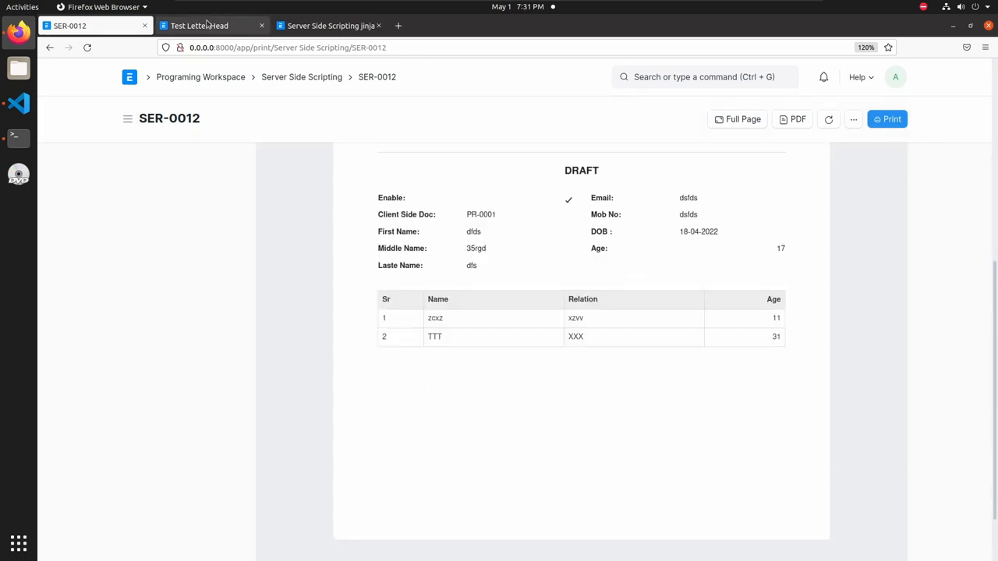
{"action": "left_click", "coordinate": [199, 25]}
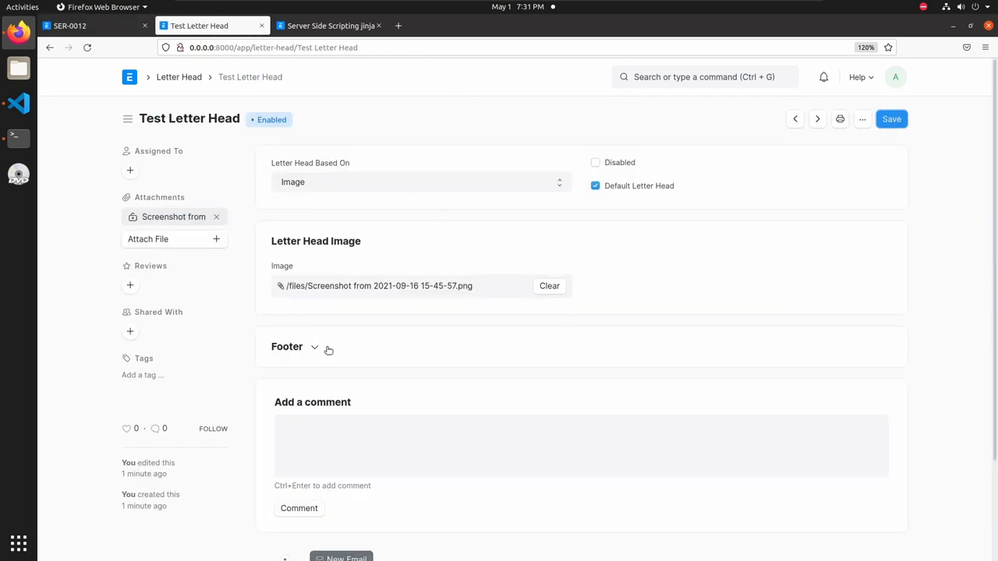
In the Footer section, type HTML with a 'Thank you' div and an email div
{"action": "left_click", "coordinate": [286, 346]}
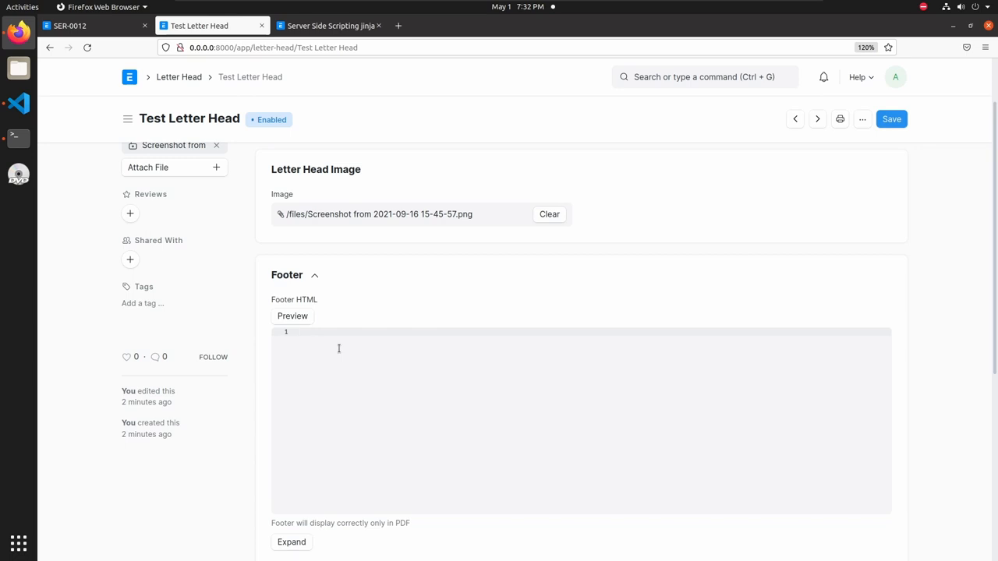
{"action": "type", "text": "Thank"}
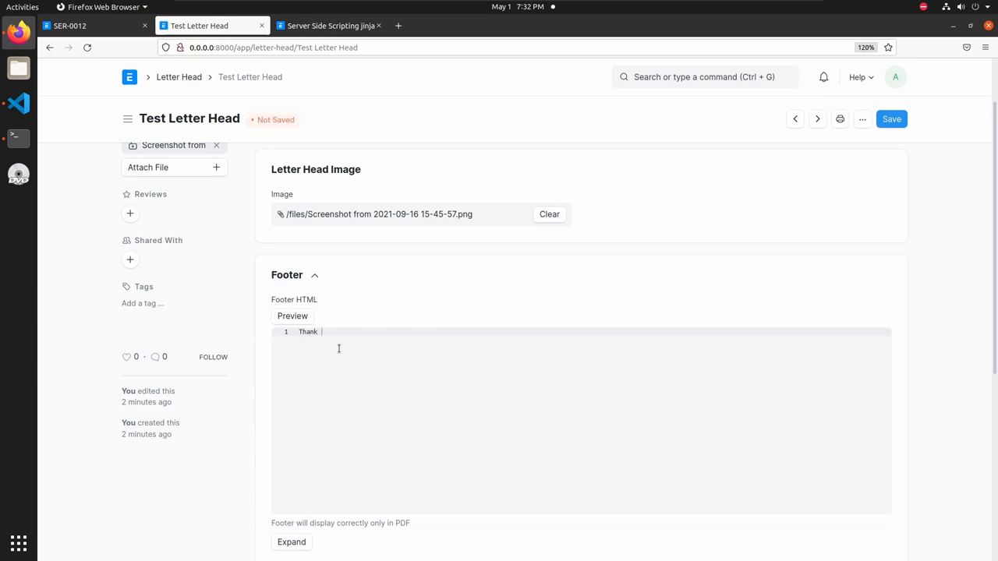
{"action": "type", "text": "you"}
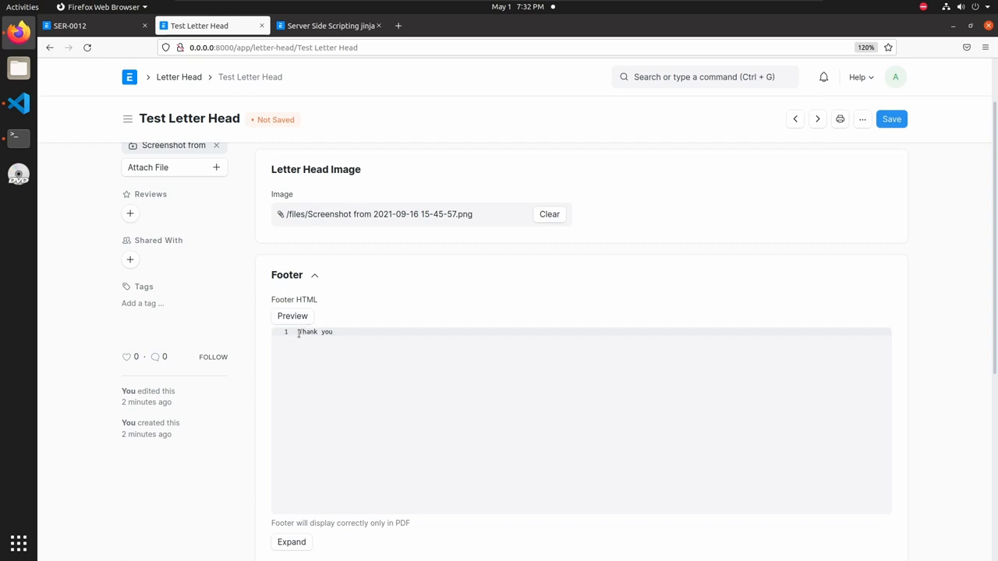
{"action": "type", "text": "<d"}
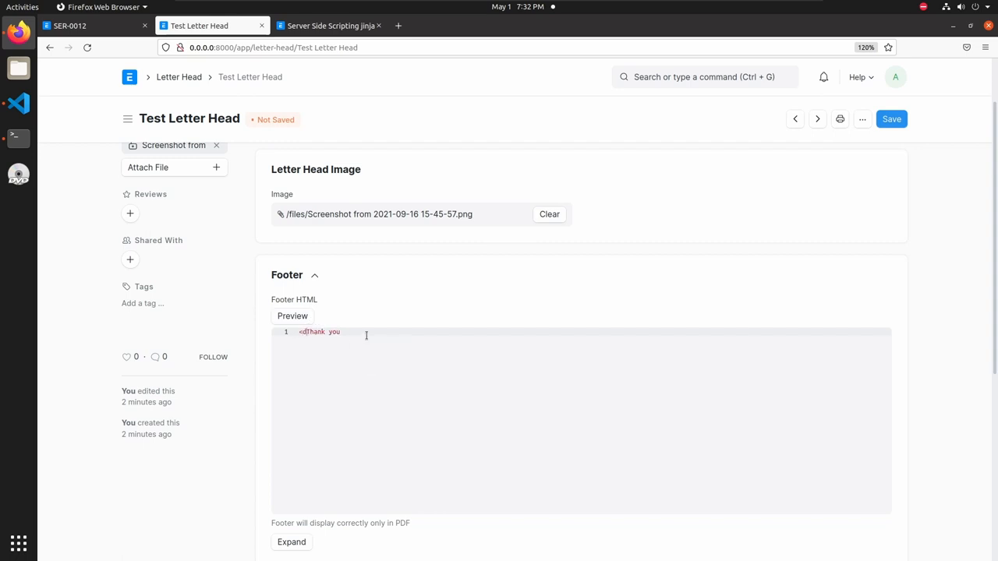
{"action": "type", "text": "iv>"}
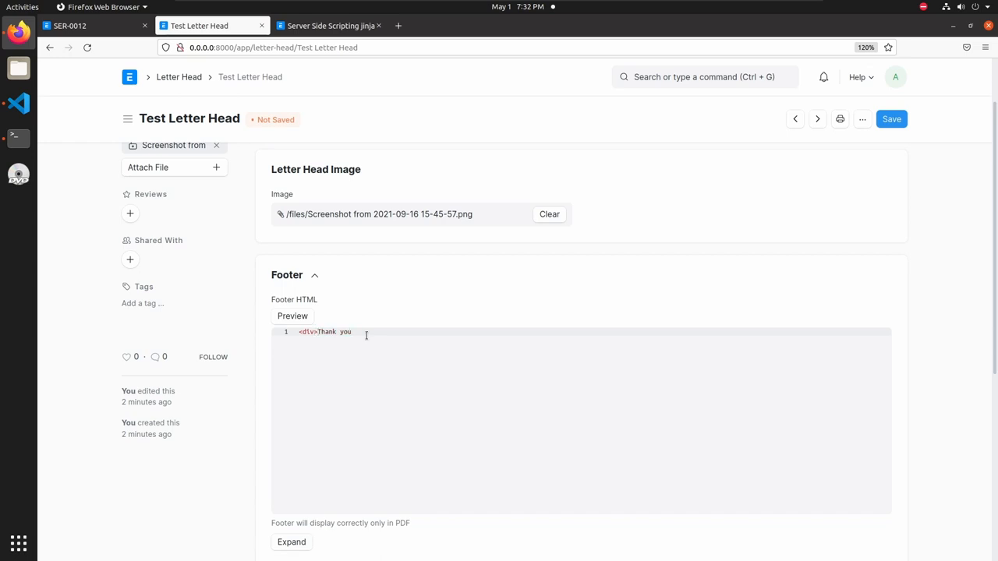
{"action": "type", "text": "</"}
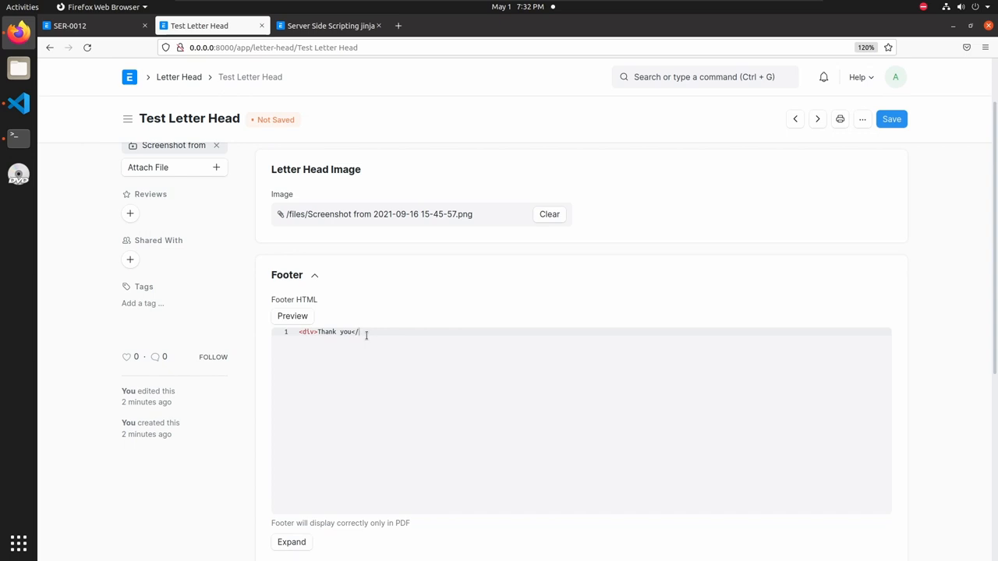
{"action": "type", "text": "div>"}
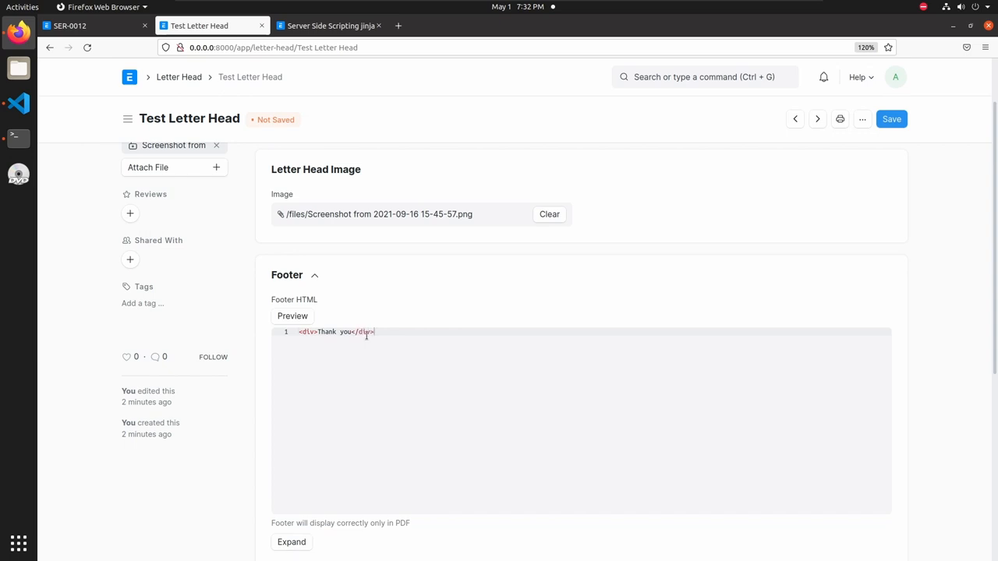
{"action": "key", "text": "Return"}
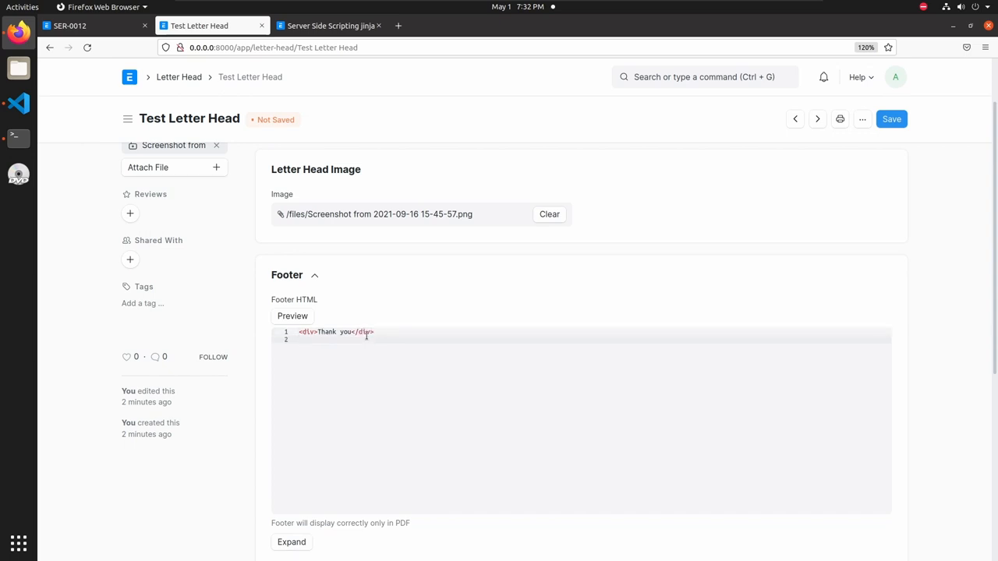
{"action": "type", "text": "<di"}
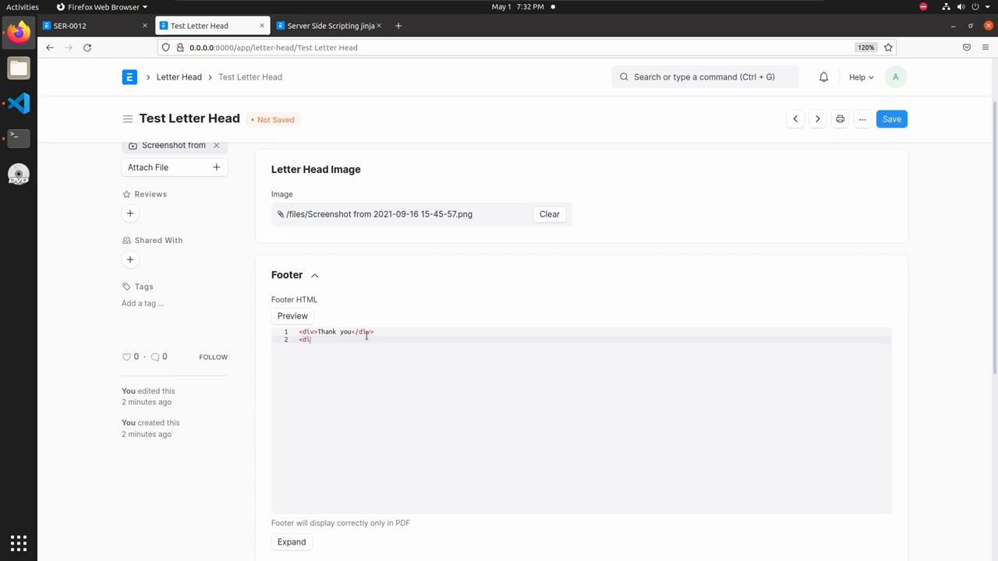
{"action": "type", "text": "iv>Emil"}
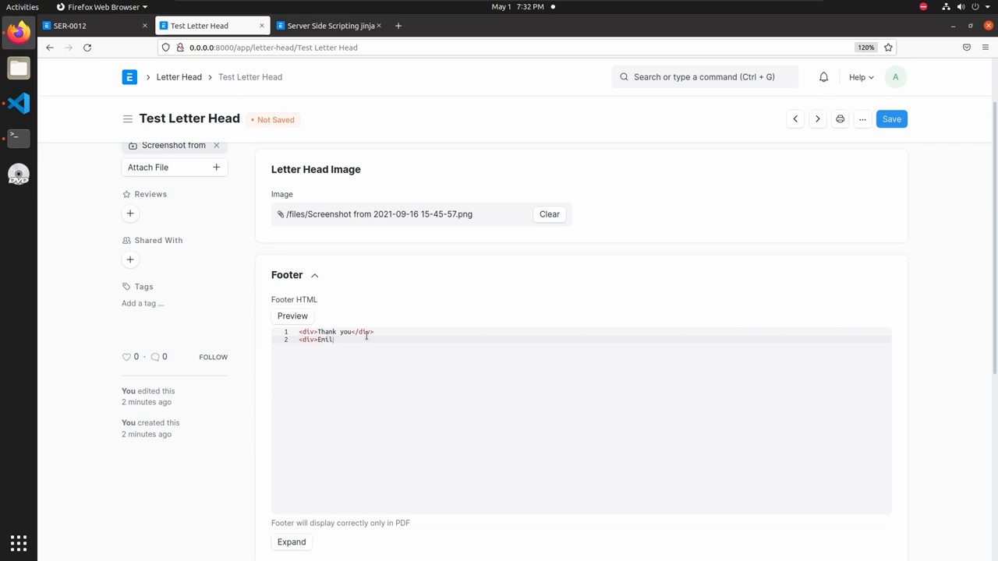
{"action": "type", "text": ":"}
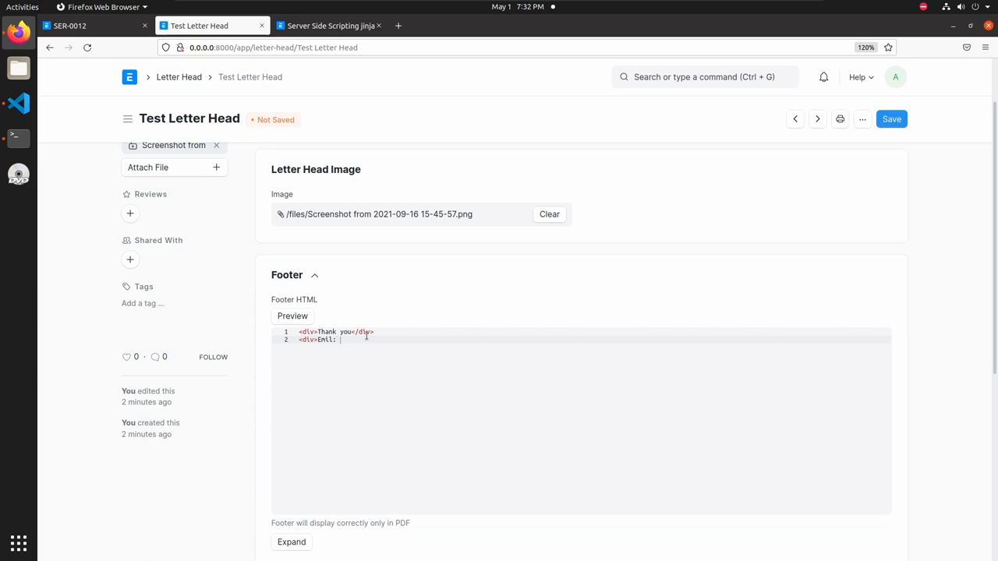
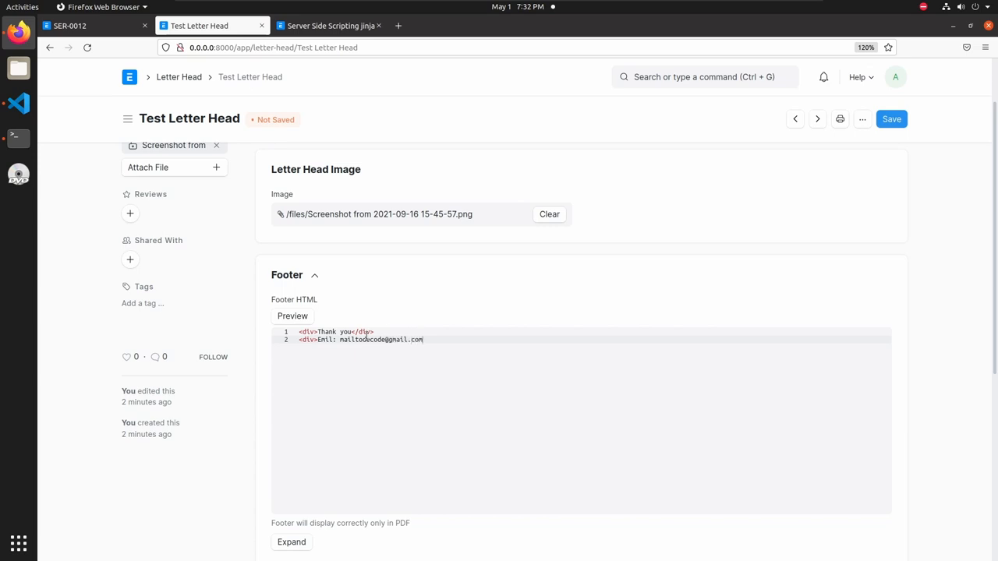
{"action": "type", "text": "<"}
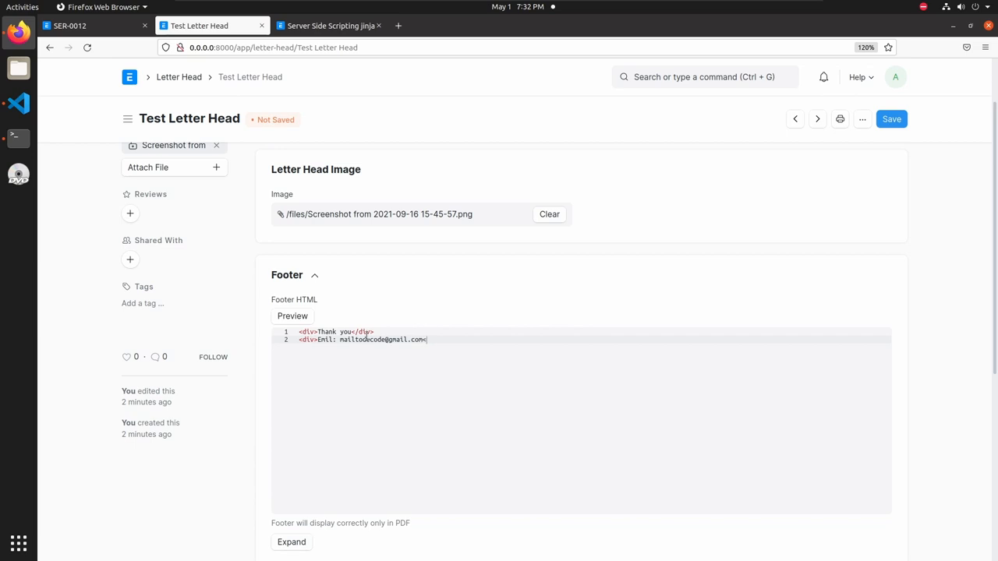
{"action": "type", "text": "/div>"}
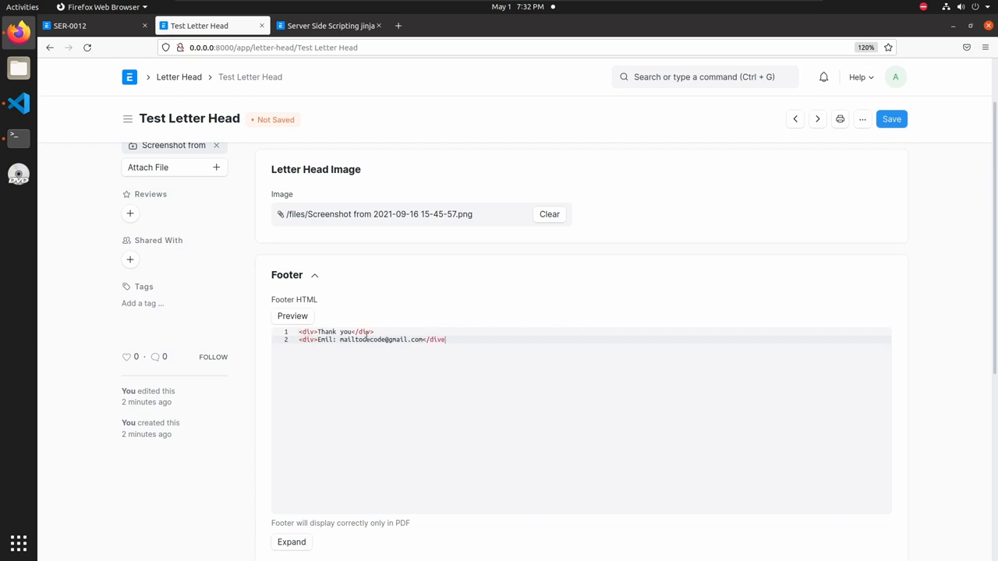
{"action": "mouse_move", "coordinate": [546, 317]}
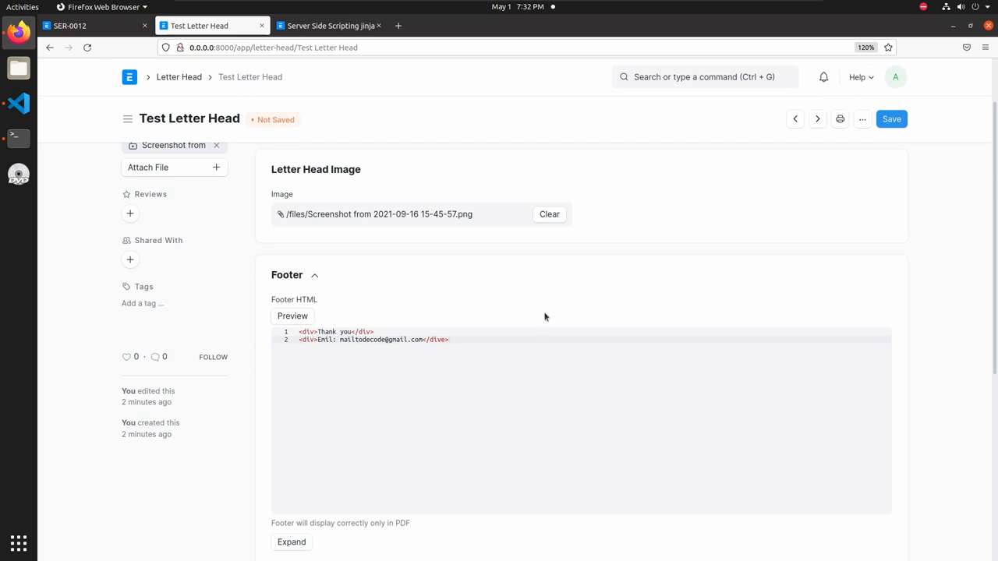
Preview the footer HTML, save Test Letter Head, and revisit SER-0012
{"action": "left_click", "coordinate": [292, 316]}
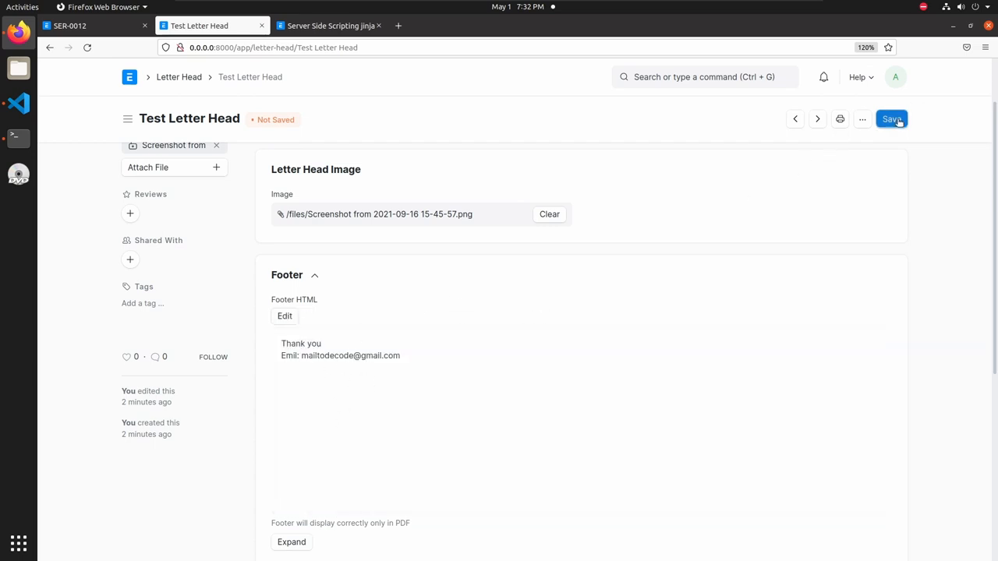
{"action": "left_click", "coordinate": [891, 118]}
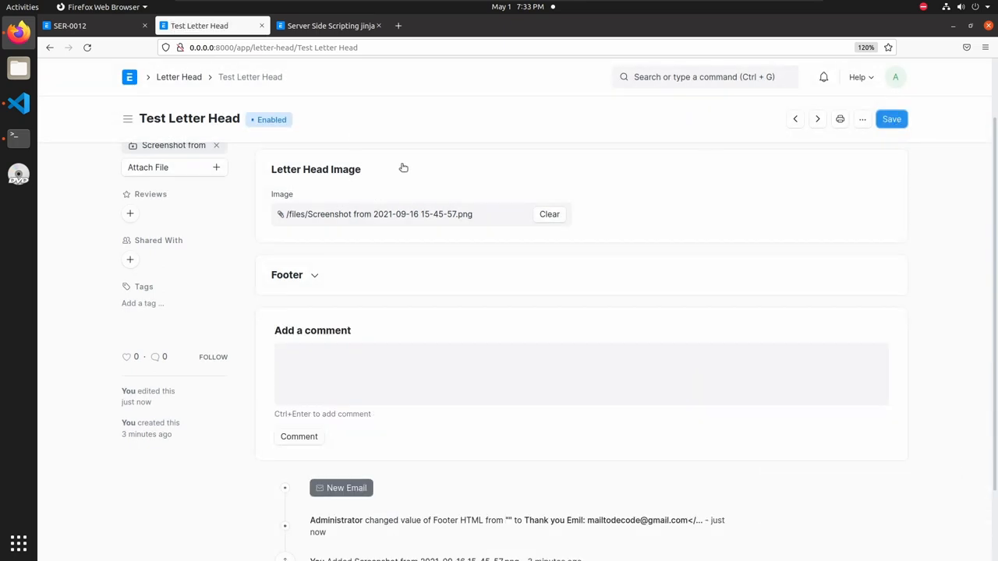
{"action": "left_click", "coordinate": [93, 25]}
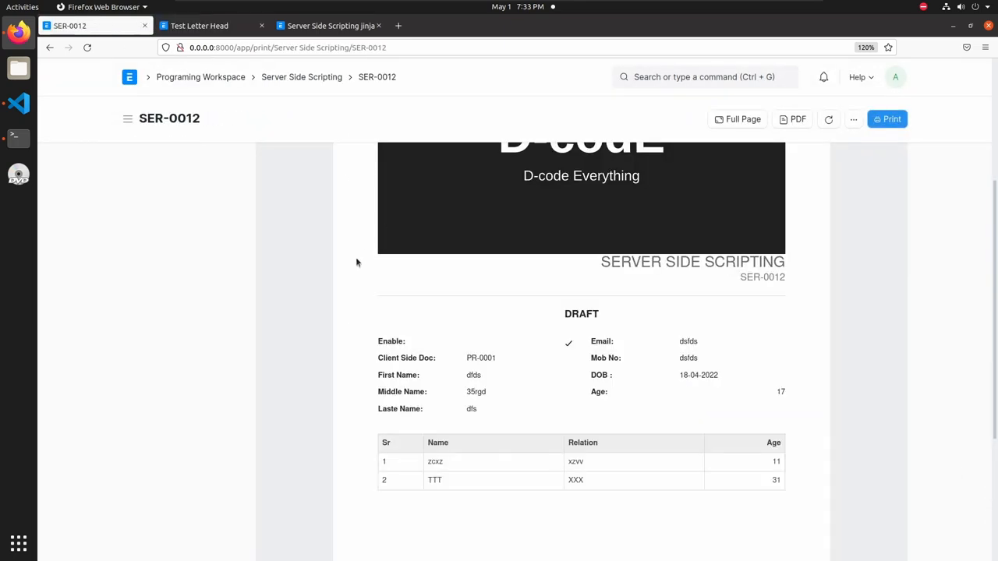
Inspect the SER-0012 preview footer, selecting the stray '</dive>' text, then reopen Test Letter Head
{"action": "left_click", "coordinate": [828, 119]}
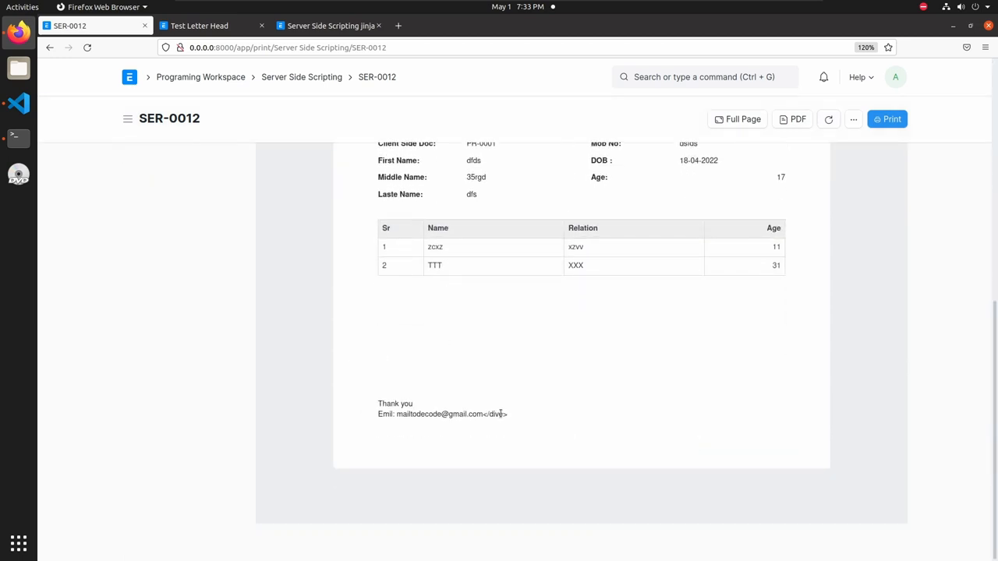
{"action": "left_click_drag", "start_coordinate": [378, 403], "coordinate": [507, 414]}
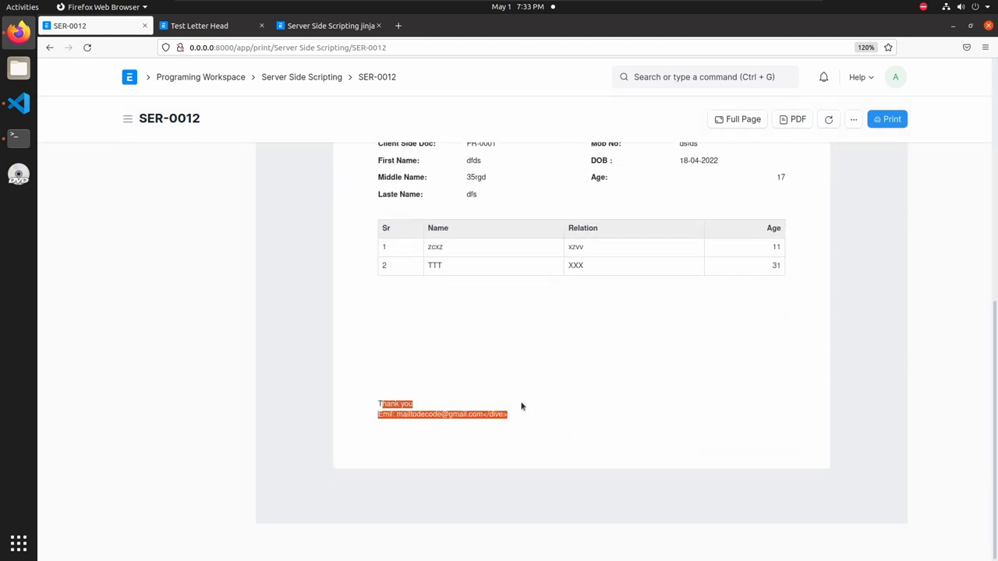
{"action": "left_click", "coordinate": [496, 414]}
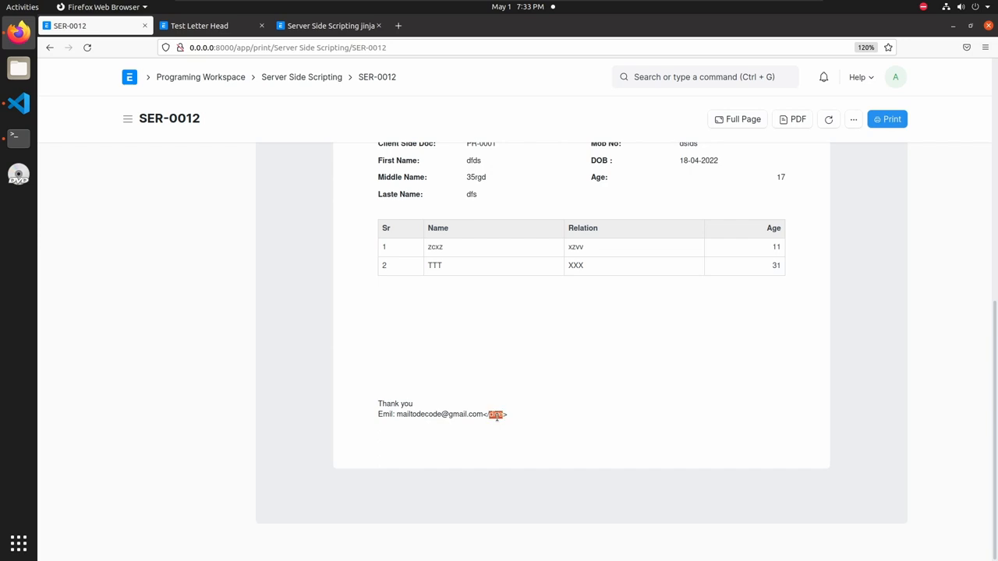
{"action": "left_click", "coordinate": [199, 26]}
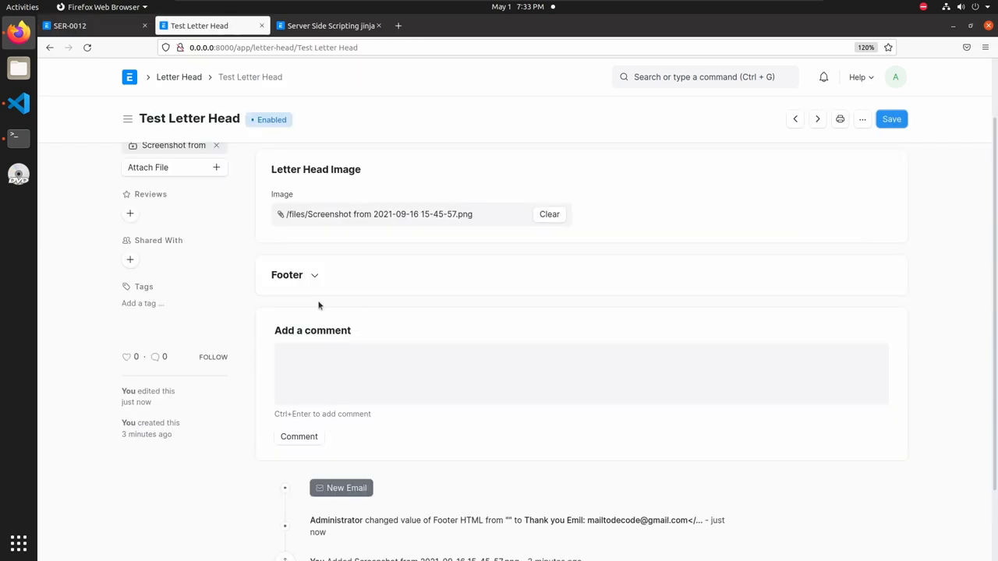
Delete the stray '</dive>' from the Footer HTML, save, and preview the corrected footer
{"action": "left_click", "coordinate": [286, 275]}
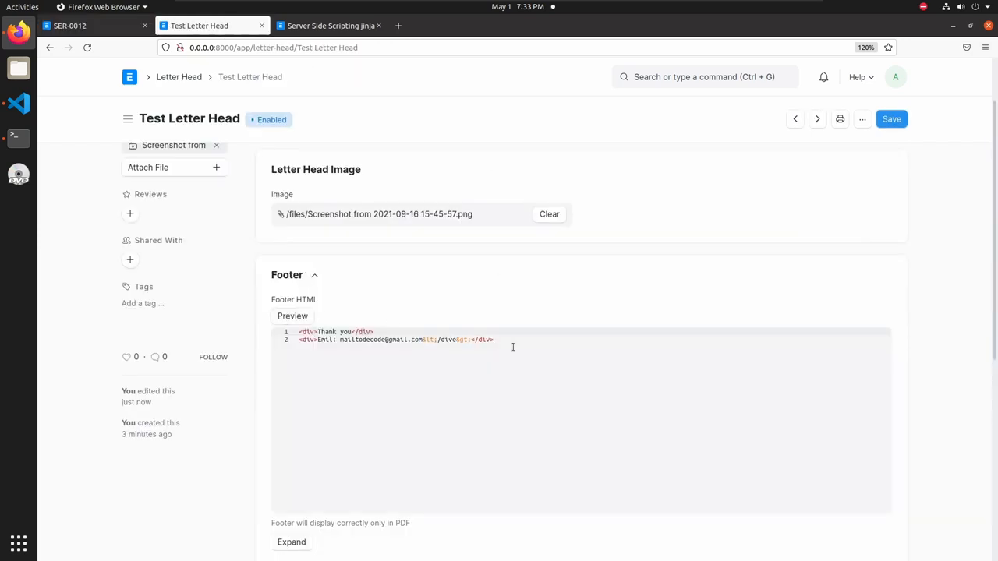
{"action": "mouse_move", "coordinate": [438, 363]}
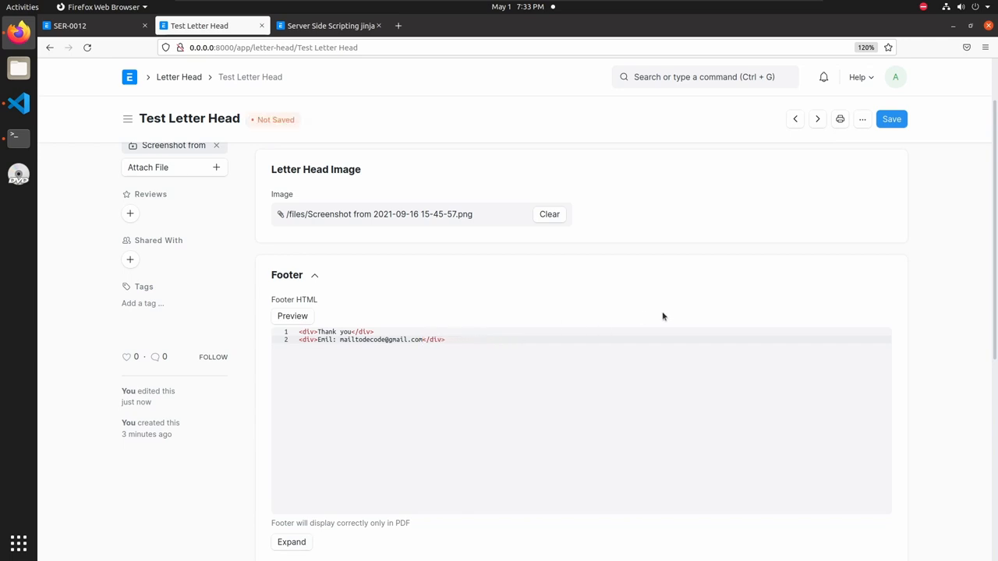
{"action": "left_click", "coordinate": [891, 118]}
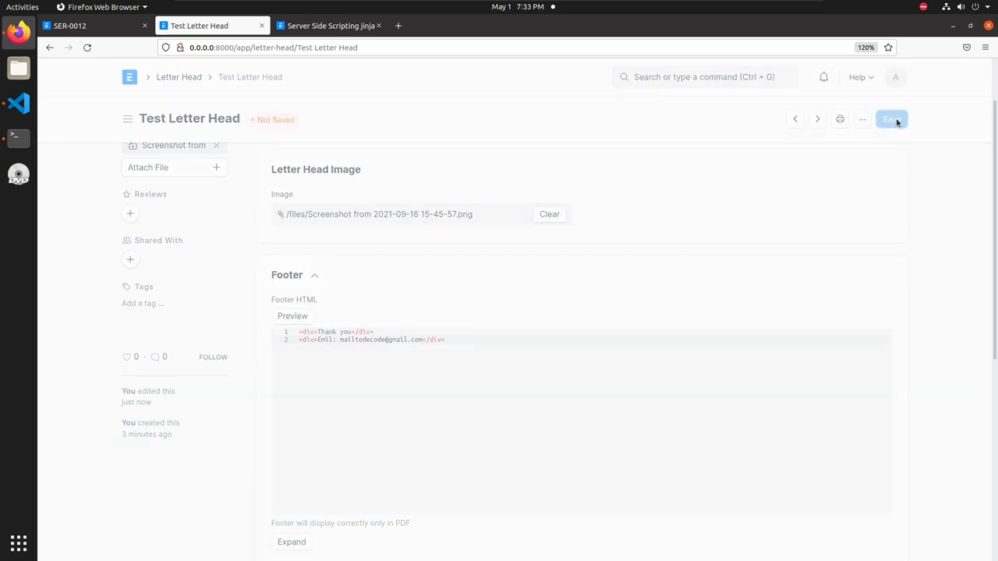
{"action": "left_click", "coordinate": [891, 119]}
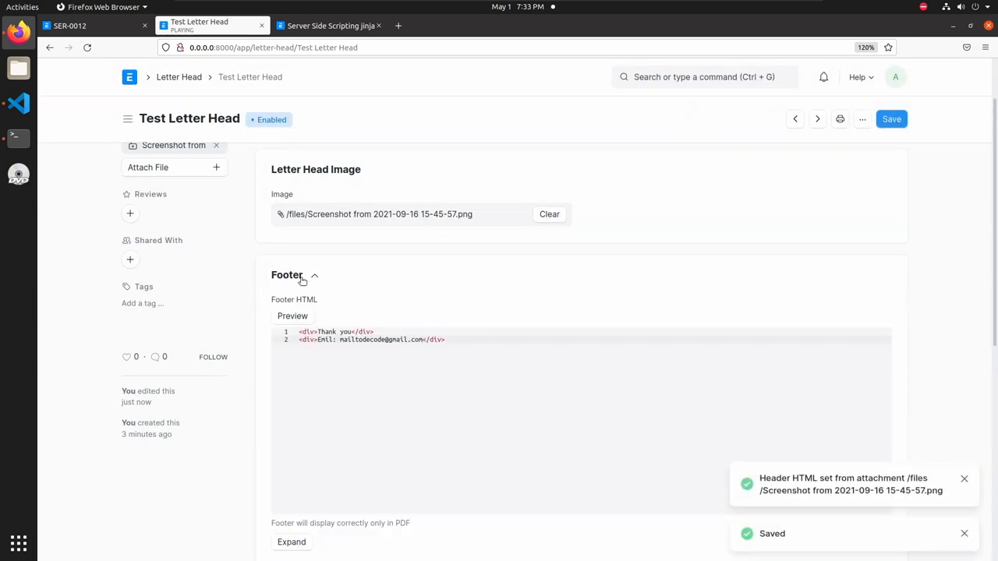
{"action": "left_click", "coordinate": [292, 316]}
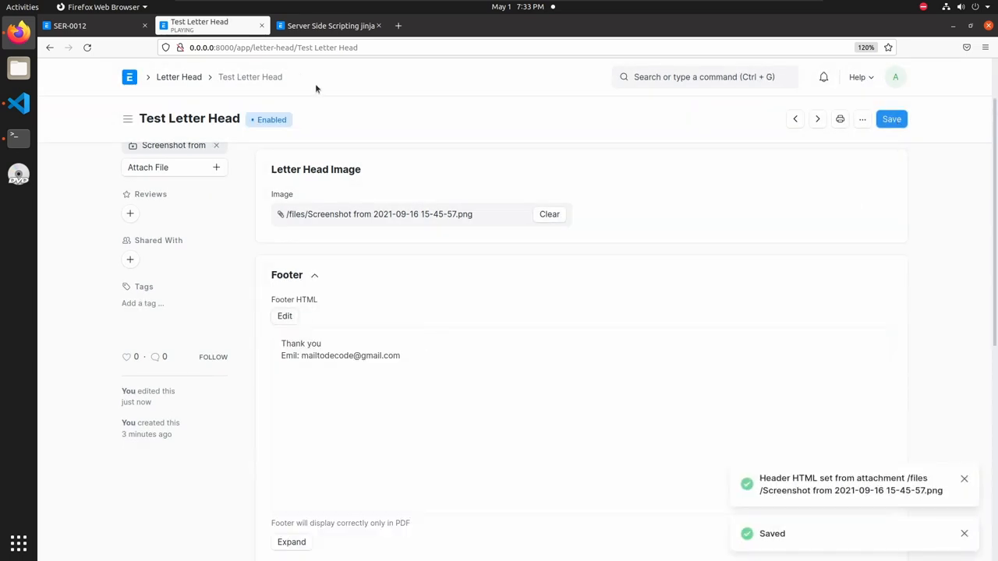
{"action": "left_click", "coordinate": [327, 26]}
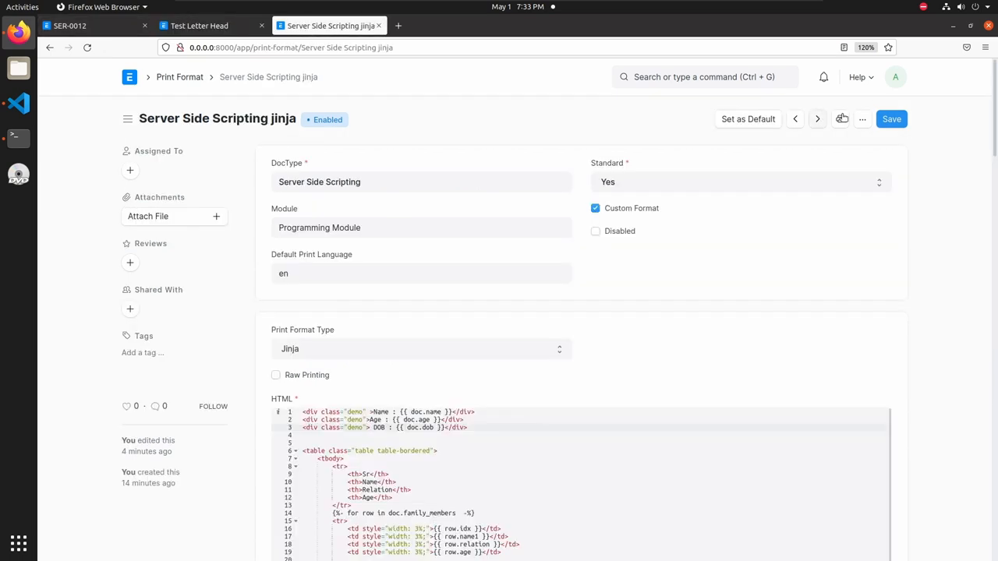
Review the SER-0012 print preview for the D-codE banner and the Thank you/email footer
{"action": "left_click", "coordinate": [69, 26]}
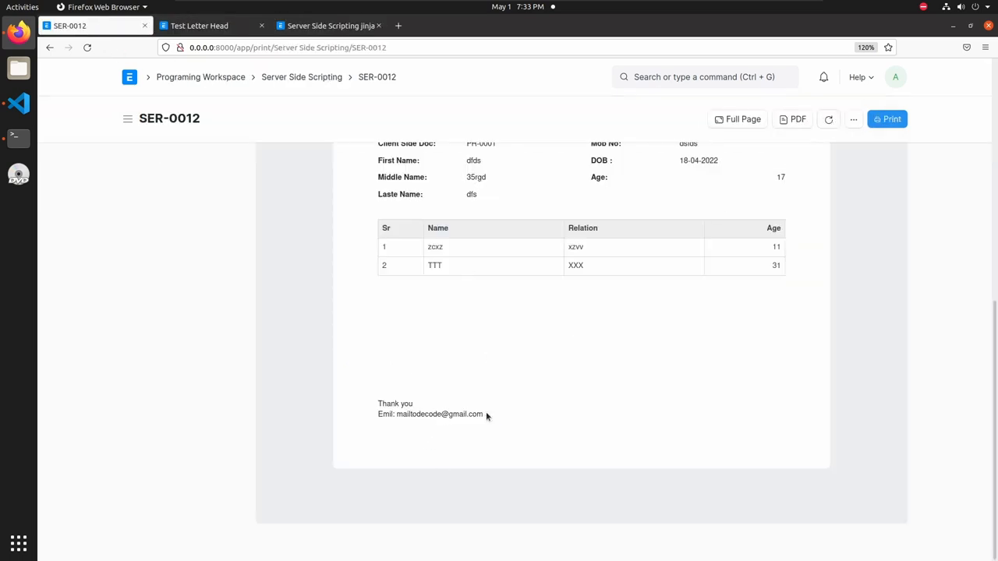
{"action": "mouse_move", "coordinate": [466, 426]}
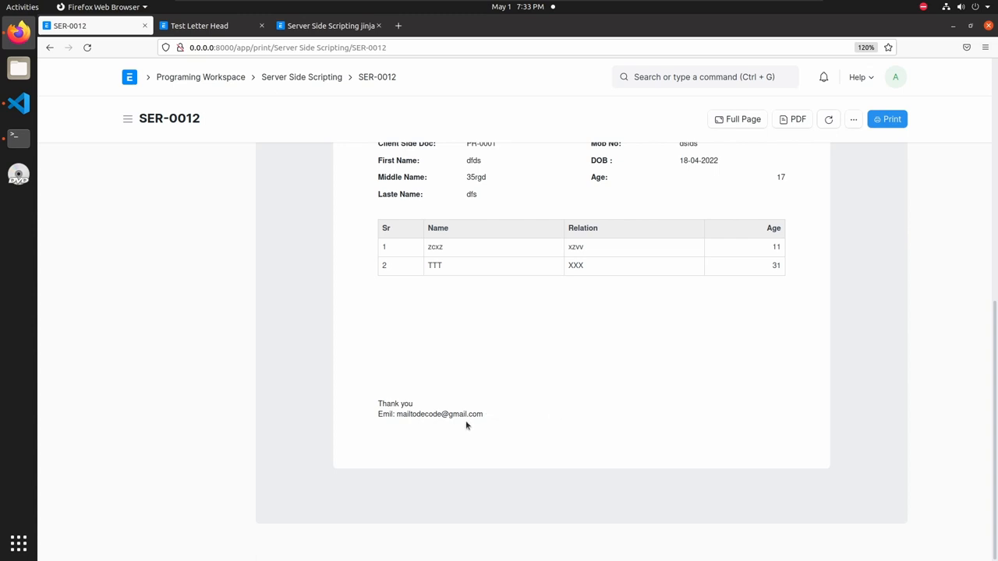
{"action": "scroll", "scroll_direction": "up", "scroll_amount": 3}
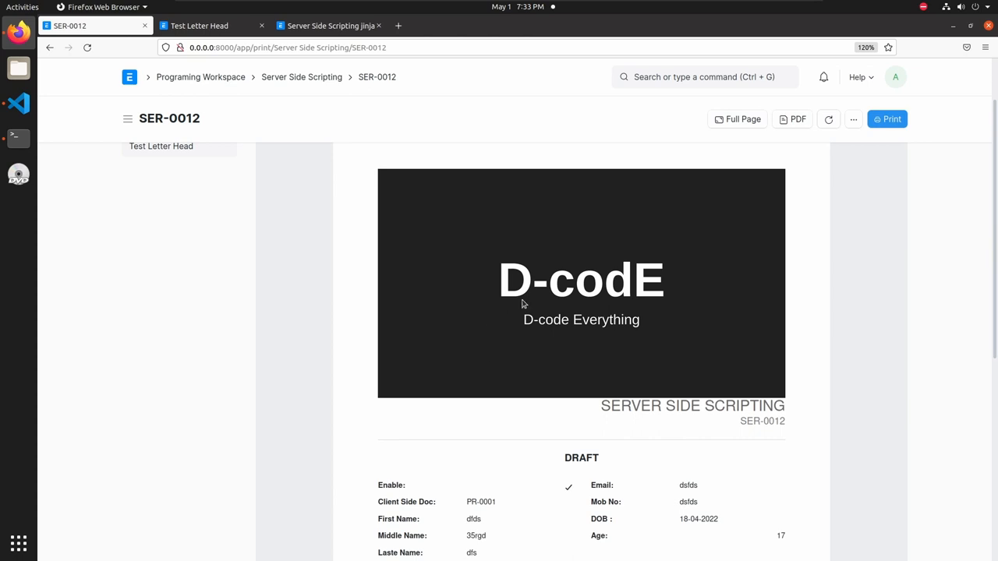
{"action": "scroll", "scroll_direction": "down", "scroll_amount": 3}
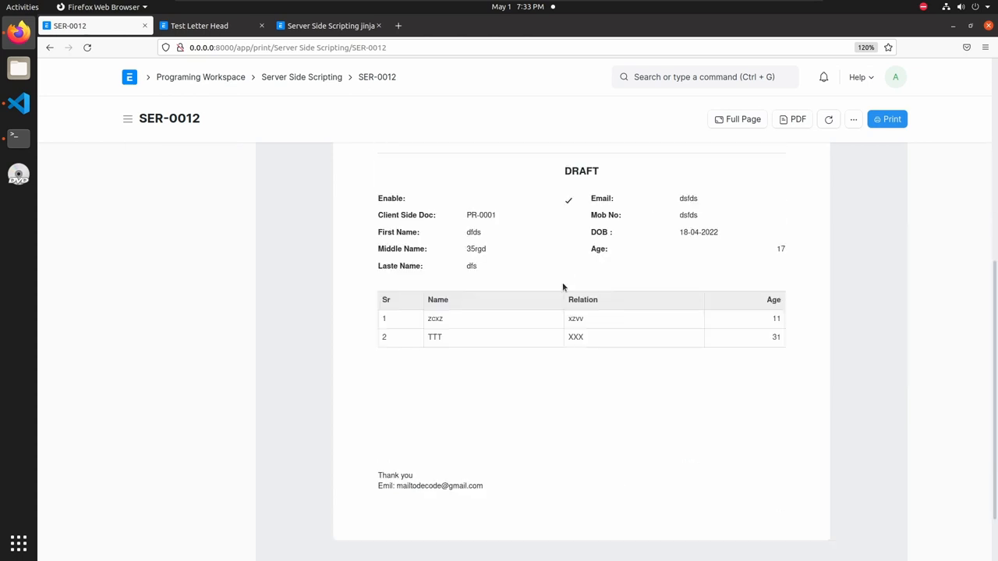
{"action": "scroll", "scroll_direction": "up", "scroll_amount": 3}
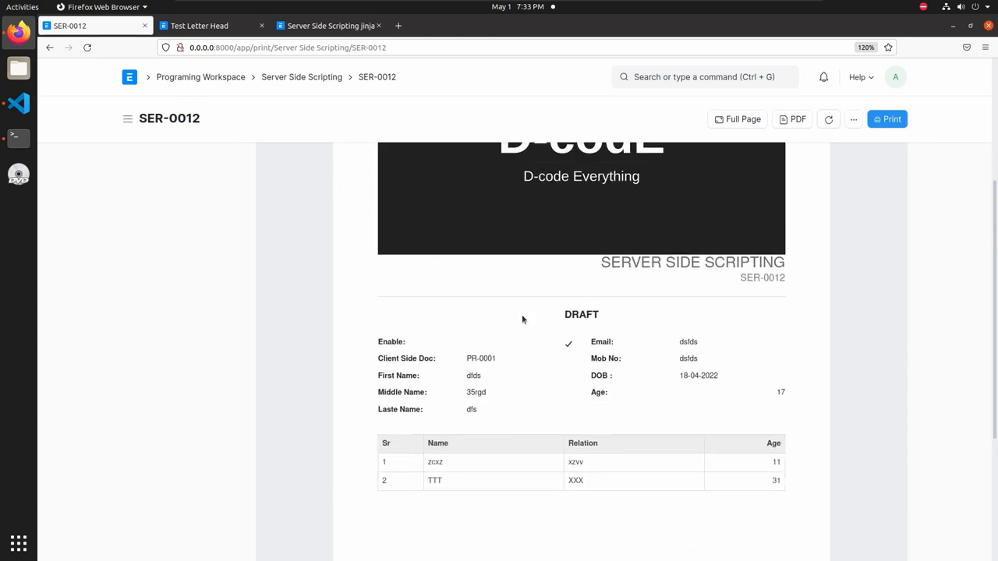
{"action": "mouse_move", "coordinate": [726, 366]}
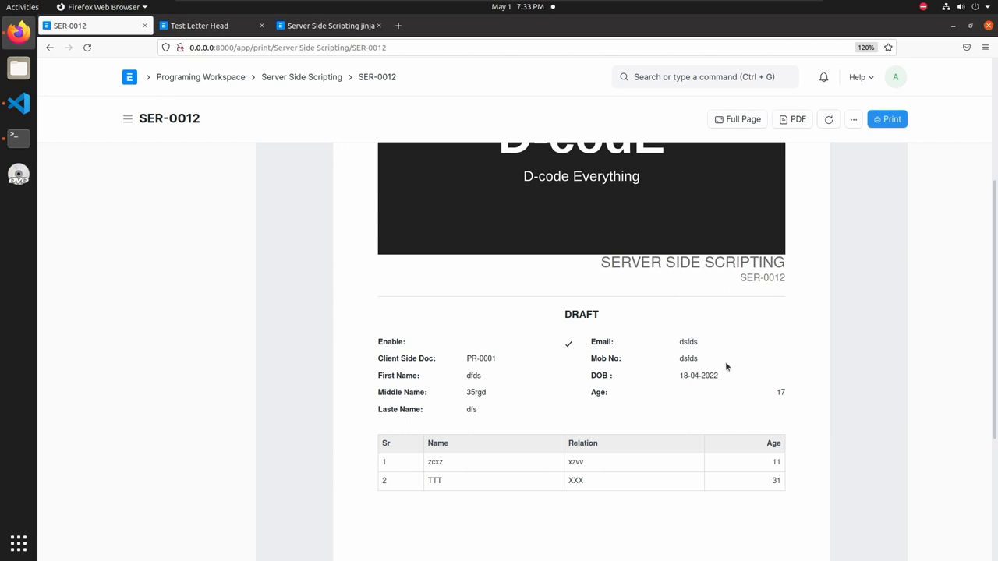
{"action": "mouse_move", "coordinate": [698, 341]}
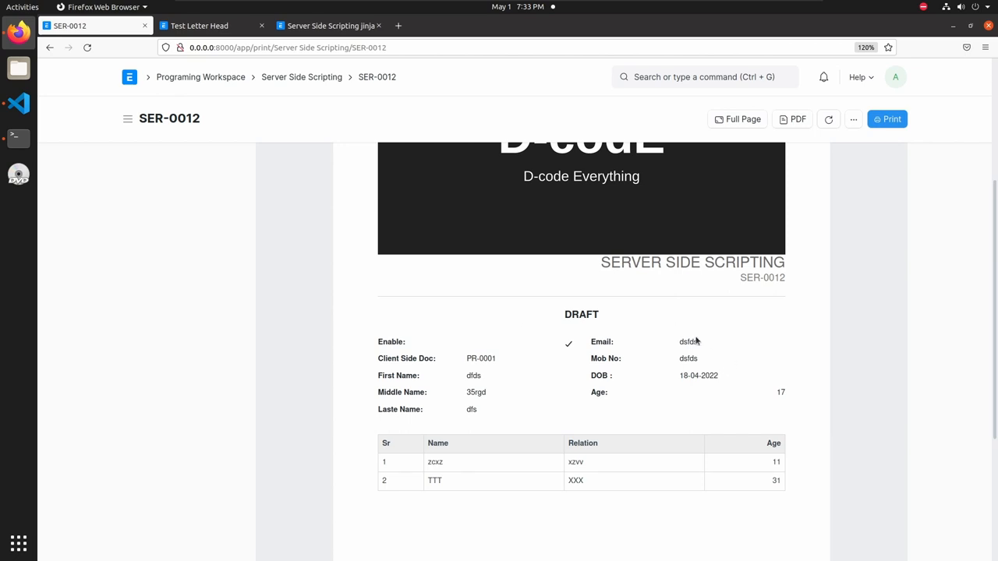